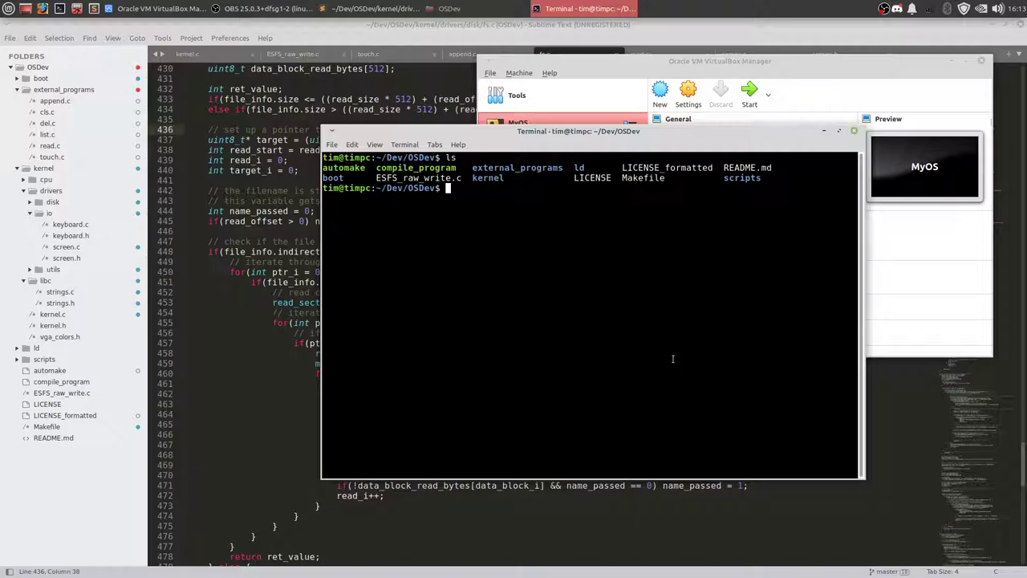
Run ./automake to compile the external programs and write touch.exe to the disk image
text(./automake)
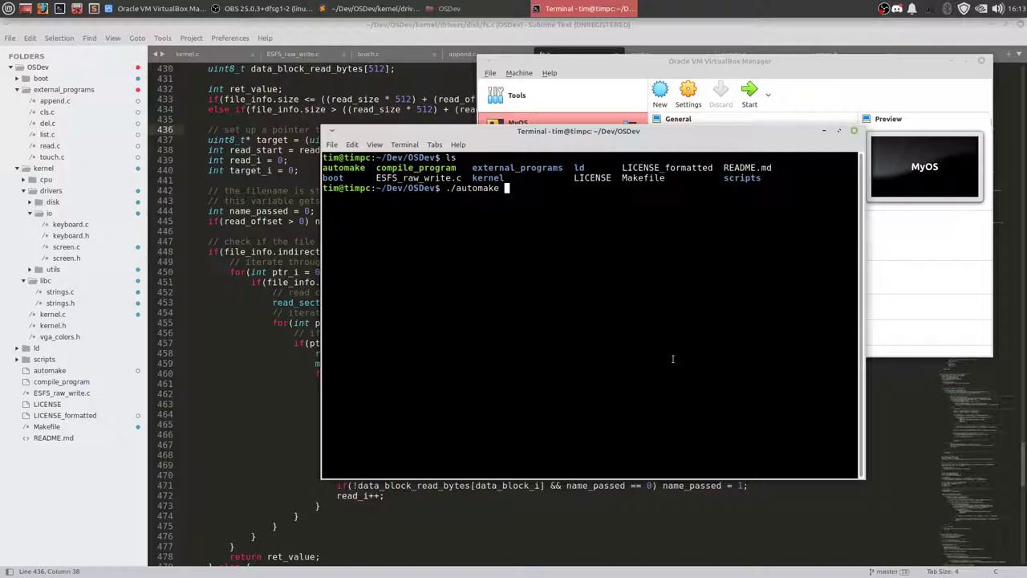
mouse_move(677, 364)
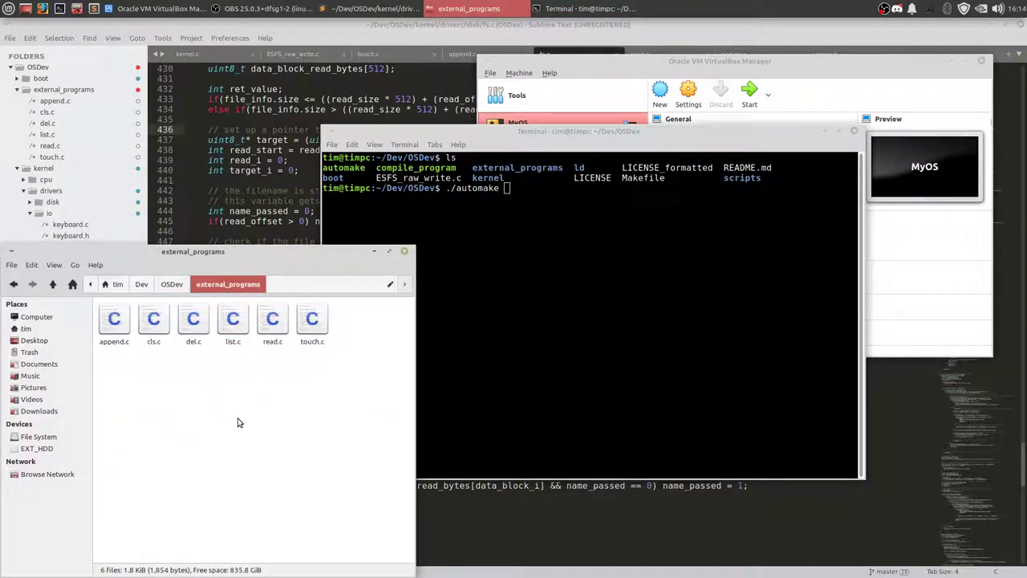
mouse_move(148, 369)
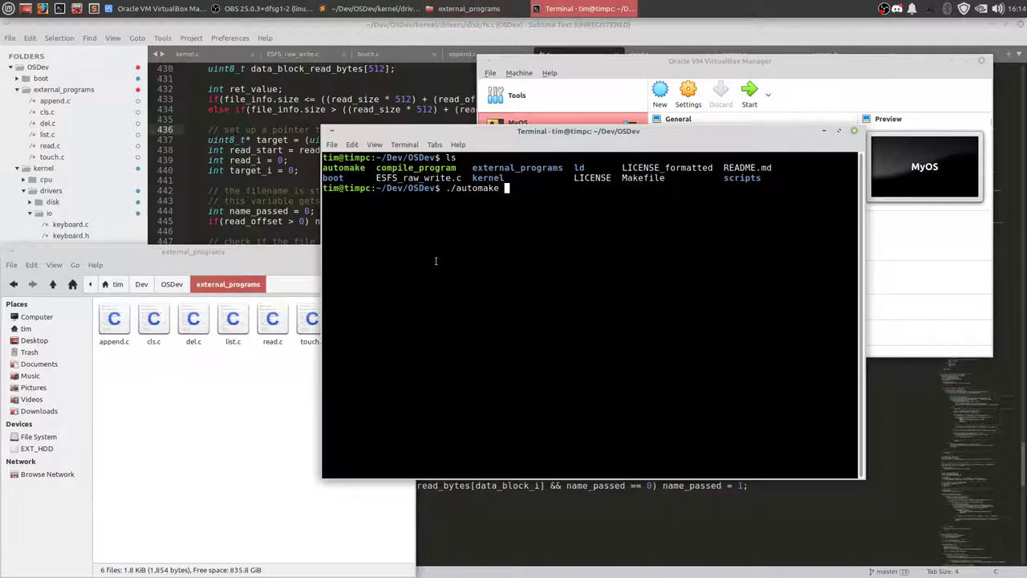
mouse_move(587, 305)
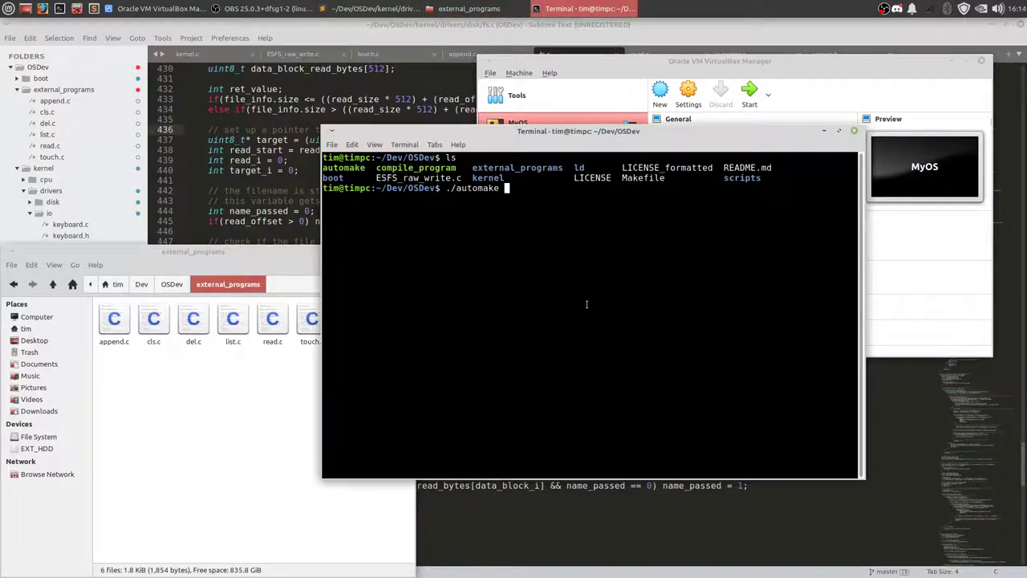
key(Return)
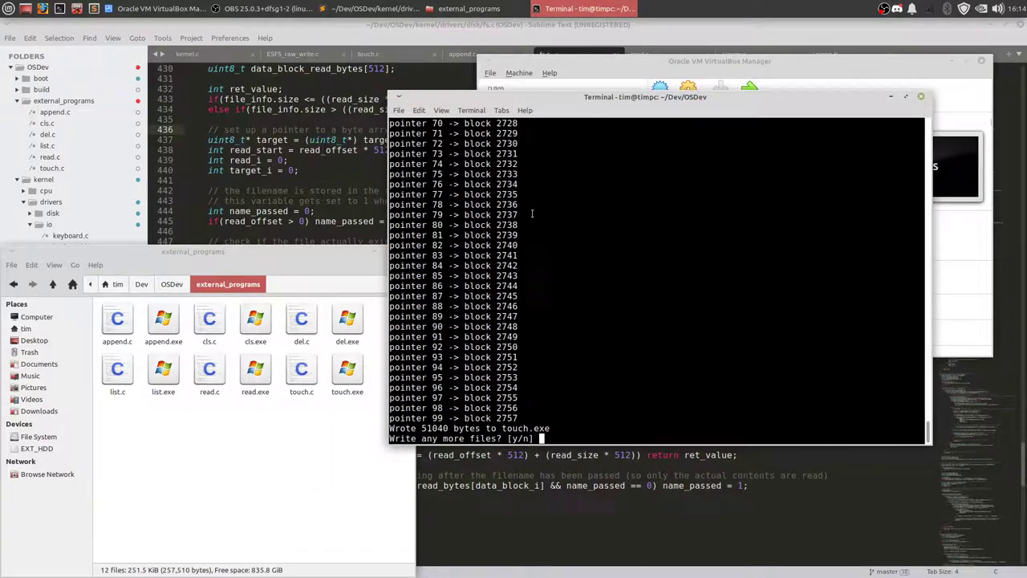
mouse_move(564, 308)
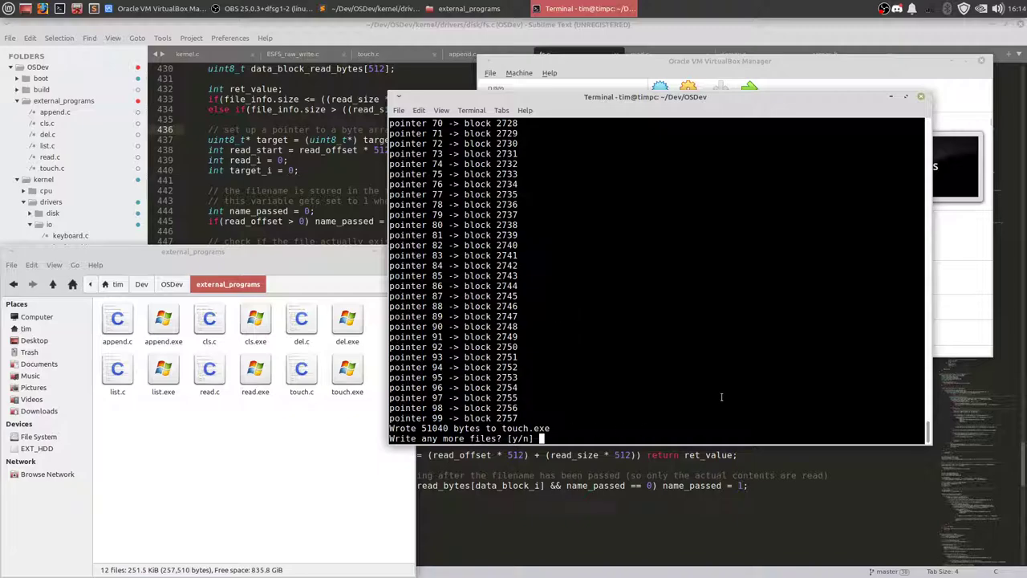
Answer y to write more files and name LICENSE as the next file for the disk image
text(y)
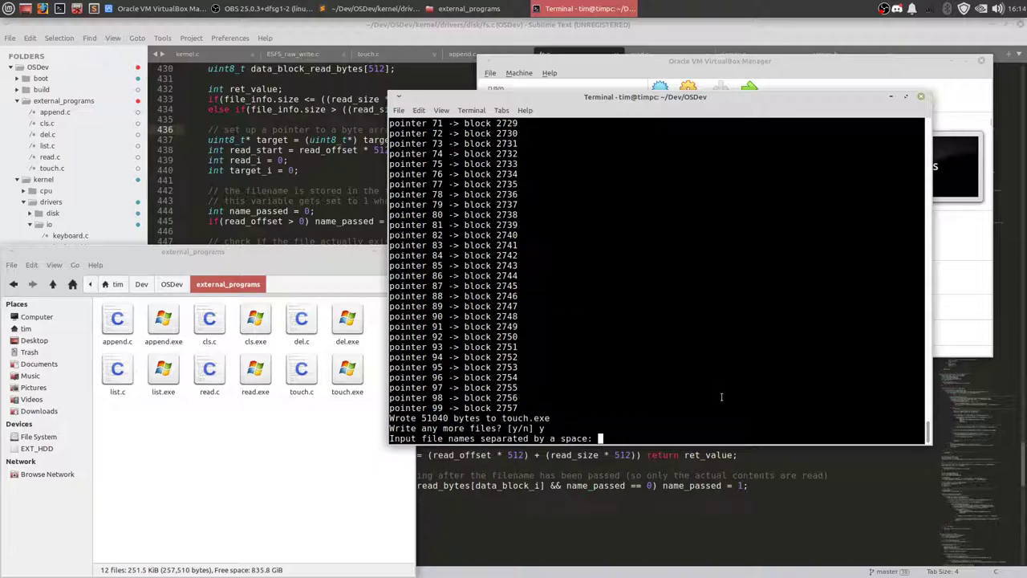
text(LICEN)
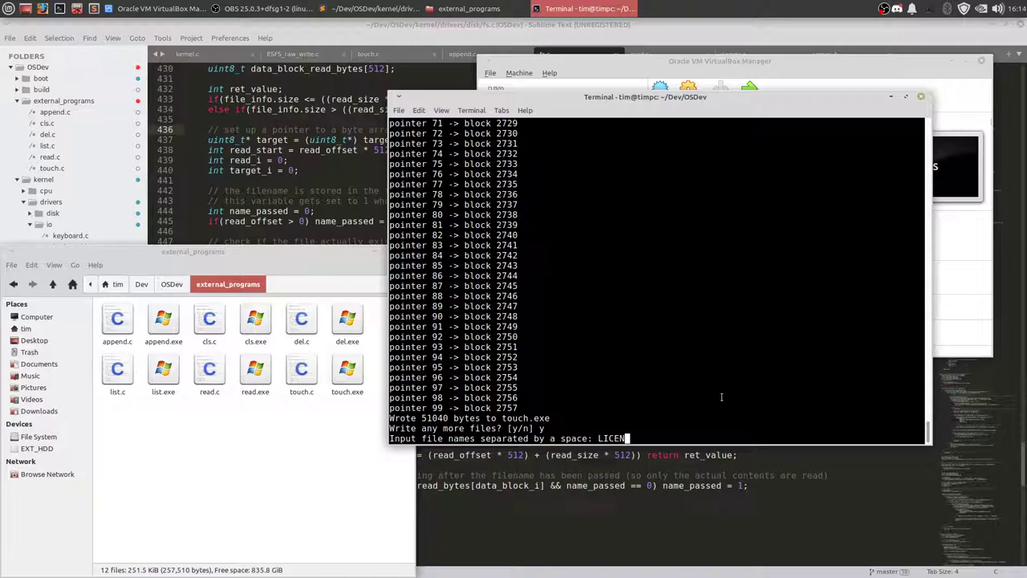
text(SE)
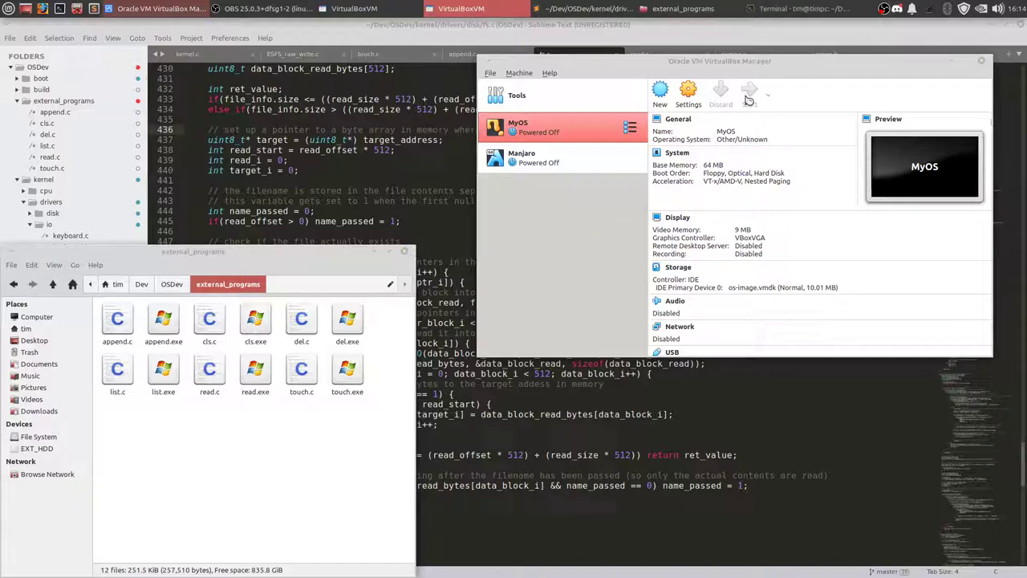
Start the MyOS virtual machine and let it boot to the kernel shell prompt
click(749, 90)
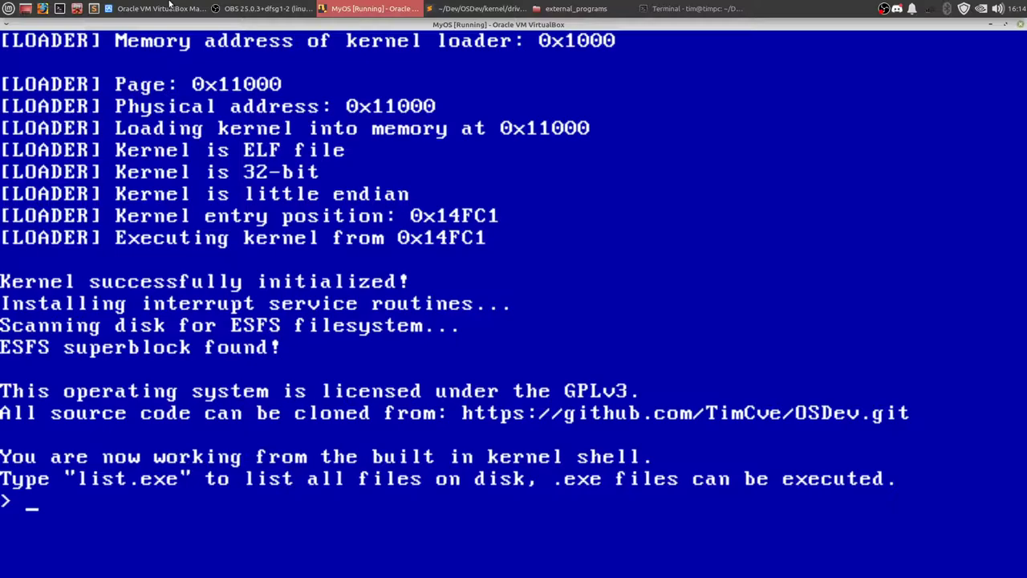
mouse_move(478, 244)
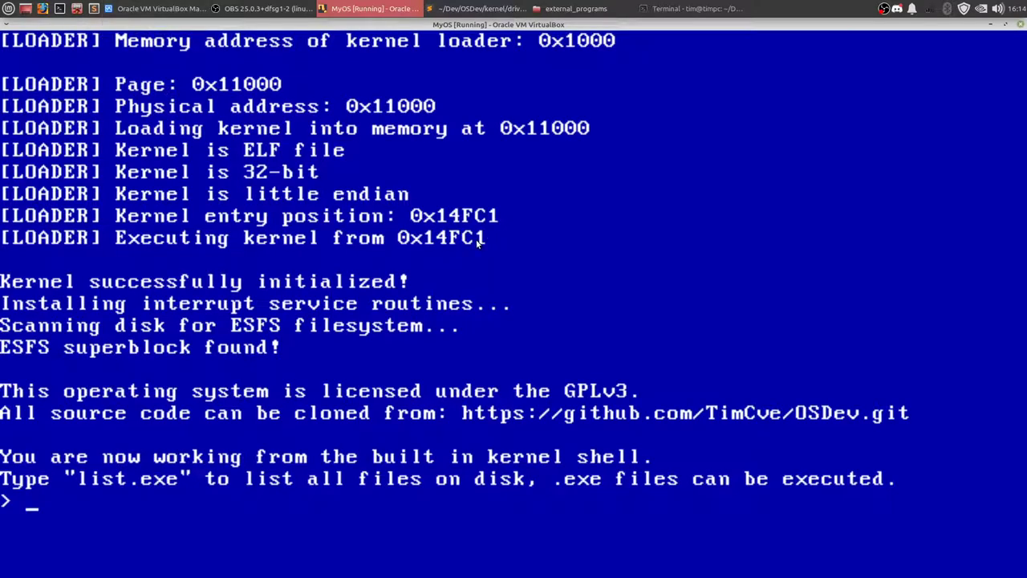
mouse_move(347, 186)
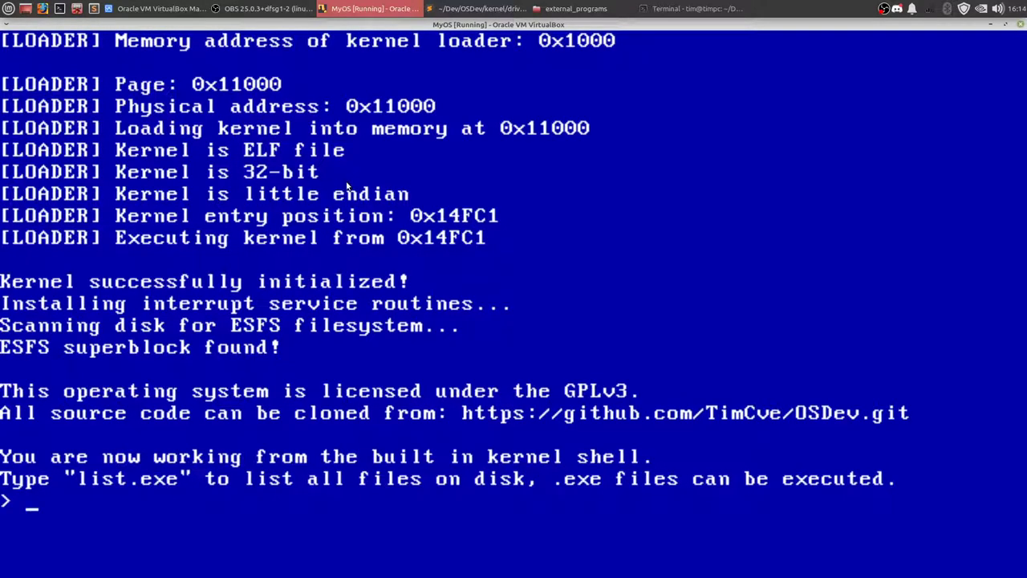
mouse_move(305, 303)
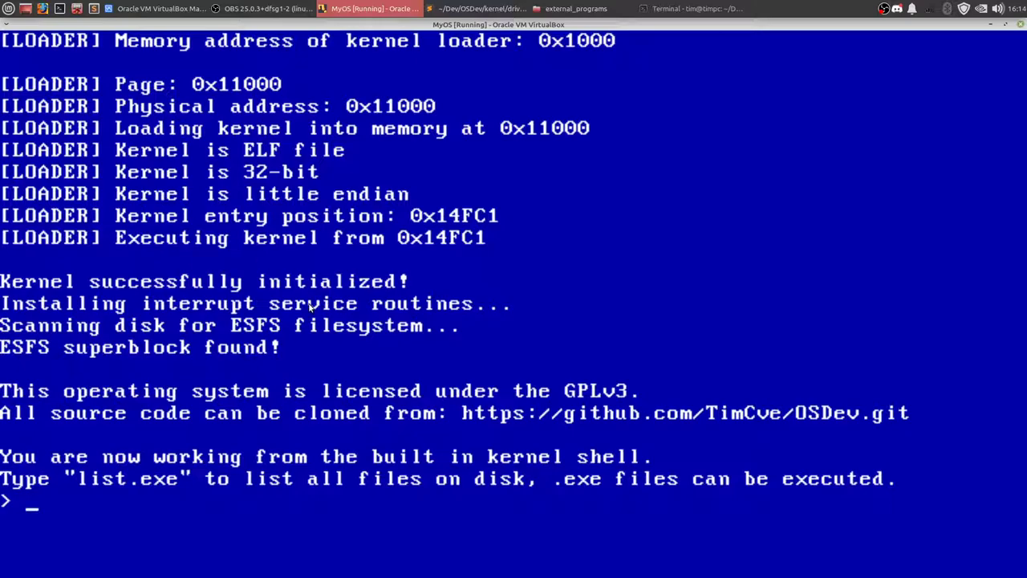
mouse_move(299, 375)
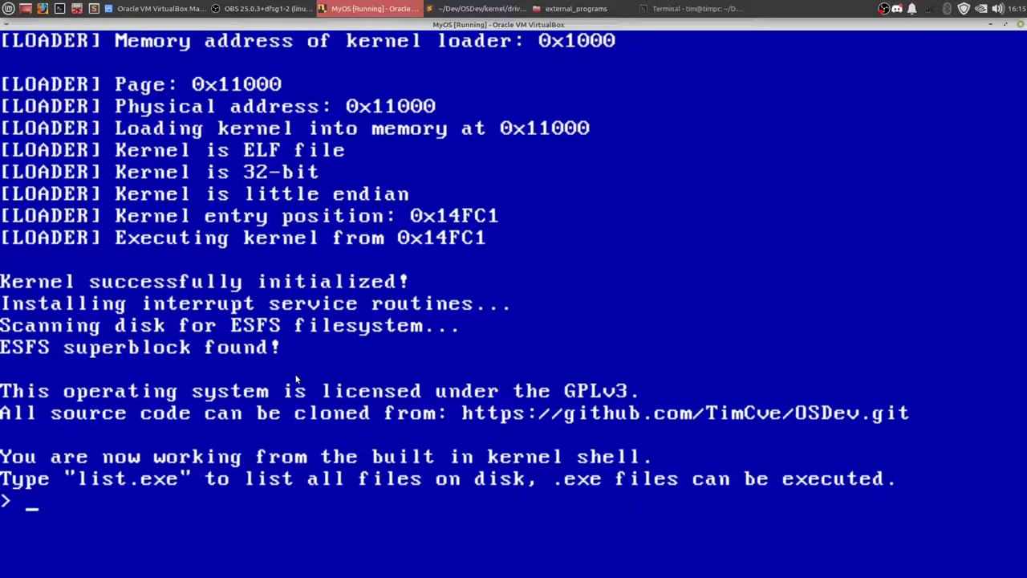
mouse_move(8, 300)
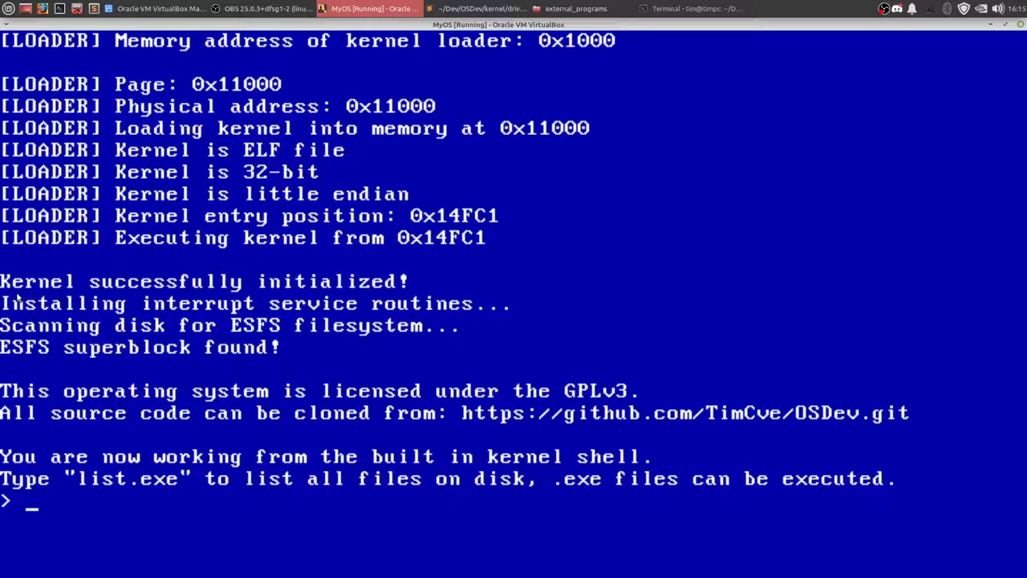
mouse_move(403, 455)
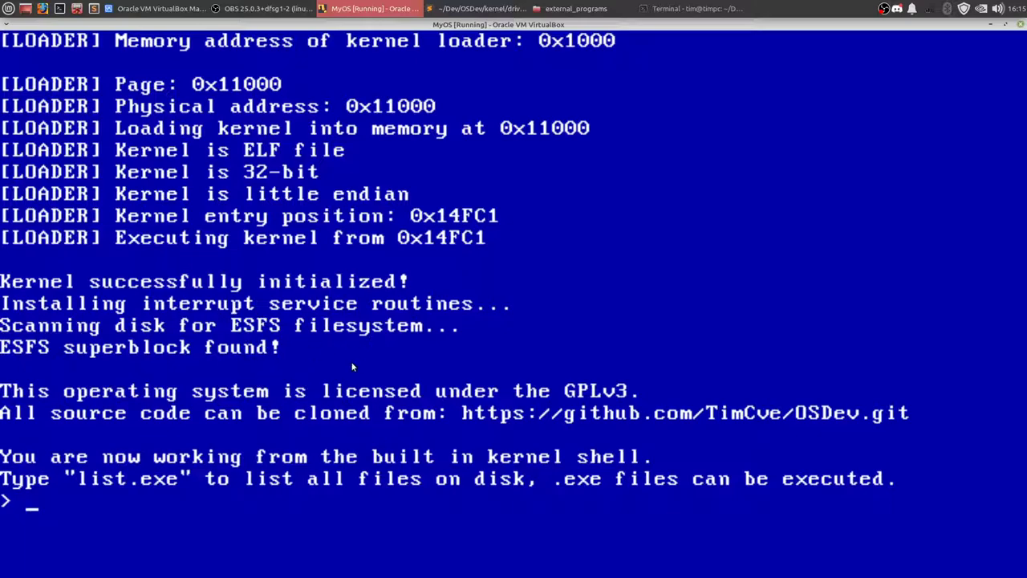
mouse_move(555, 559)
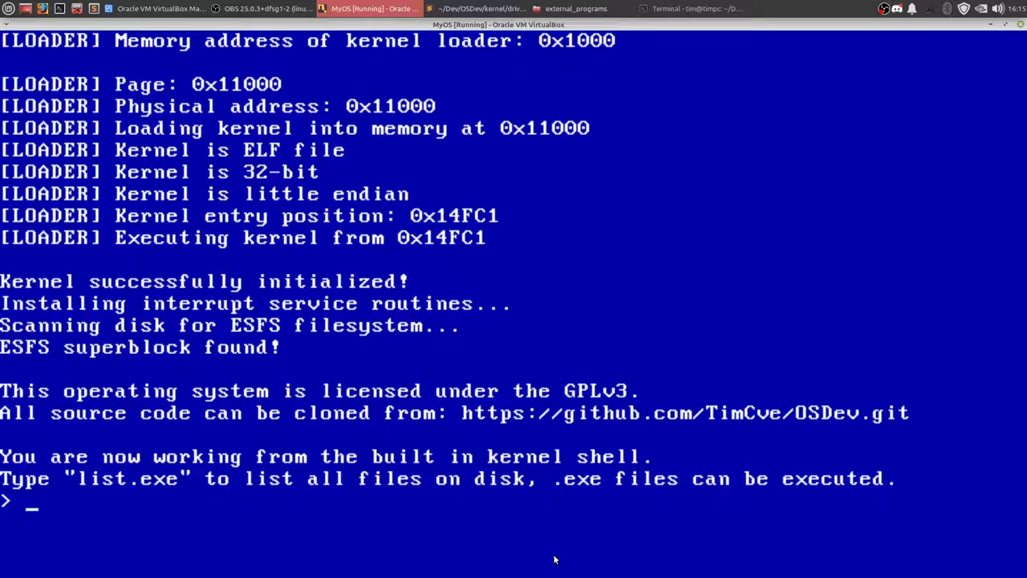
mouse_move(65, 482)
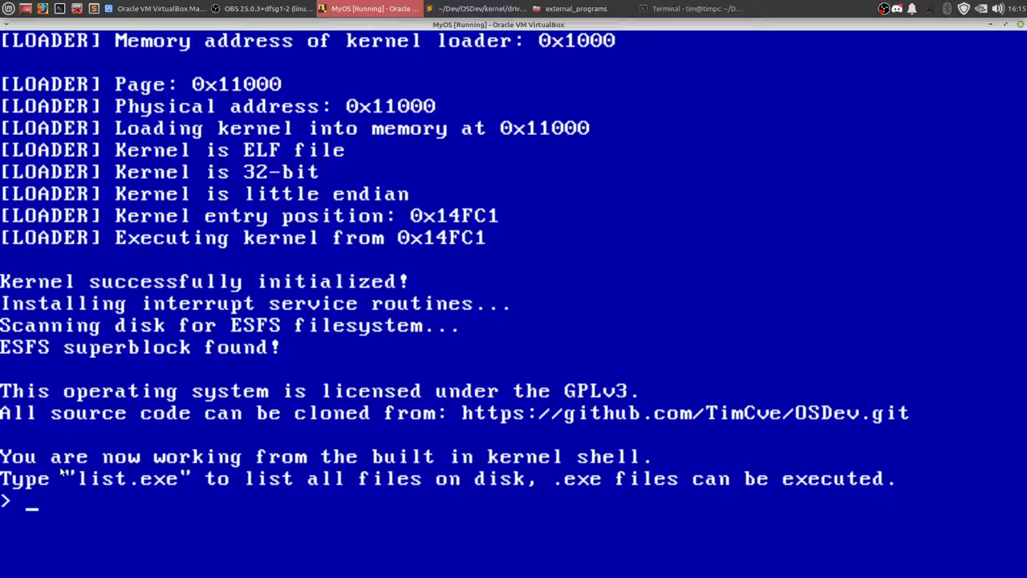
mouse_move(380, 495)
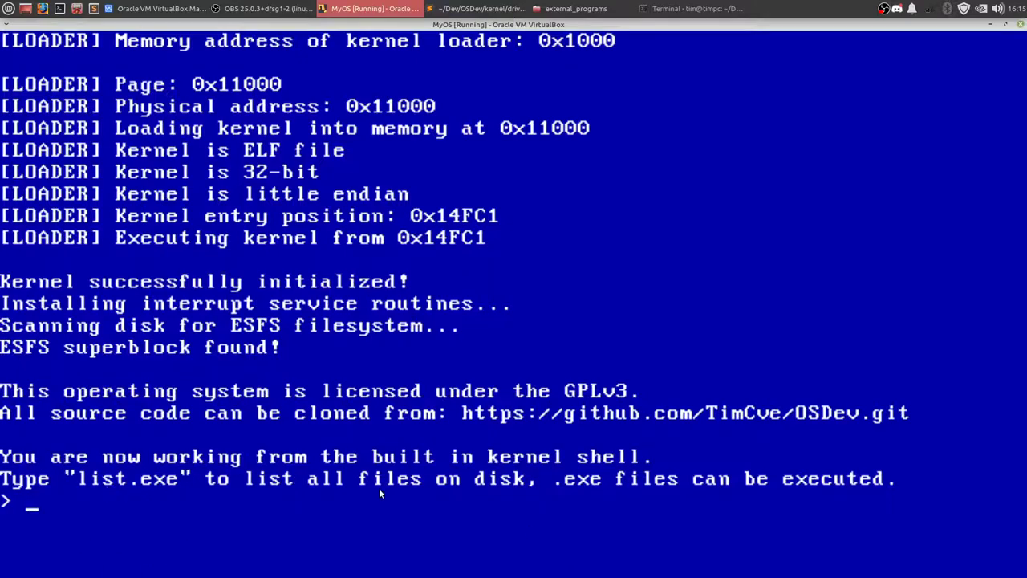
mouse_move(764, 522)
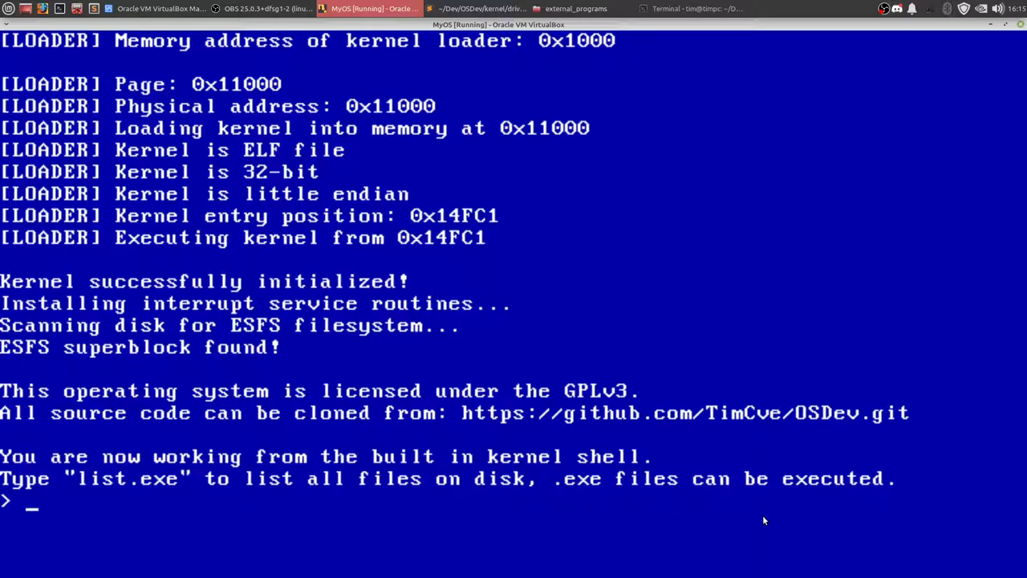
Run list.exe to list the executables and LICENSE on the MyOS disk
text(list.exe)
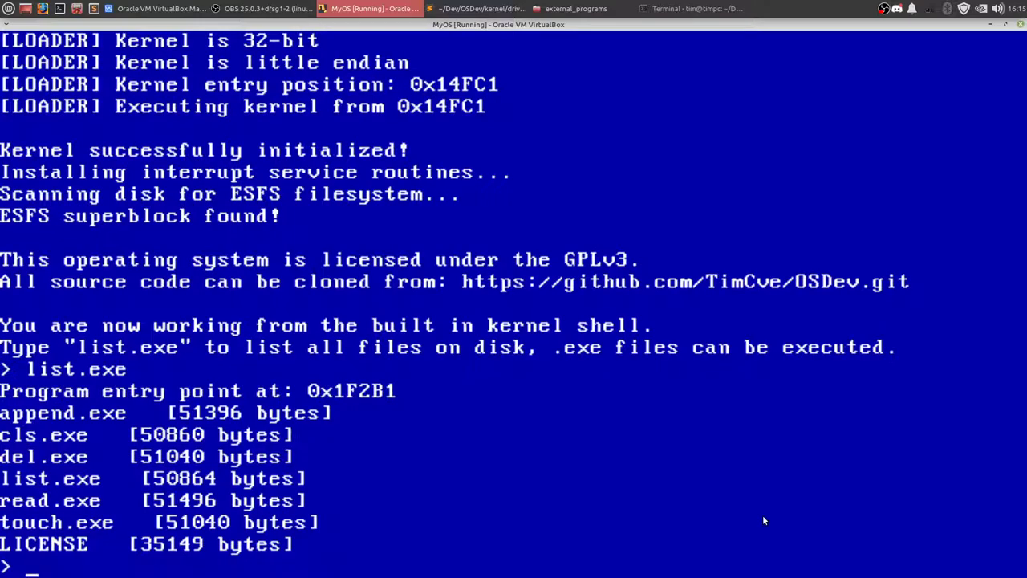
mouse_move(684, 356)
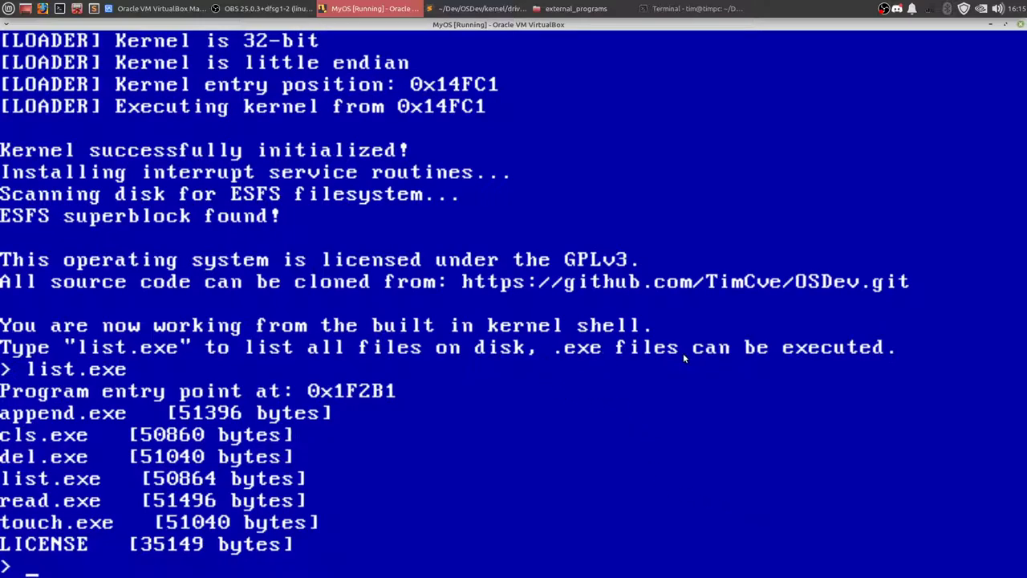
mouse_move(511, 385)
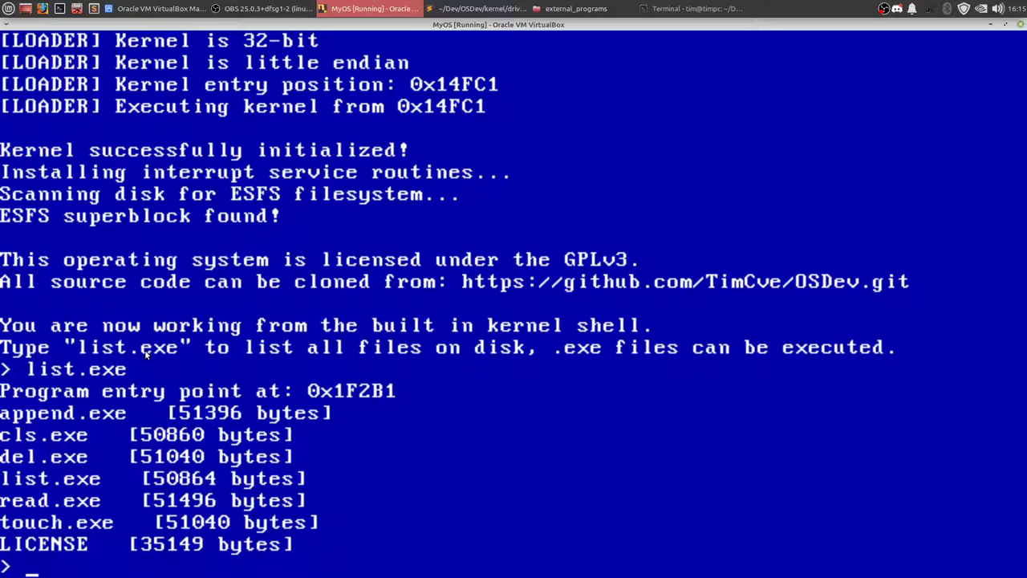
mouse_move(587, 433)
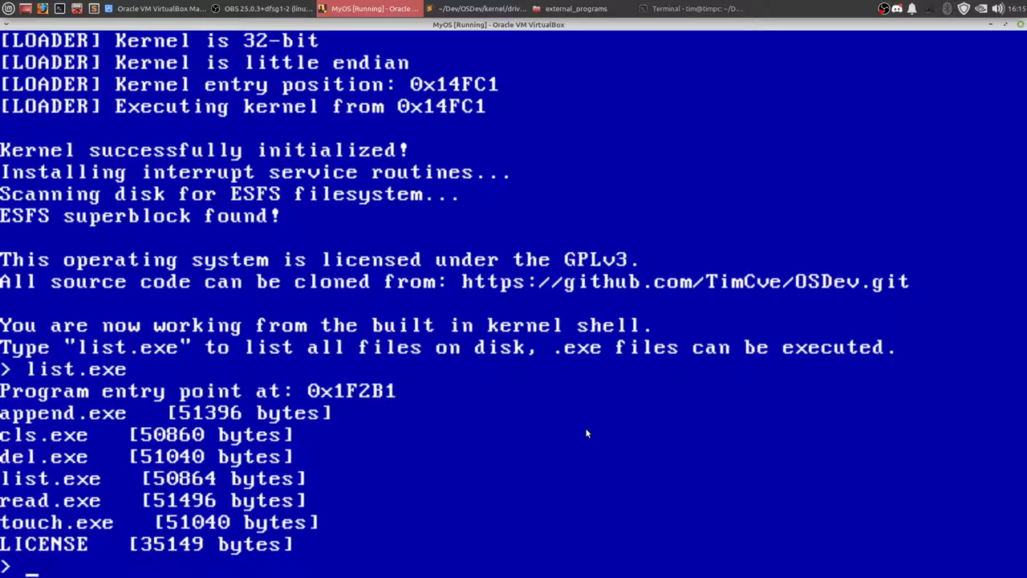
mouse_move(660, 469)
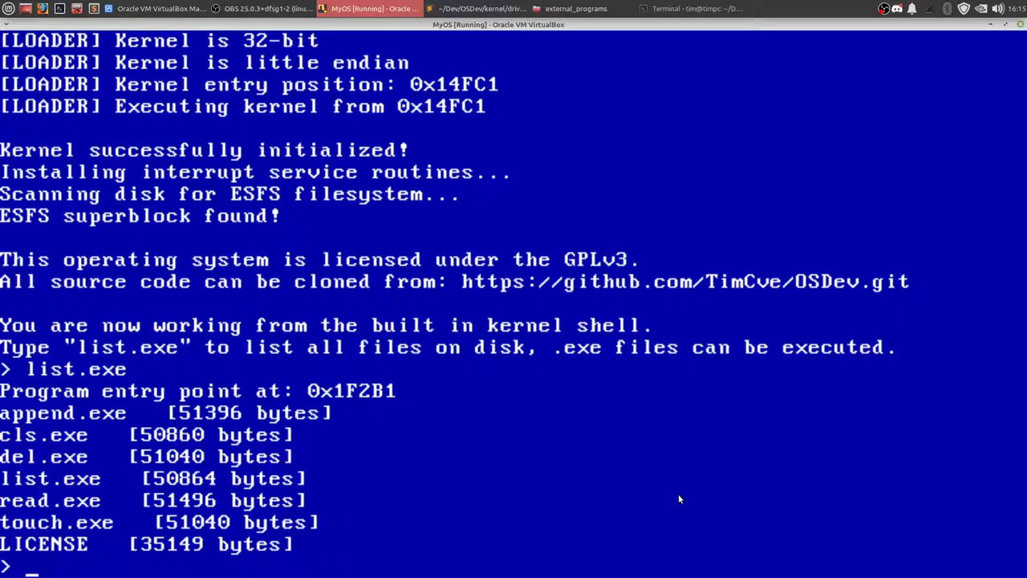
mouse_move(233, 414)
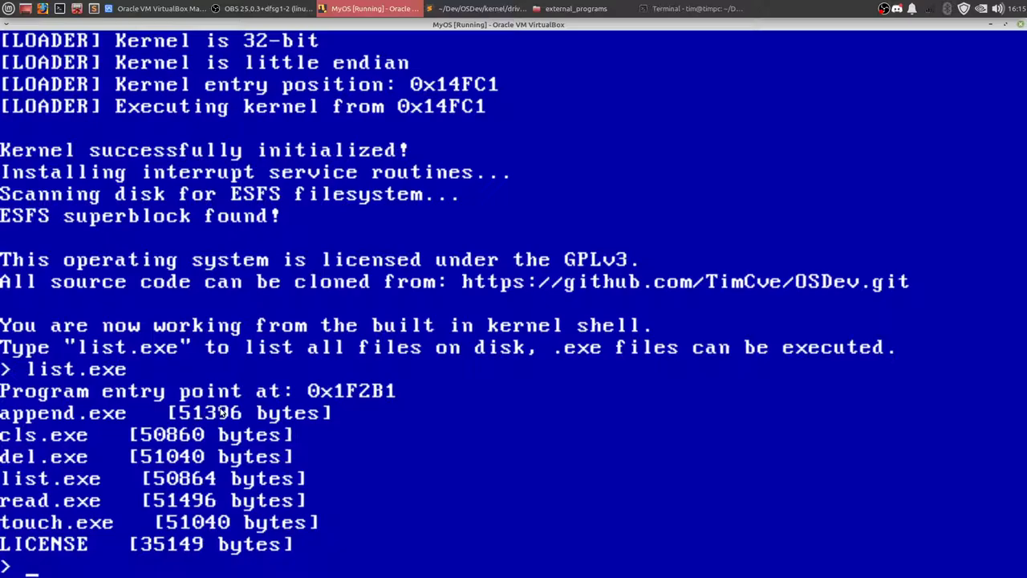
mouse_move(72, 434)
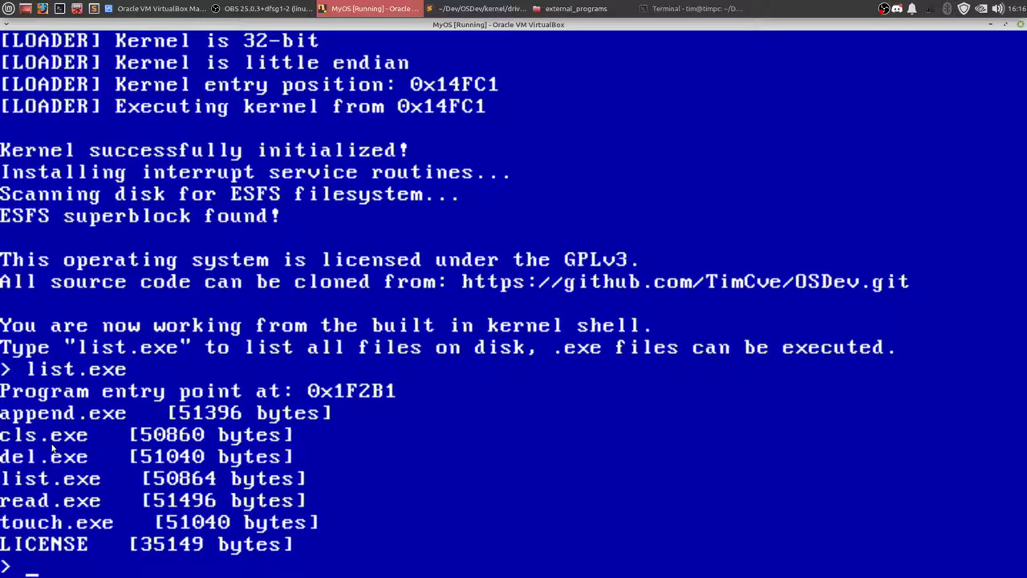
mouse_move(479, 533)
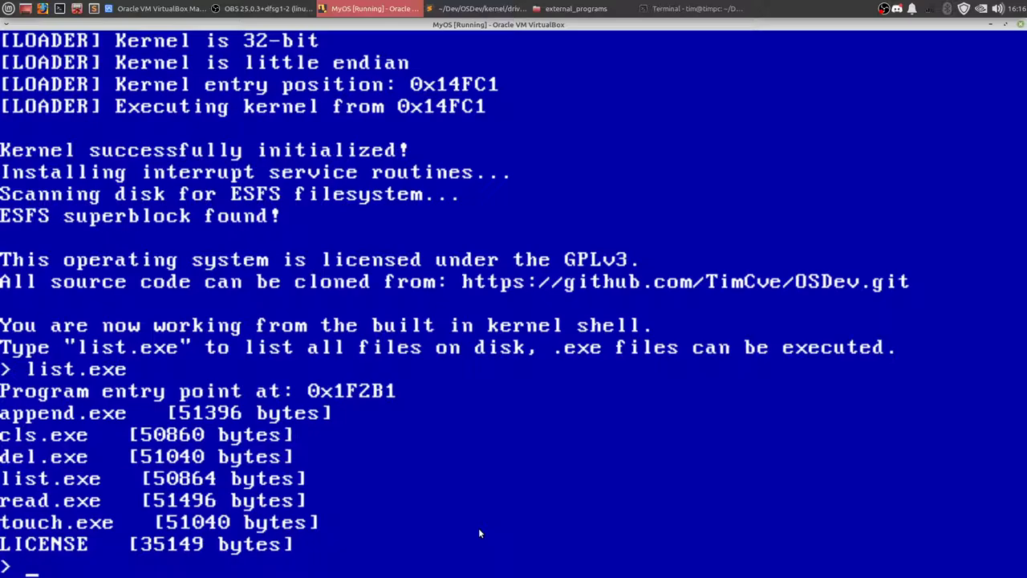
Clear the screen with cls.exe, then run list.exe again to show the seven files
text(c)
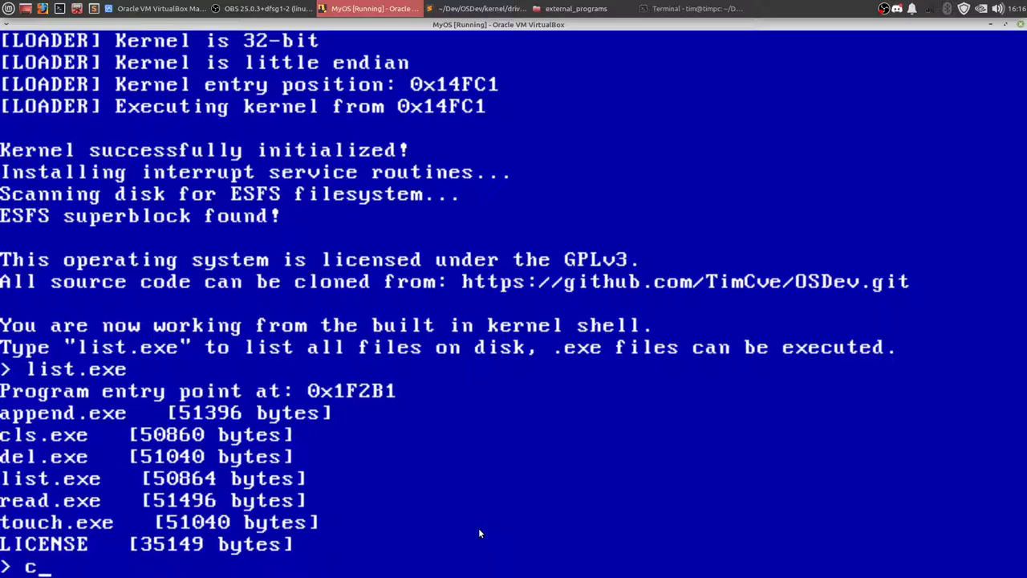
text(ls.exe)
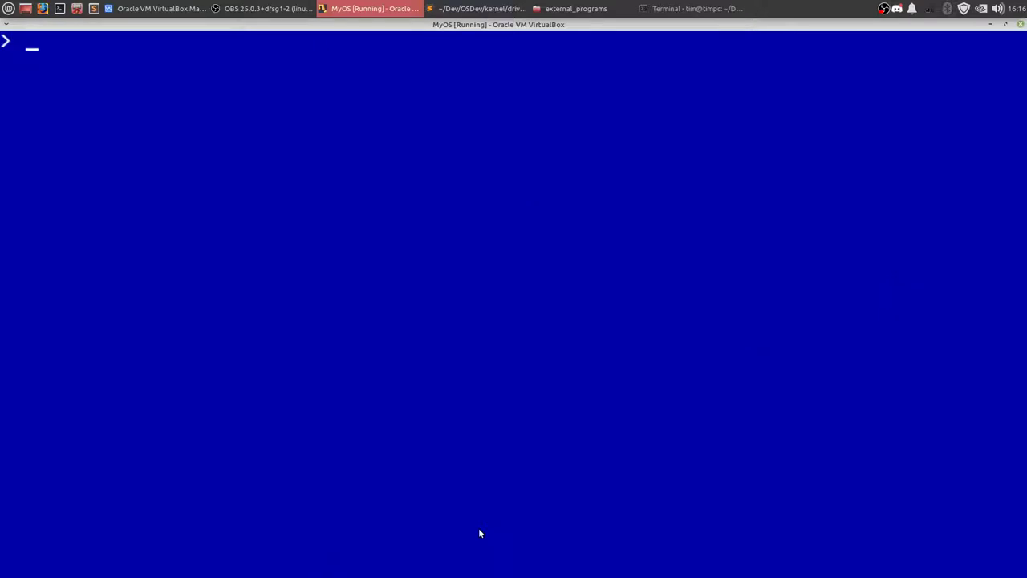
text(list.exe)
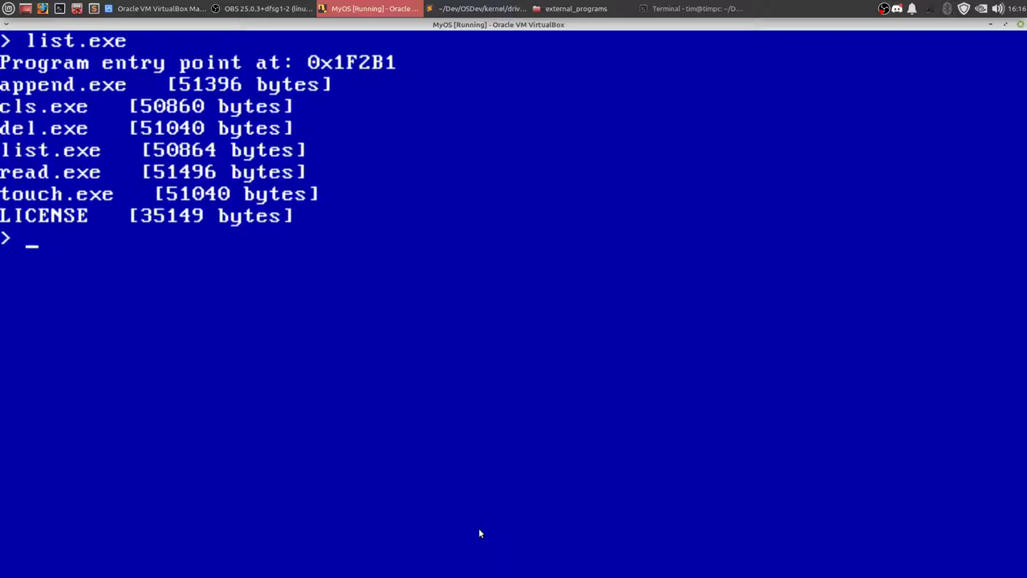
Create test.txt with touch.exe and run list.exe to see it listed at 9 bytes
text(touch)
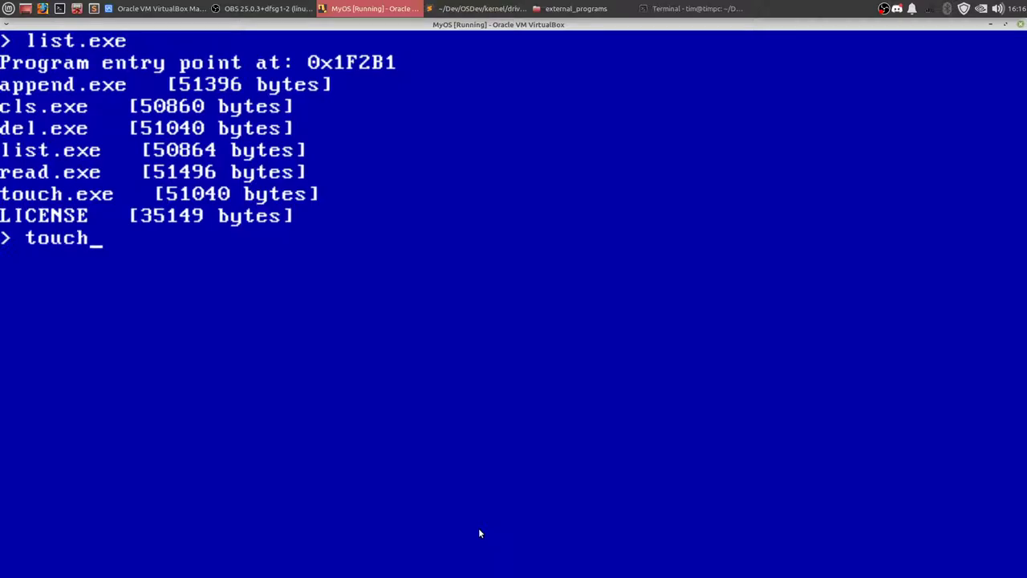
text(.exe)
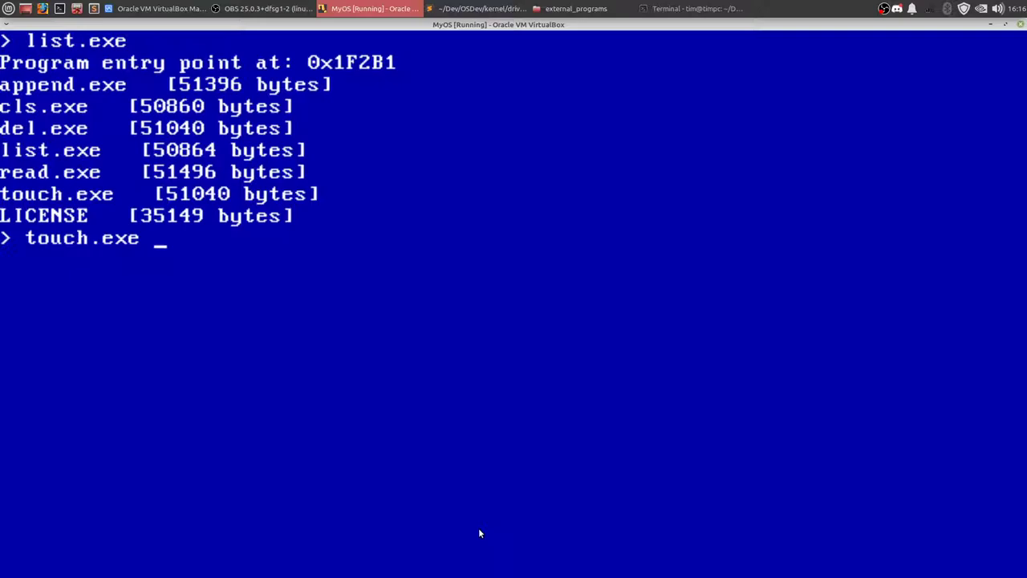
text(test.txt)
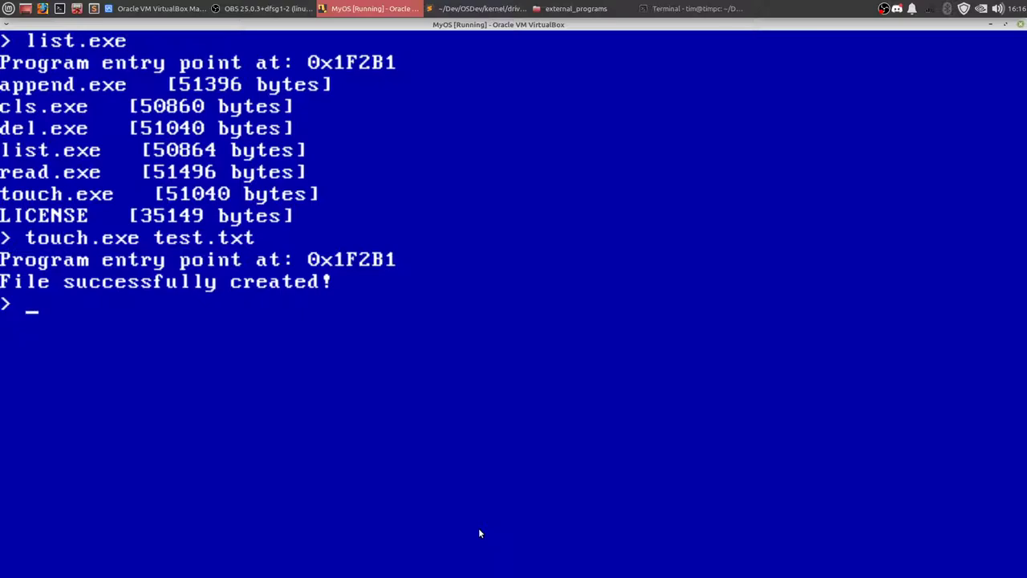
text(list.exe)
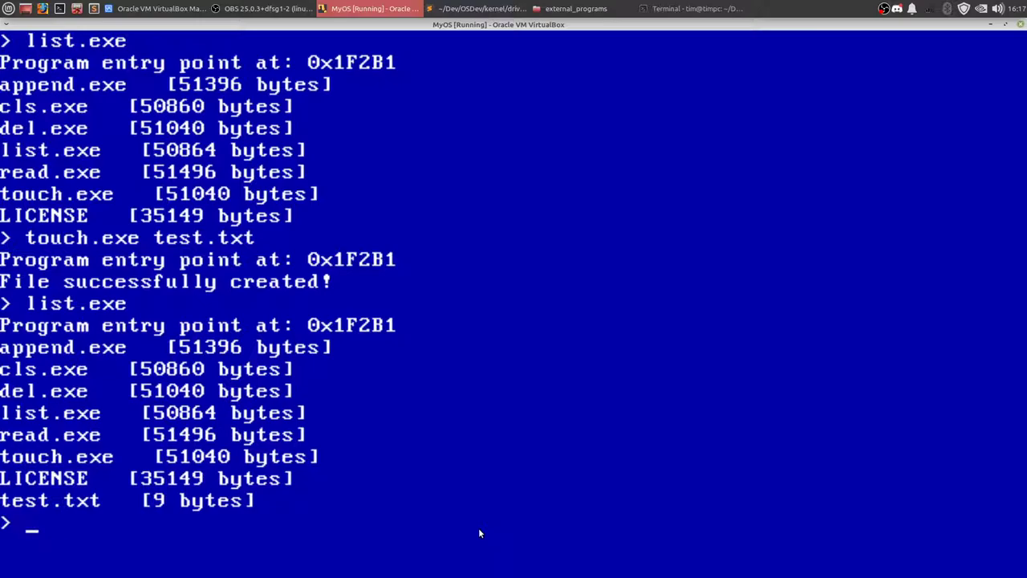
Run read.exe test.txt to show the still-empty file
text(read.exe test)
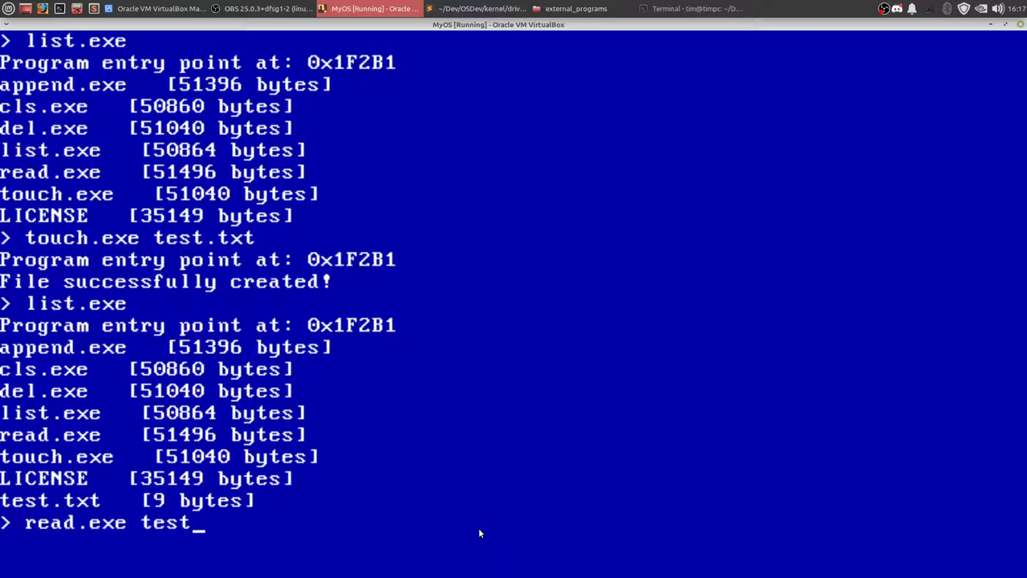
text(.txt)
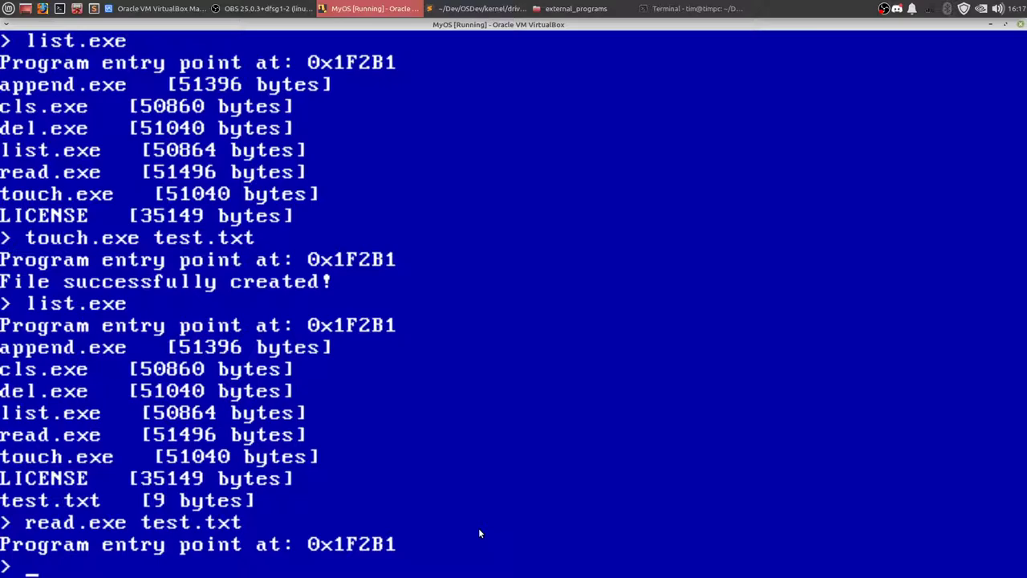
Append 'This is a test file!' to test.txt with append.exe and list it at 29 bytes
text(append.exe)
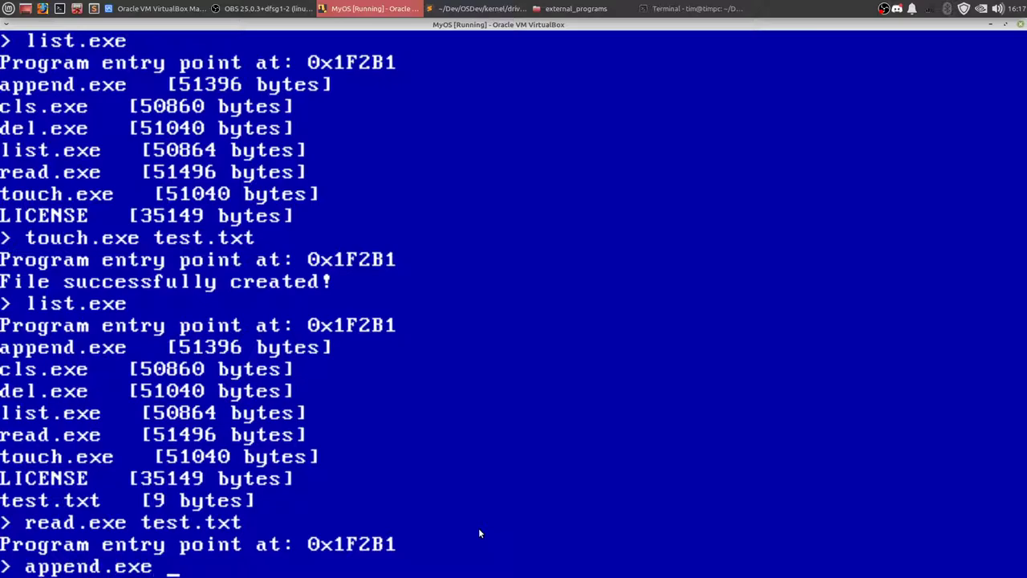
text(test.t)
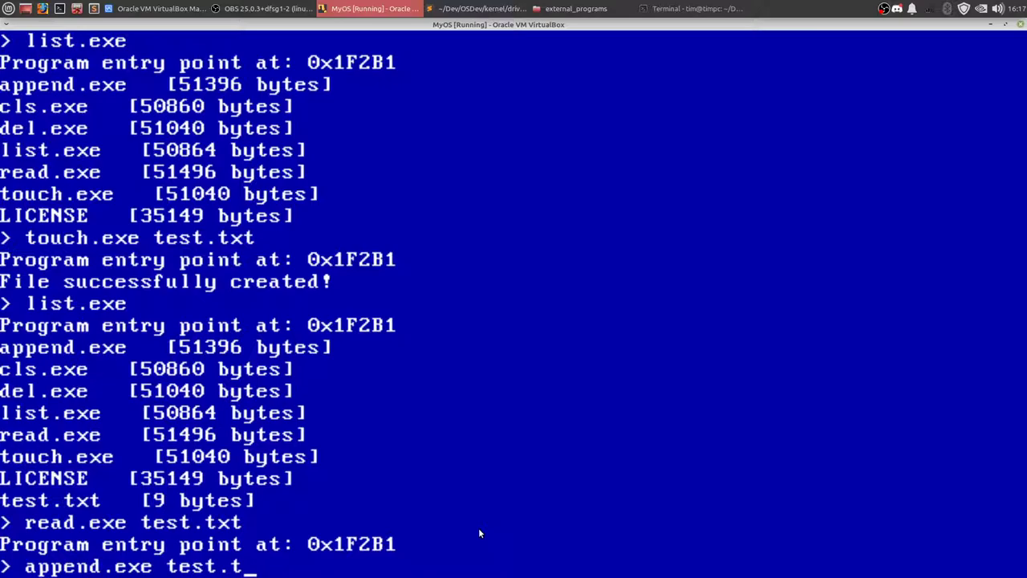
text(xt)
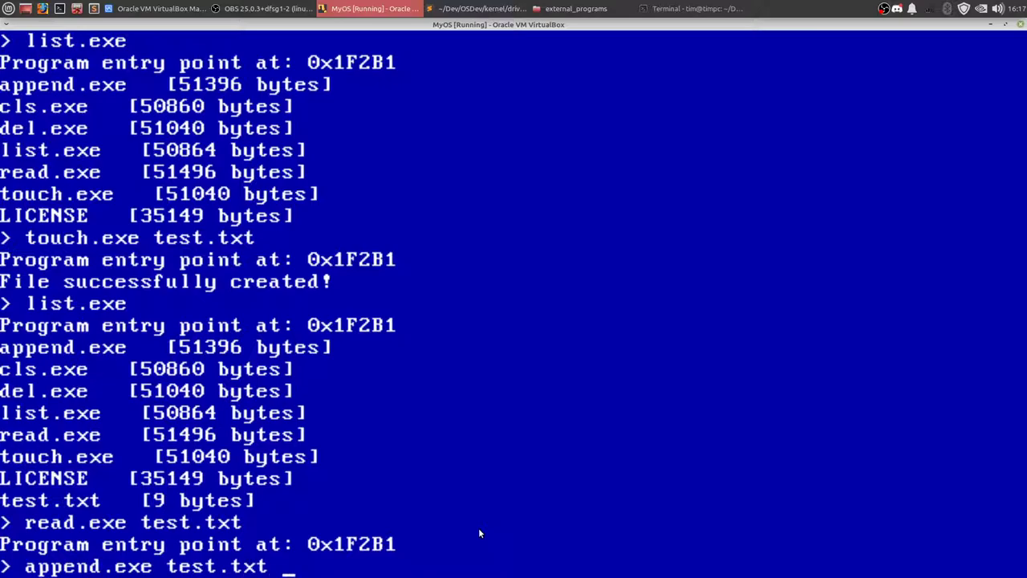
text(This is a test)
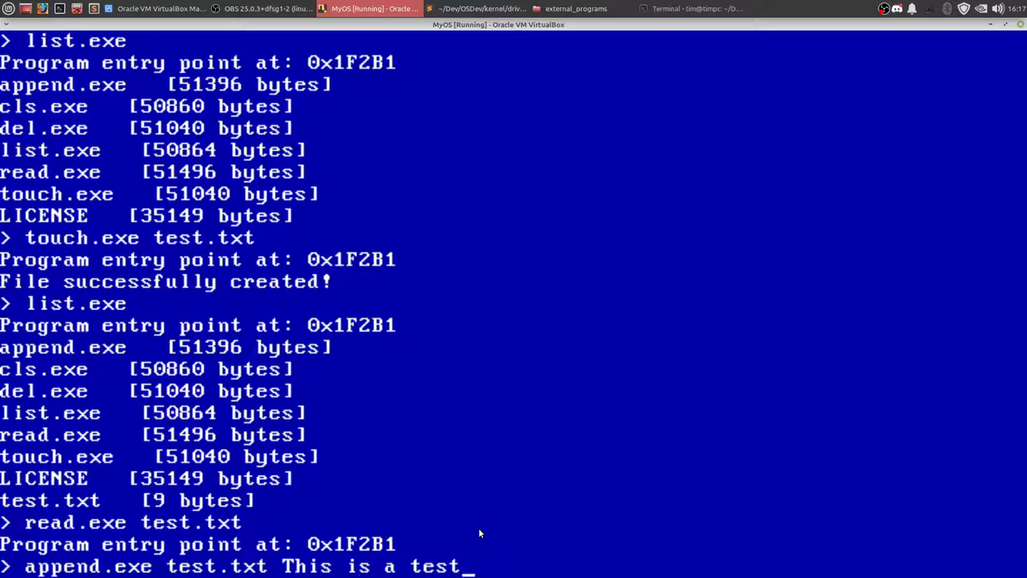
text(file!)
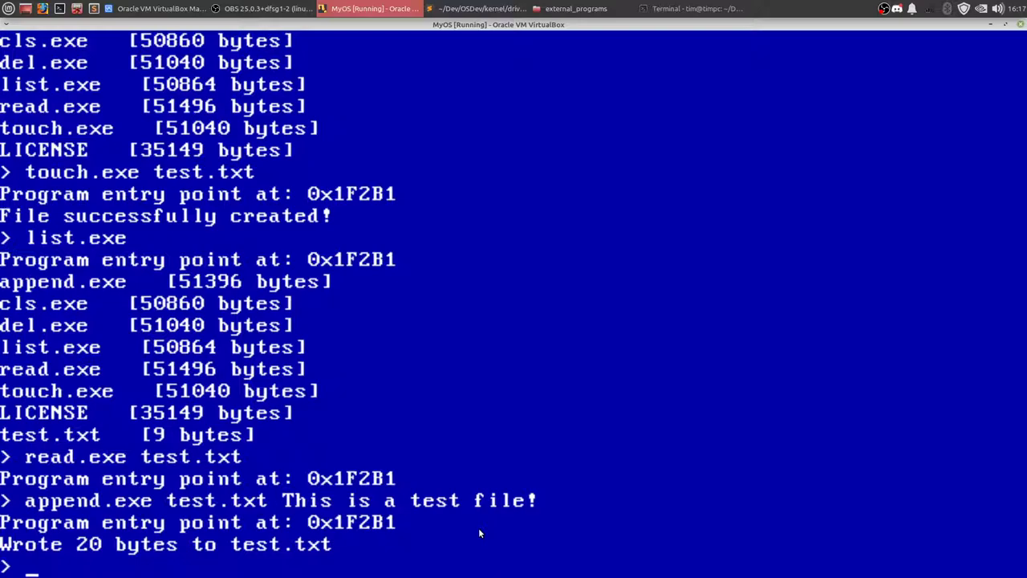
text(list.t)
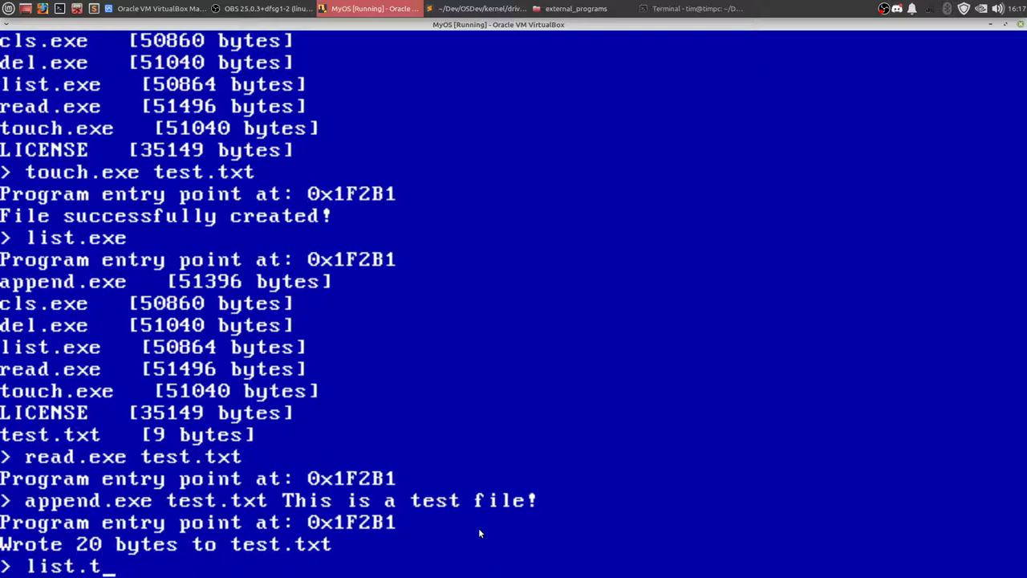
text(exe)
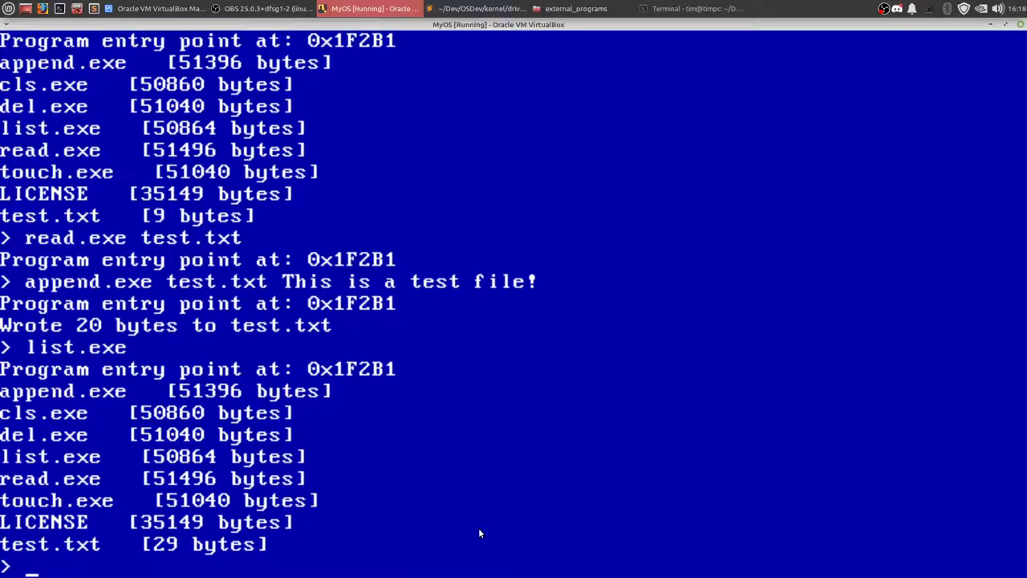
Try 'read test.txt', then run read.exe test.txt to print 'This is a test file!'
text(r)
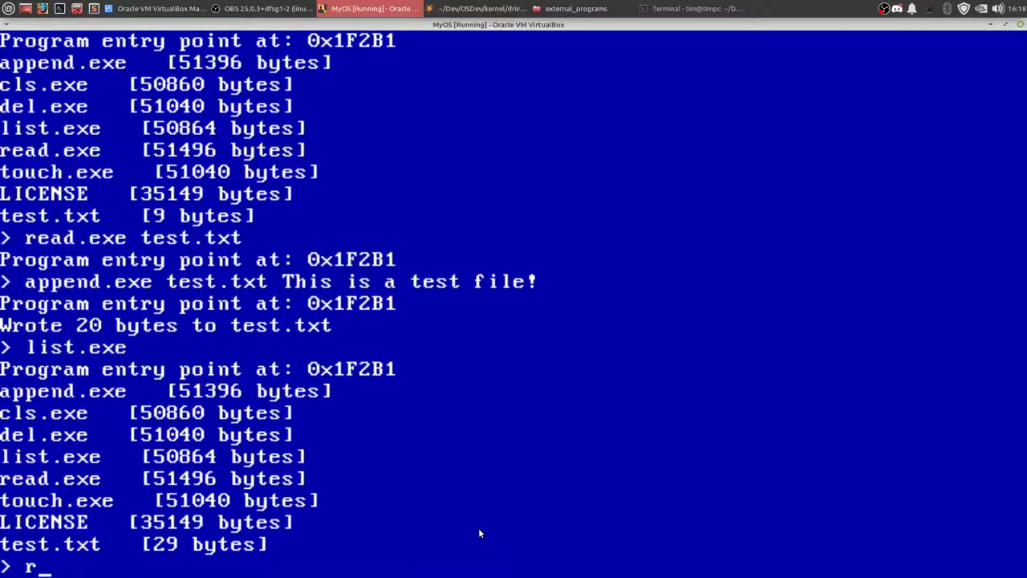
text(ead test.tx)
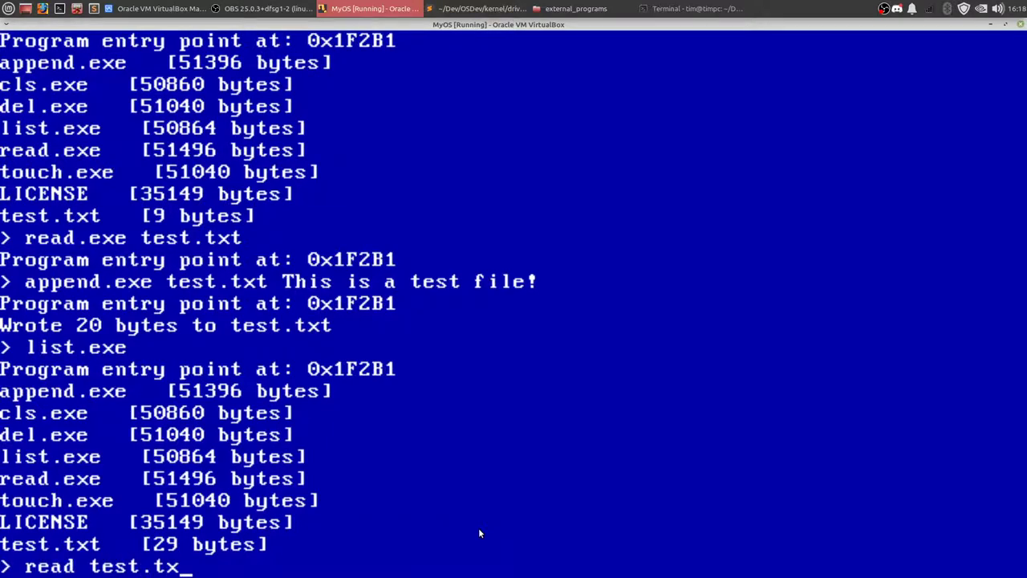
key(Return)
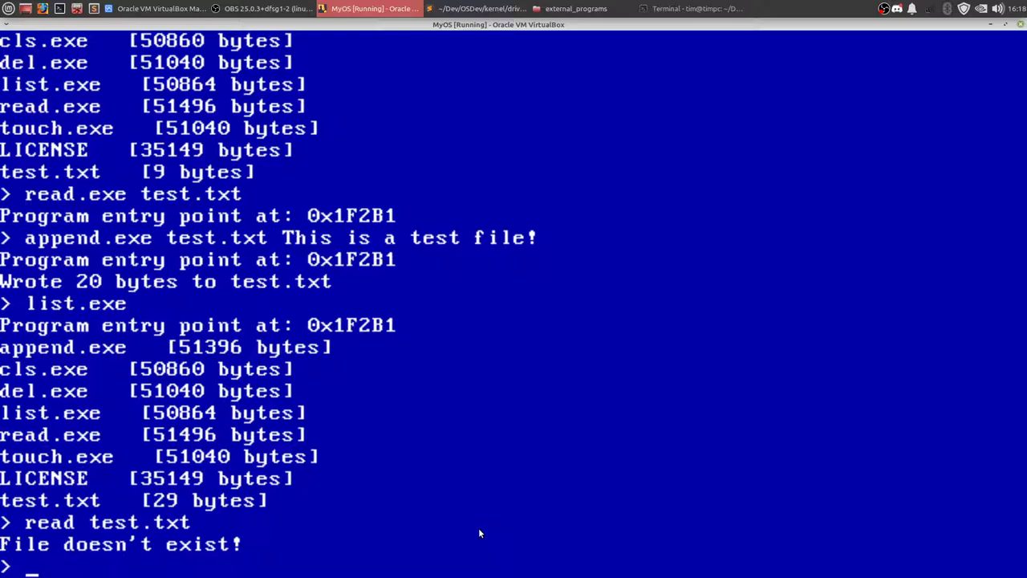
text(read.exe test.txt)
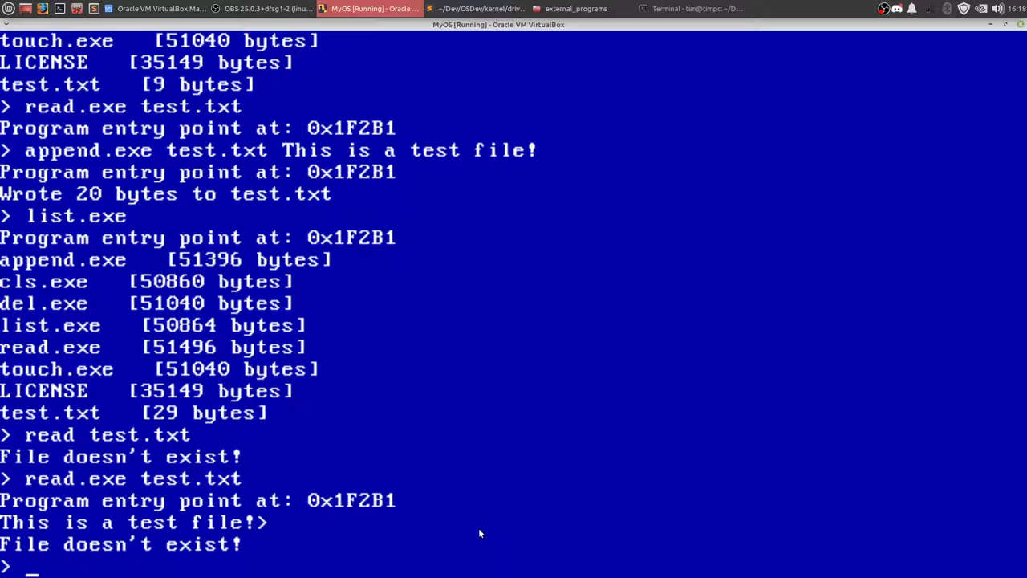
Enter the invalid command 'jfejkf je', then start read.exe on LICENSE
text(jfejkf je)
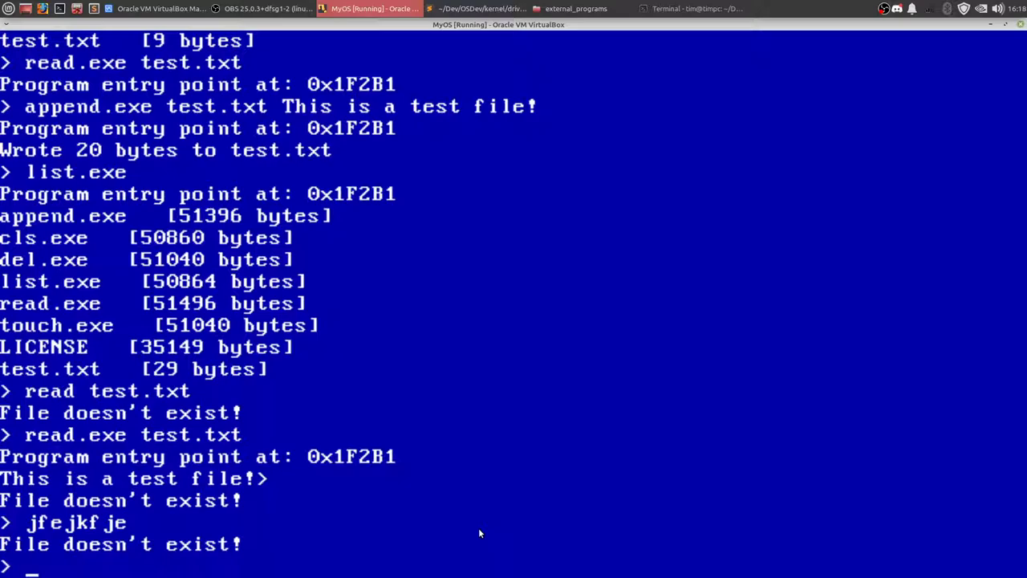
text(rea)
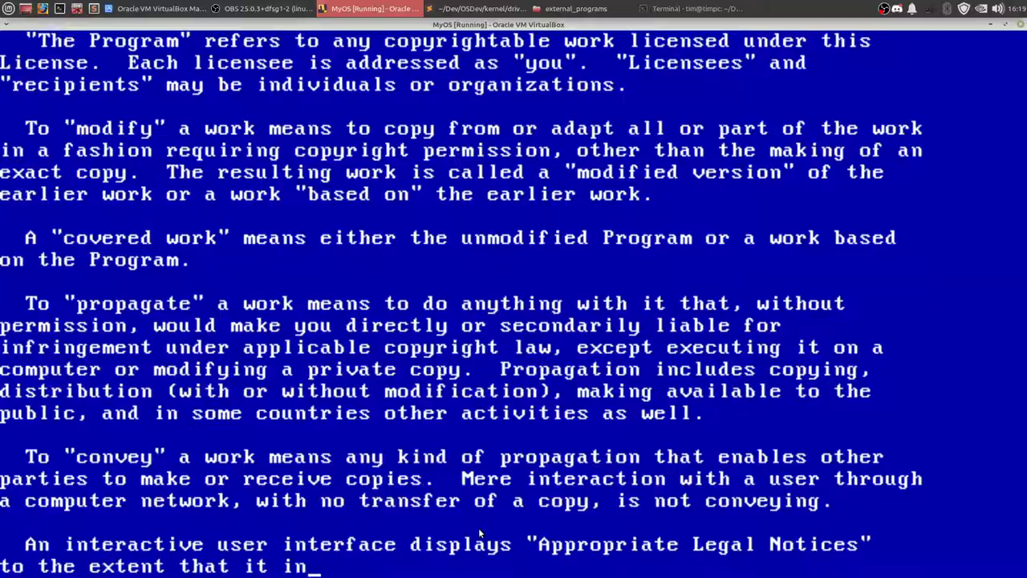
Let the LICENSE text scroll to its end, then enter cls.exe for a fresh screen
scroll(down, 3)
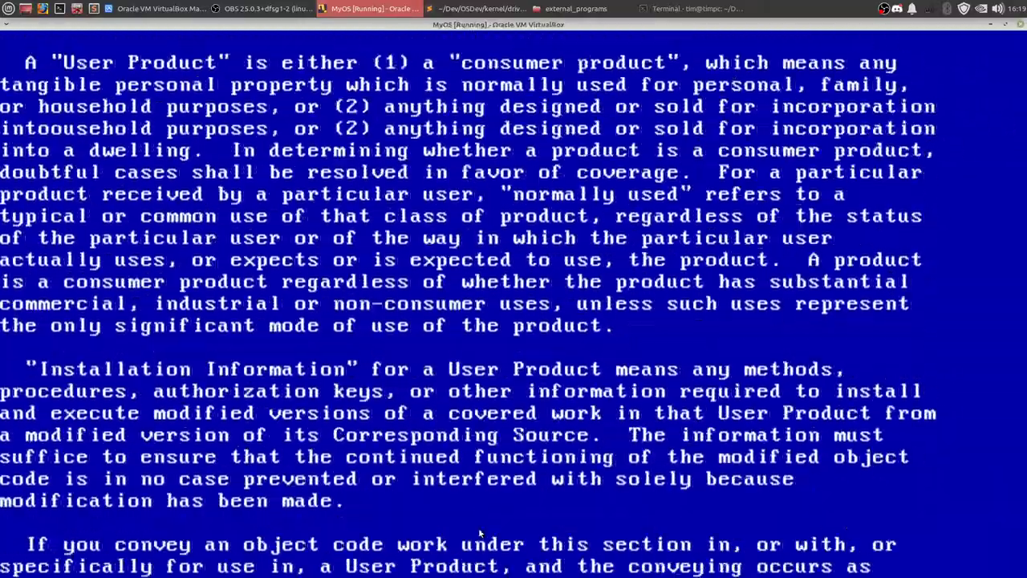
scroll(down, 3)
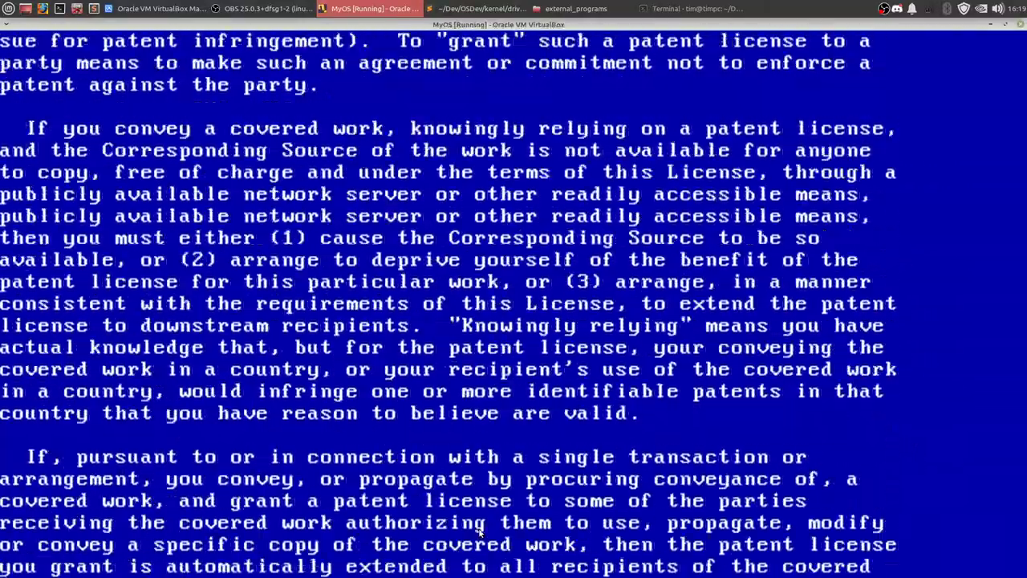
scroll(down, 3)
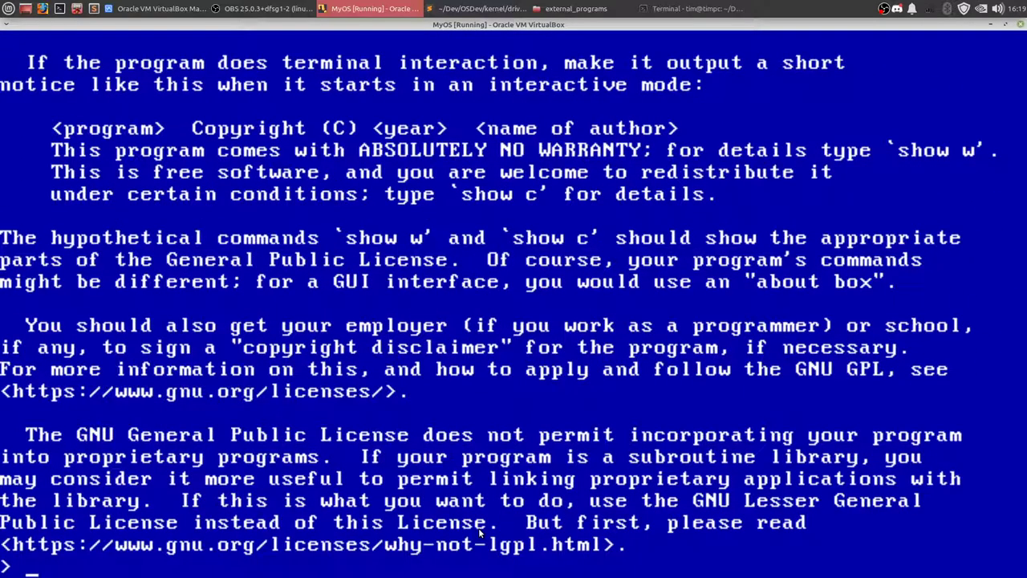
text(cls.exe)
text(read)
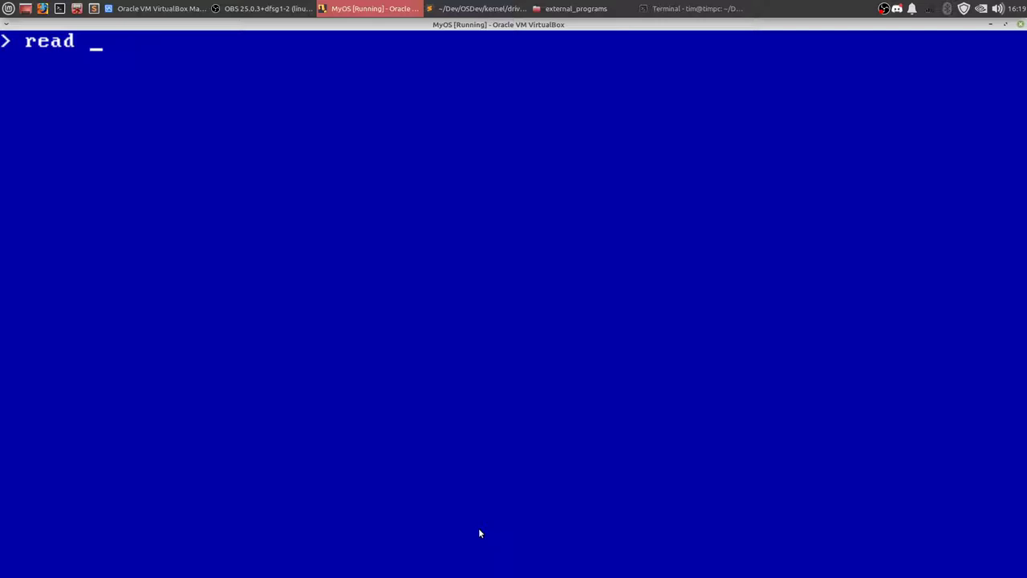
Run read.exe LICENSE 0 to print the first portion of the LICENSE file
text(.exe)
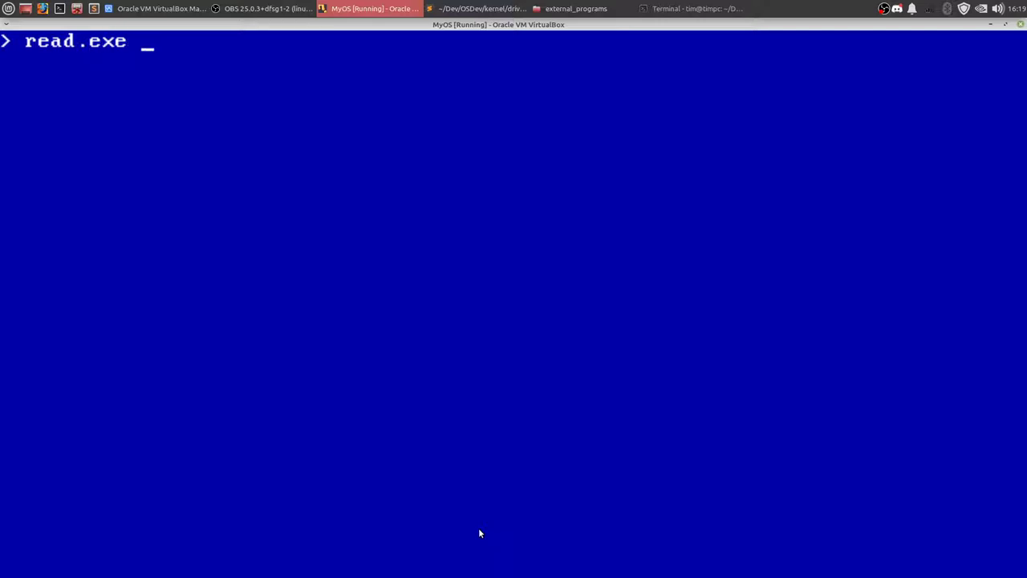
text(LILC)
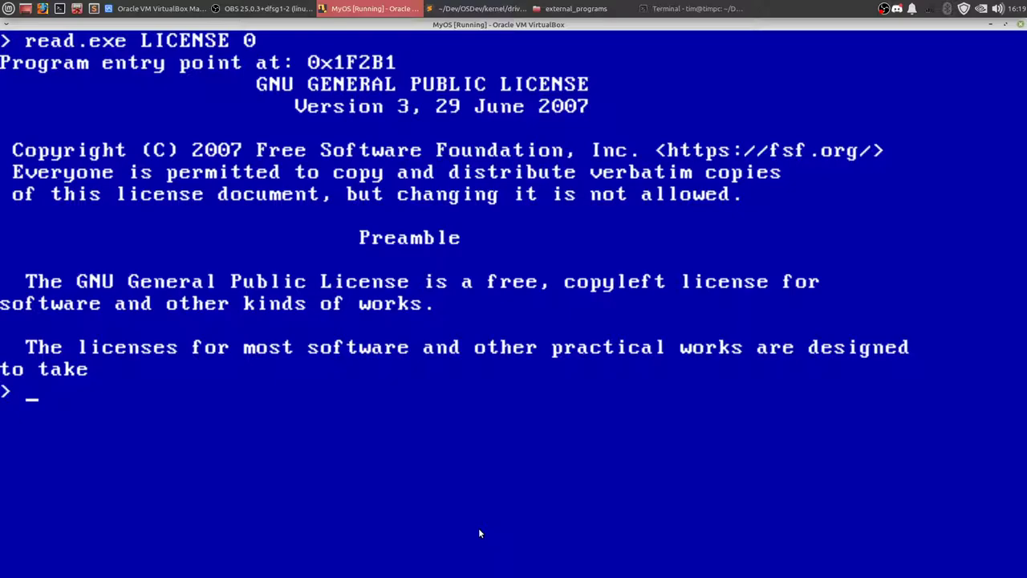
mouse_move(250, 105)
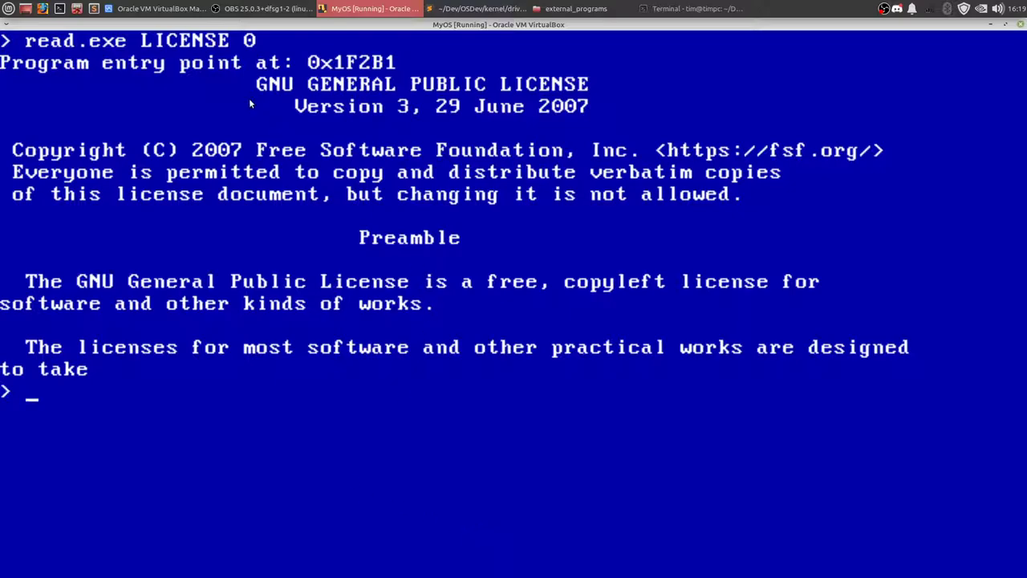
mouse_move(314, 99)
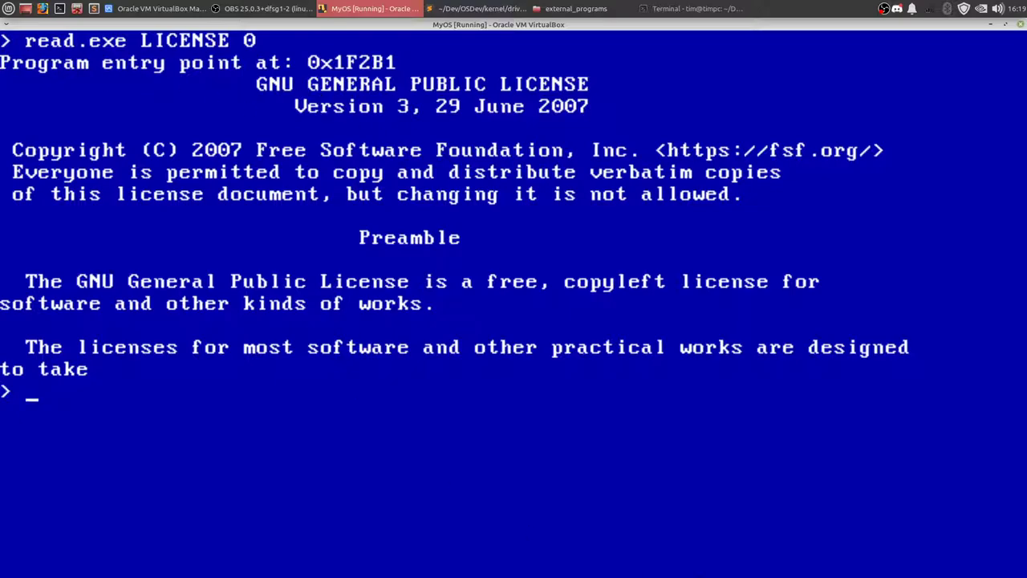
Run read.exe LICENSE 1 for the second portion, then clear the screen with cls
text(read.)
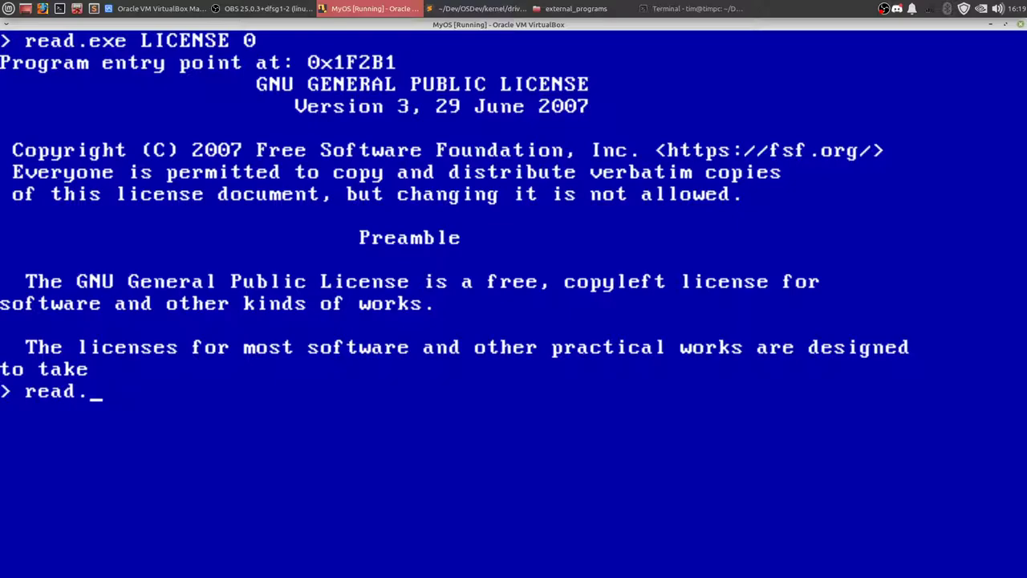
text(exe LICENSE)
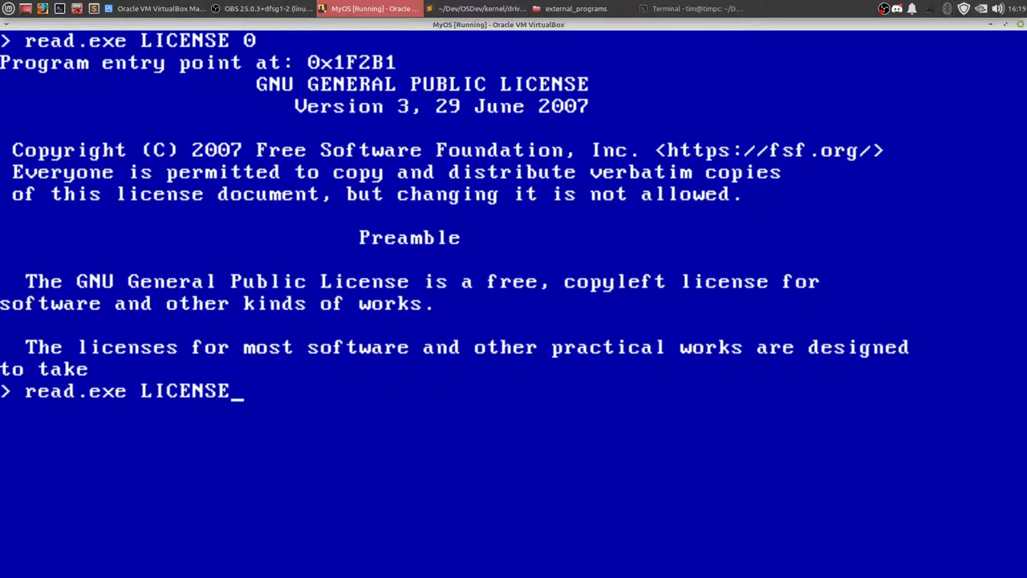
text(1)
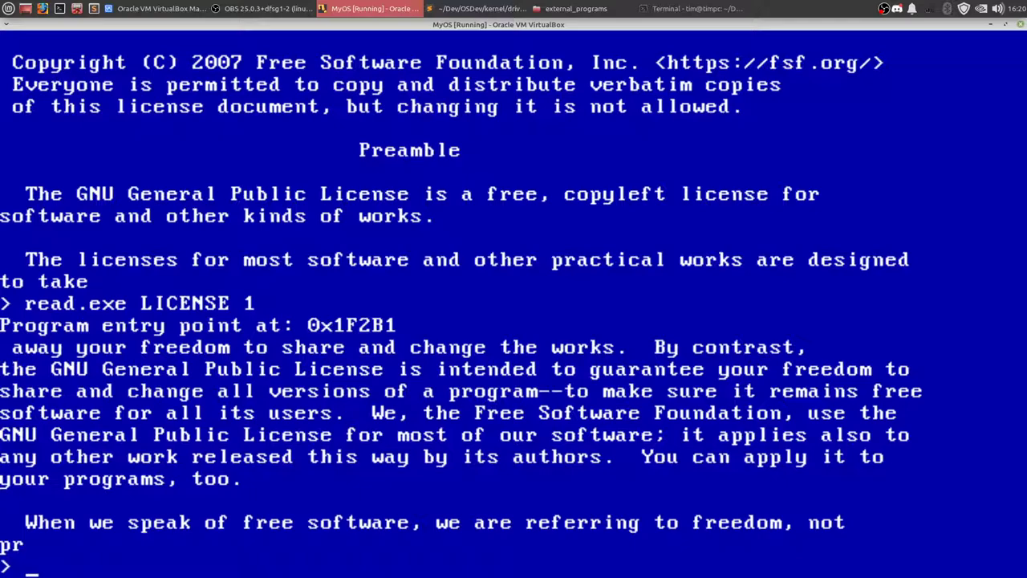
text(cls)
text(list.exe)
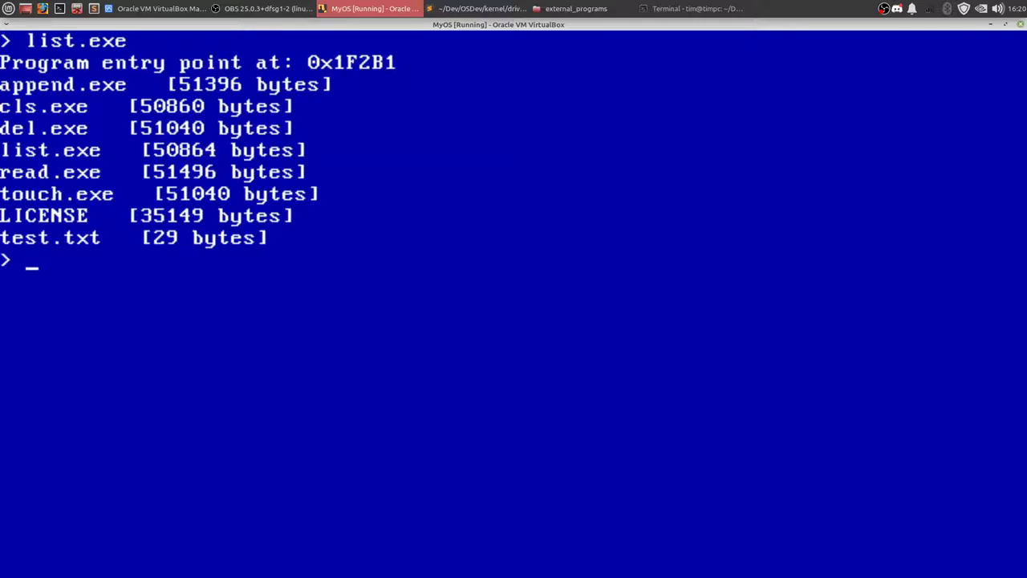
Run del.exe test.txt at the MyOS prompt, then list.exe to confirm it is gone
text(del.)
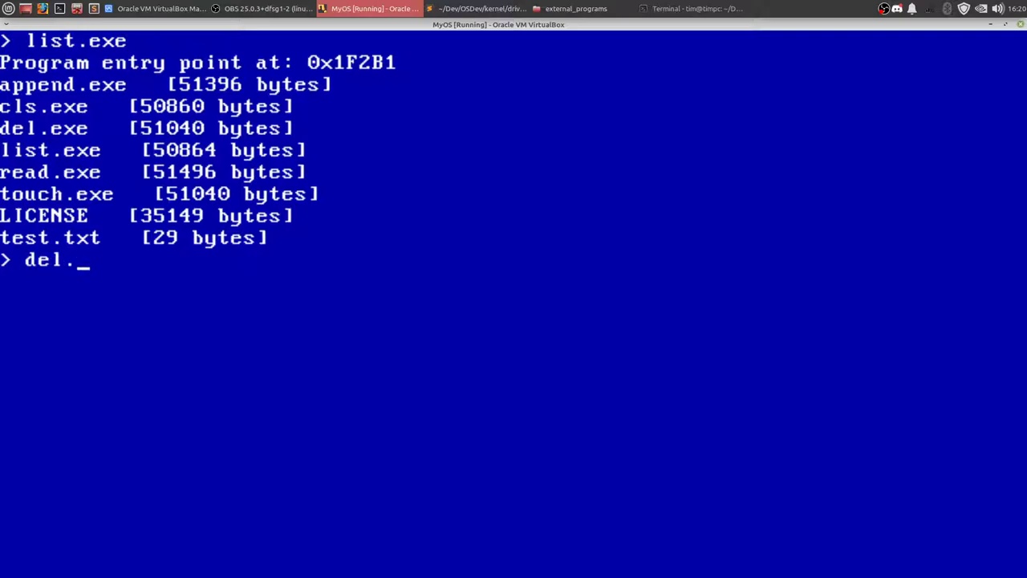
text(exe)
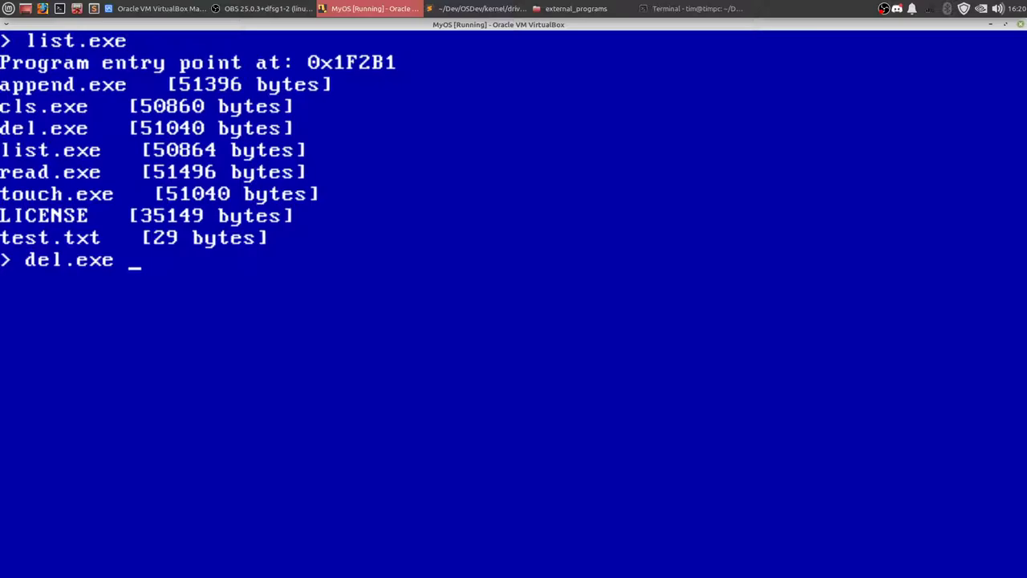
text(t)
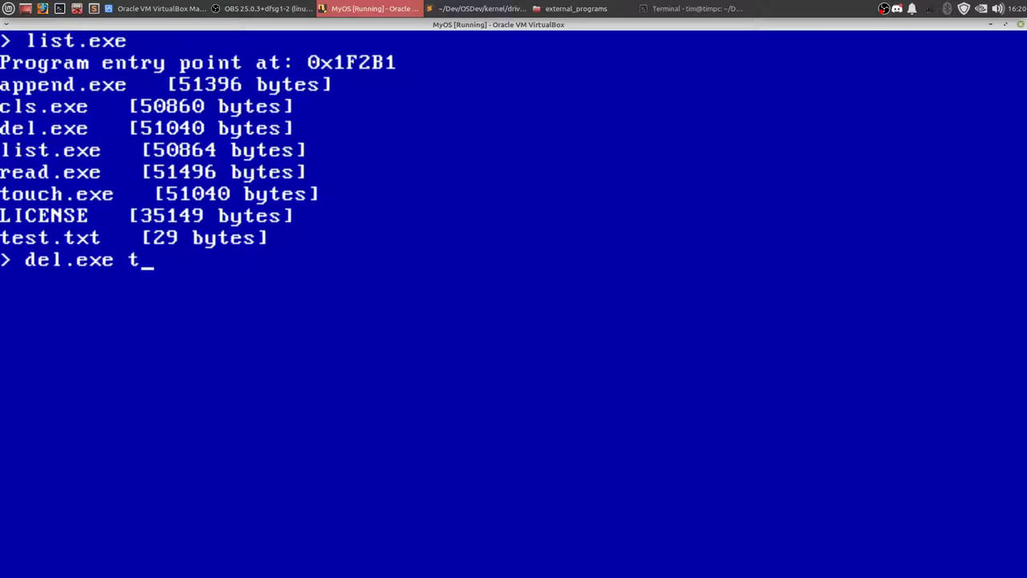
text(est.t)
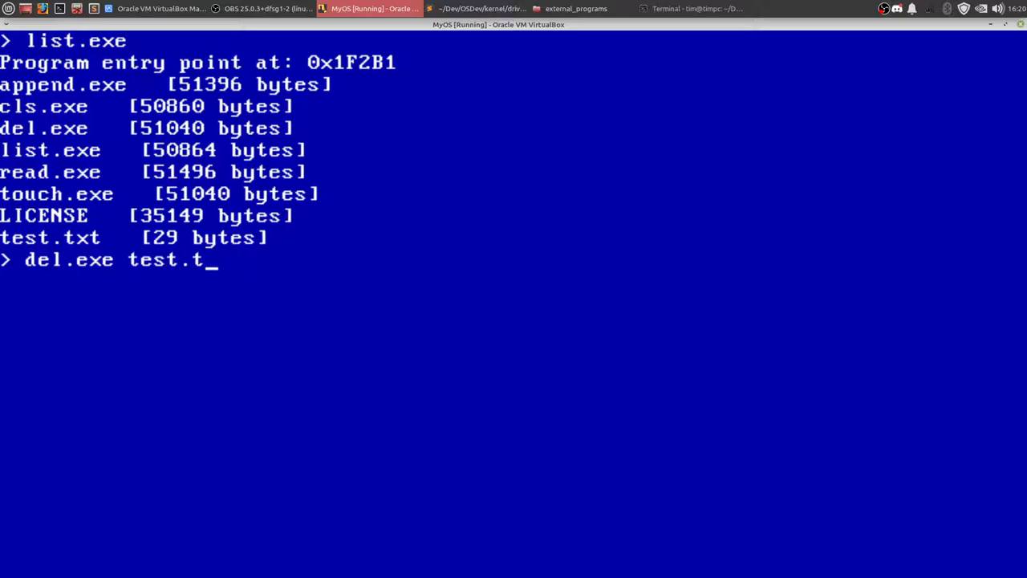
text(xt)
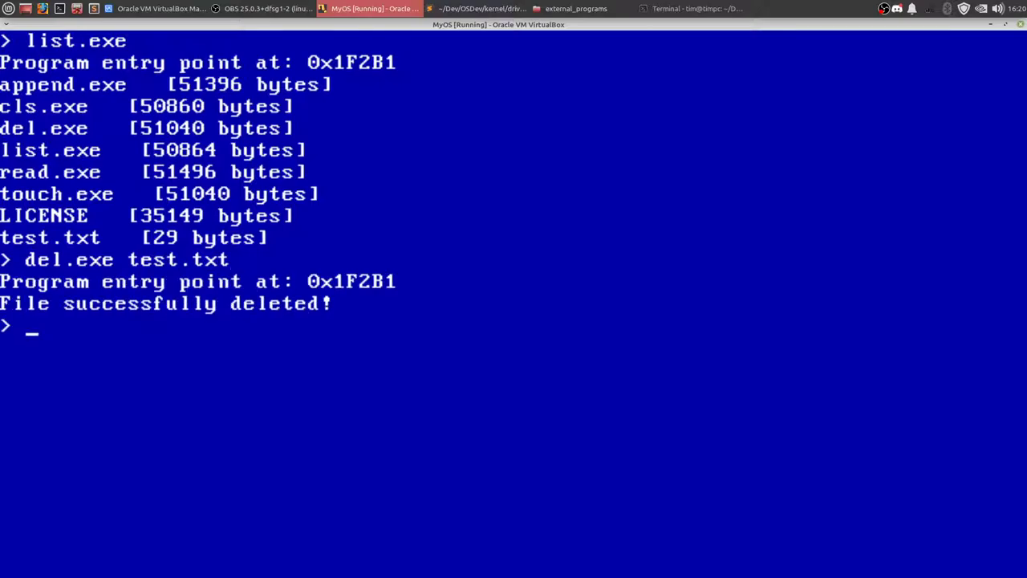
text(list.exe)
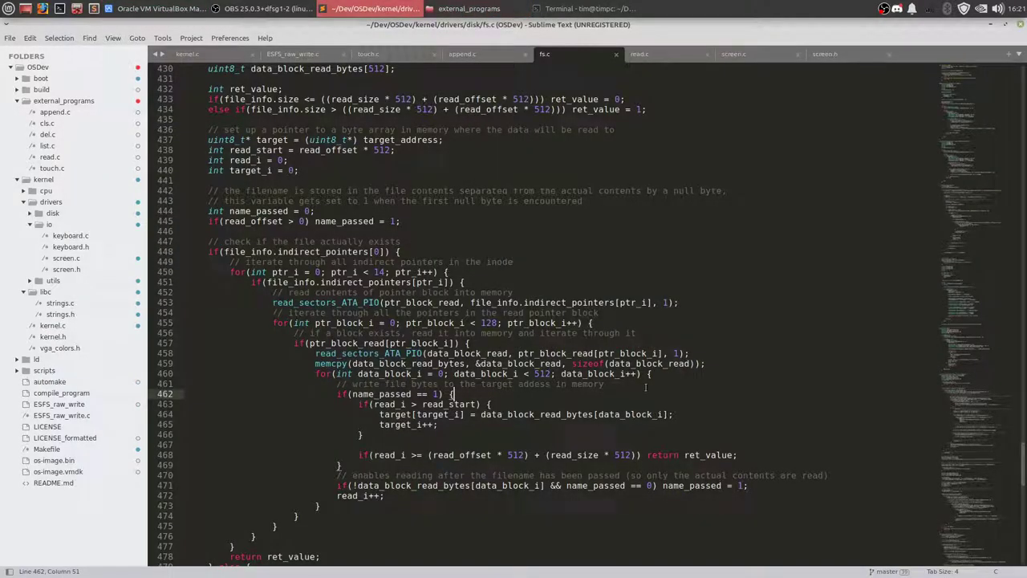
Raise the OSDev build terminal over Sublime Text and enter make
click(565, 10)
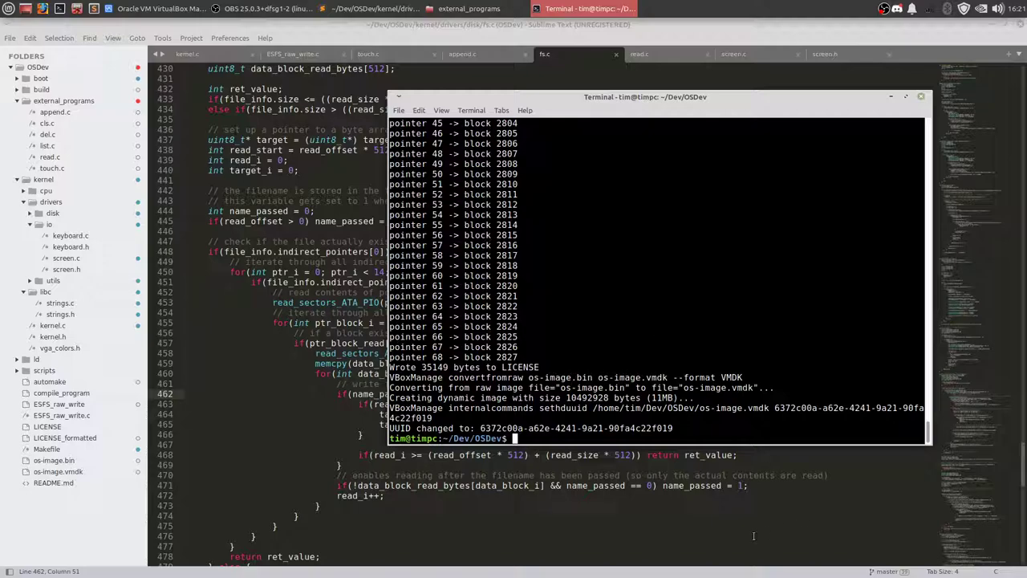
mouse_move(739, 513)
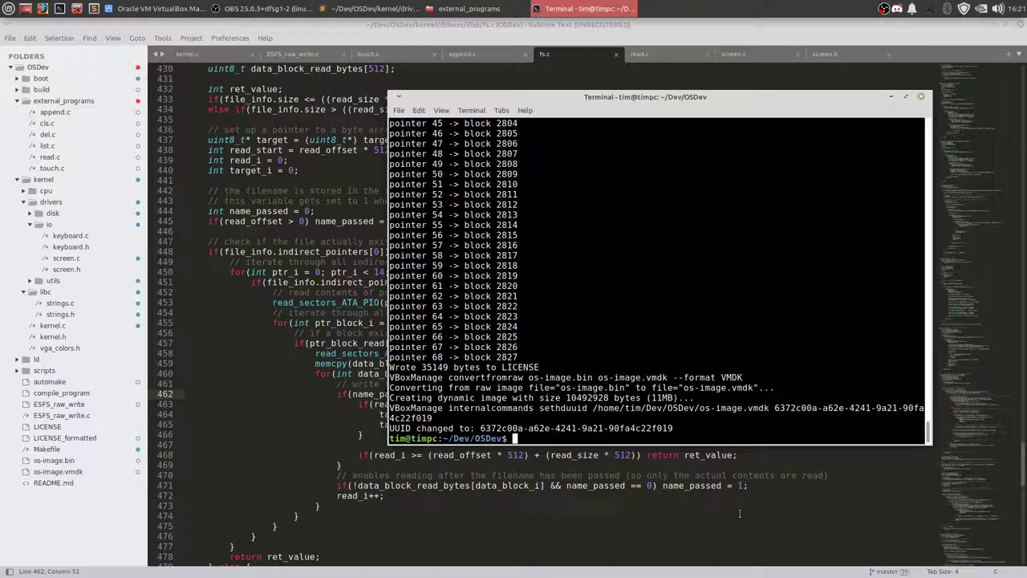
text(make)
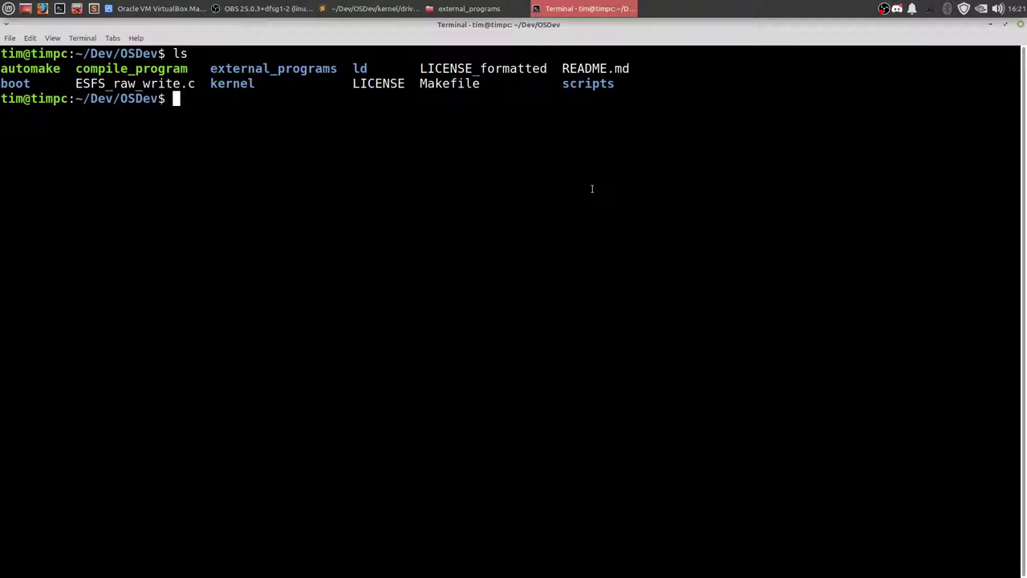
Compile ESFS_raw_write.c with make and list the folder to see the new executable
text(make)
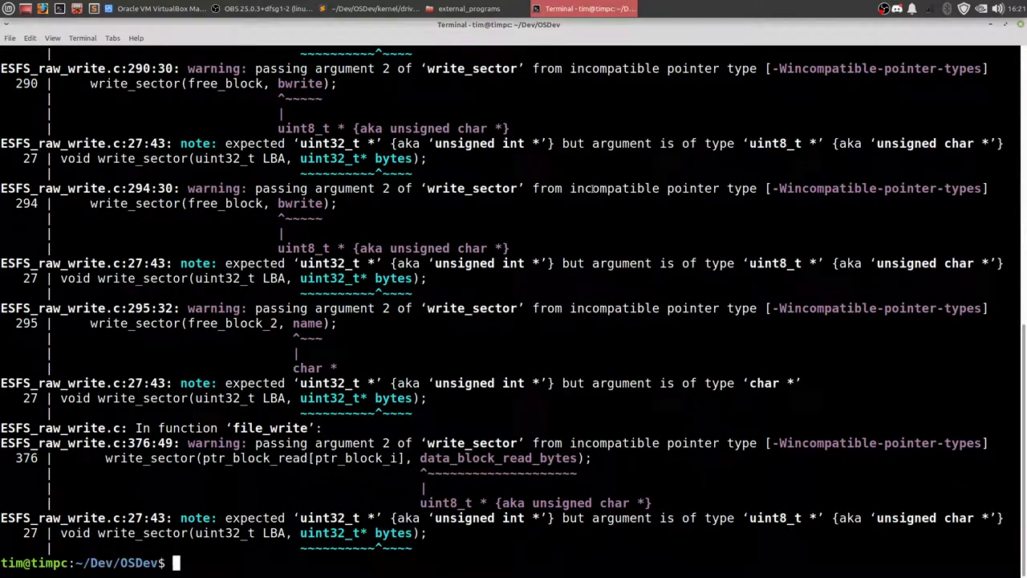
text(ls)
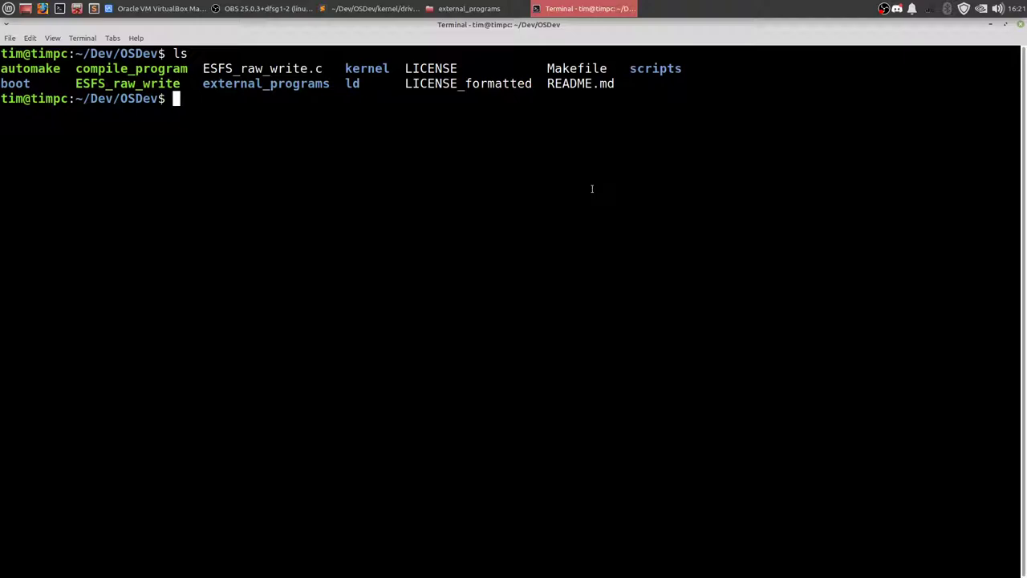
mouse_move(525, 505)
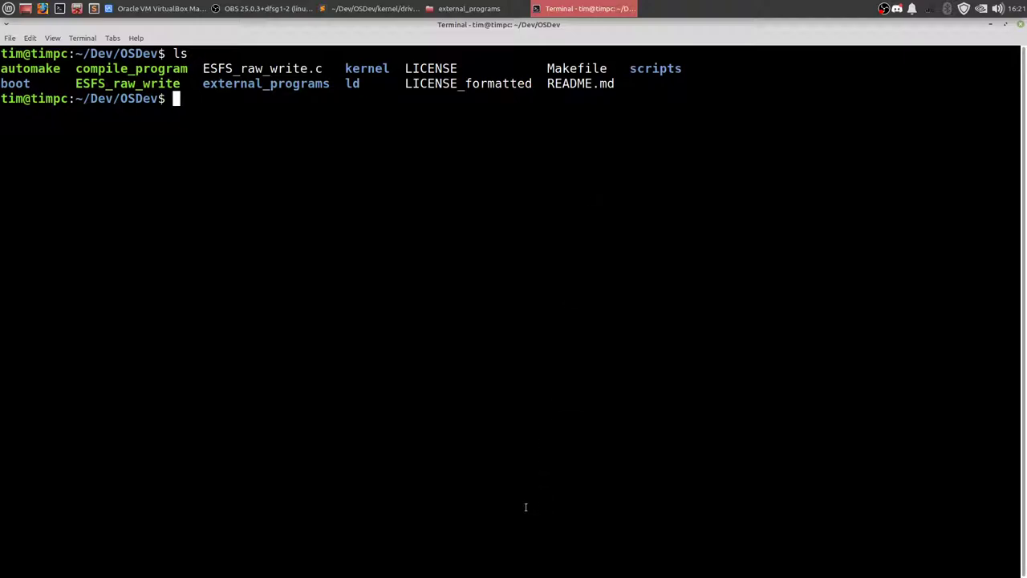
double_click(36, 67)
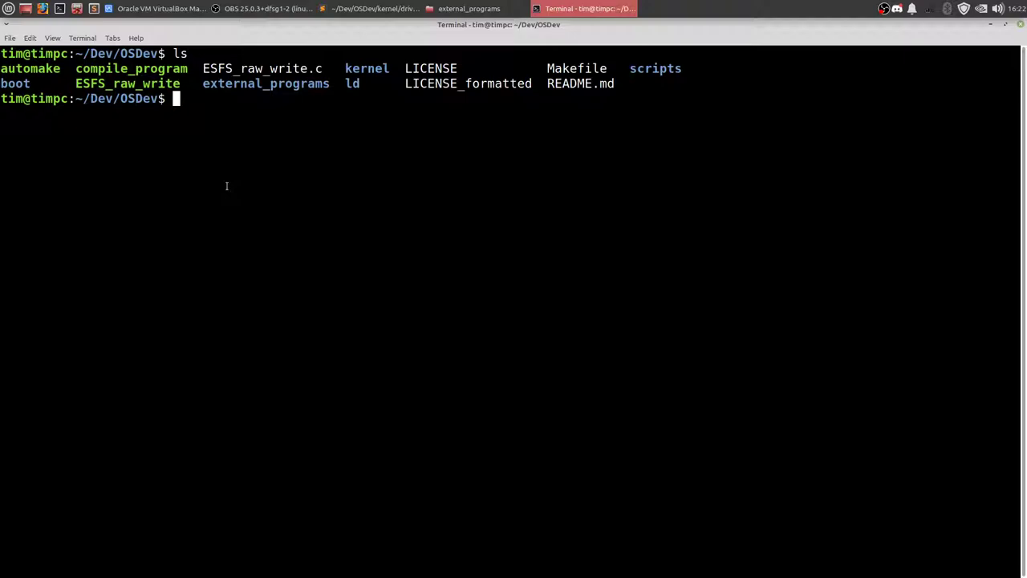
text(ls external_programs/)
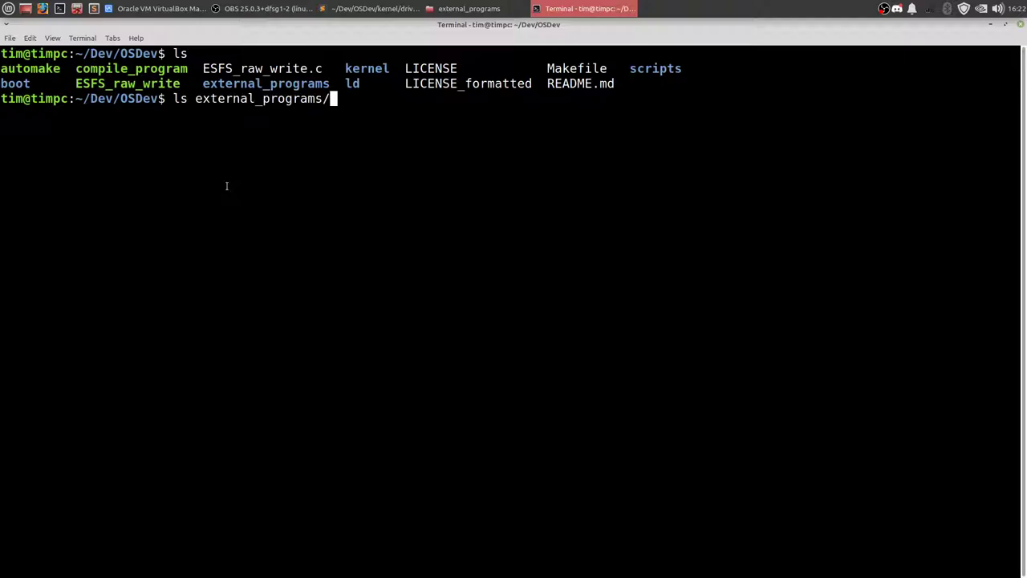
List external_programs, then run compile_program on external_programs/read.c to produce read.exe
key(Return)
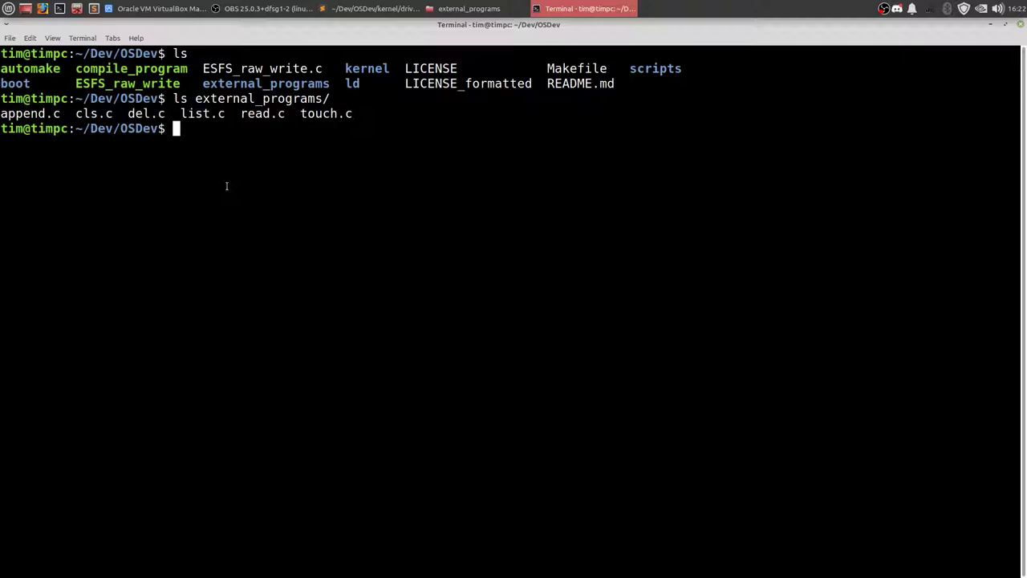
text(./co)
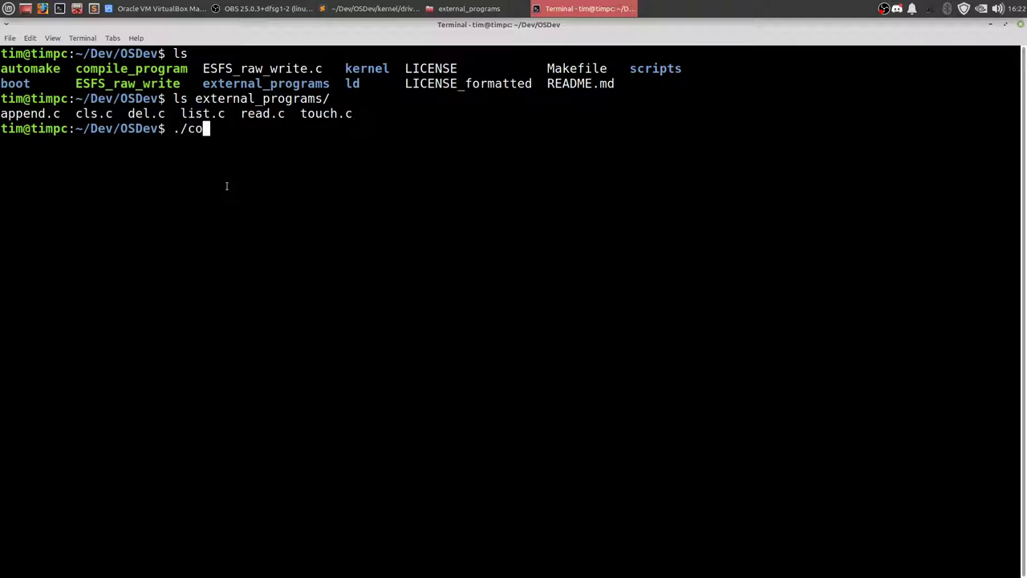
key(Tab)
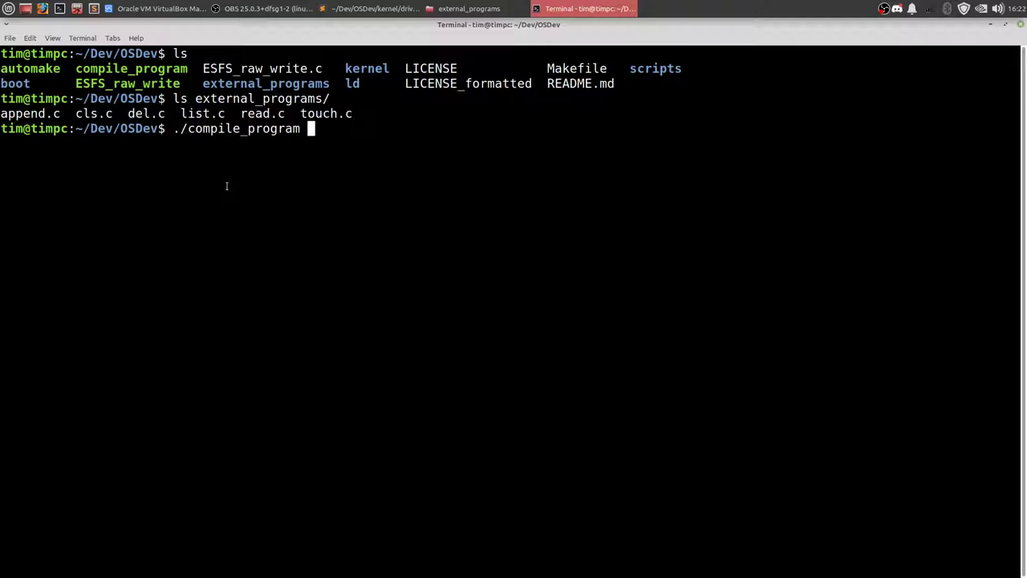
text(e)
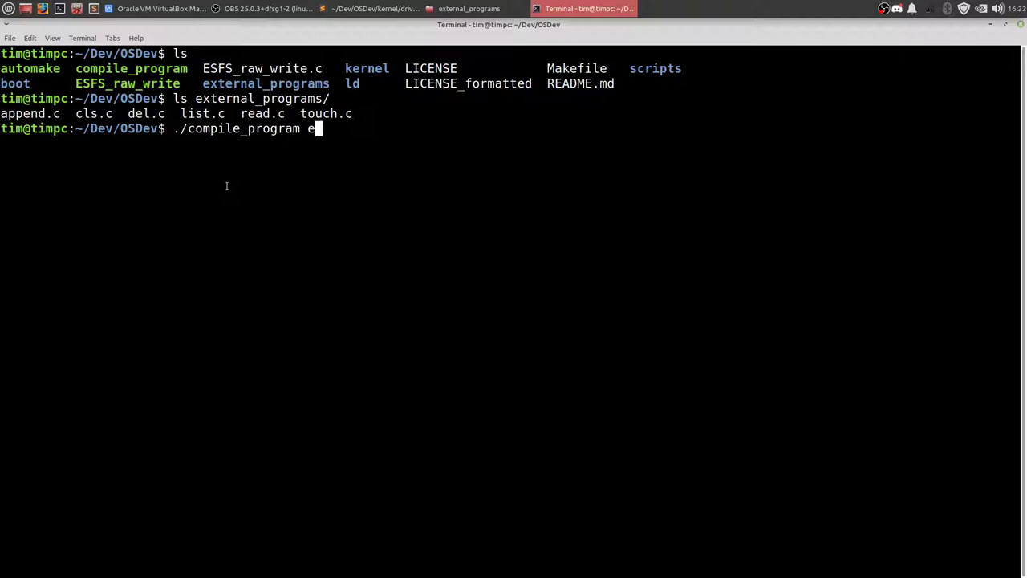
key(Tab)
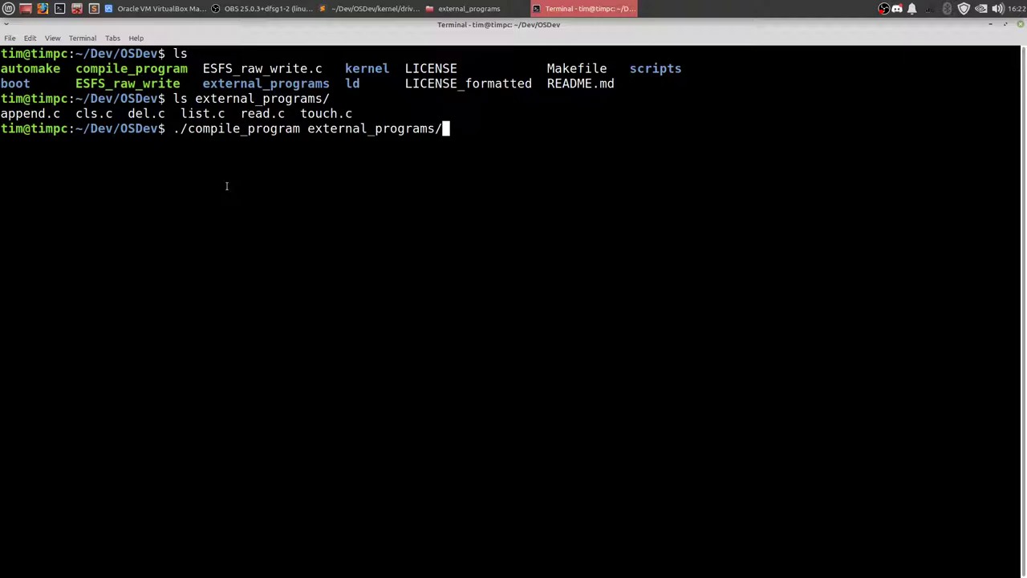
text(read.)
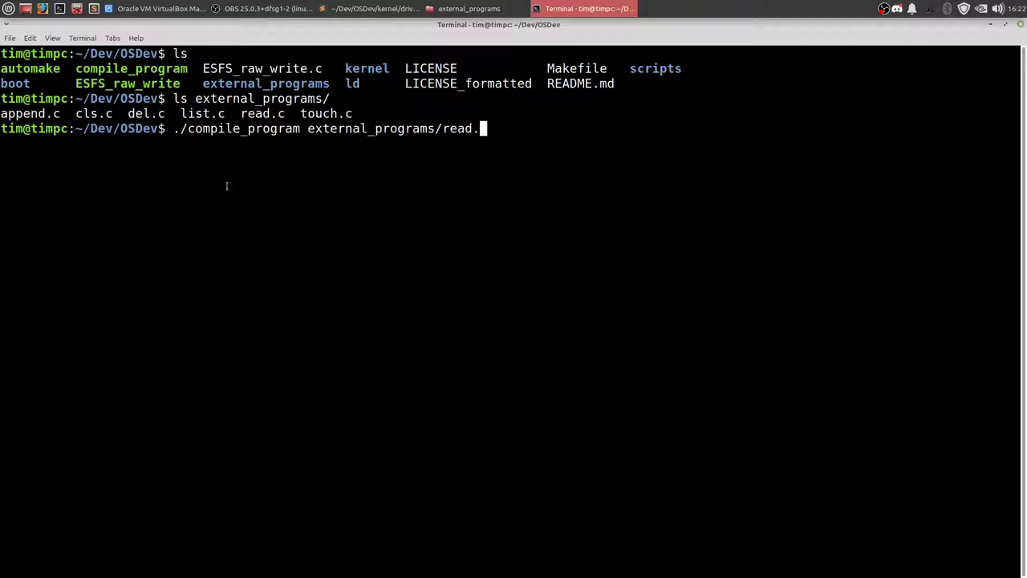
text(c read.e)
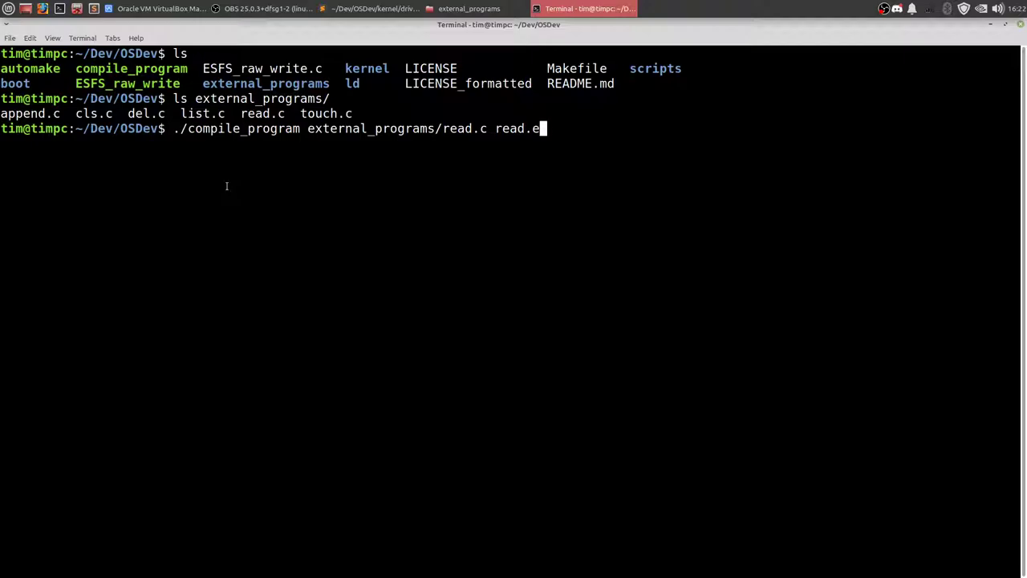
key(Return)
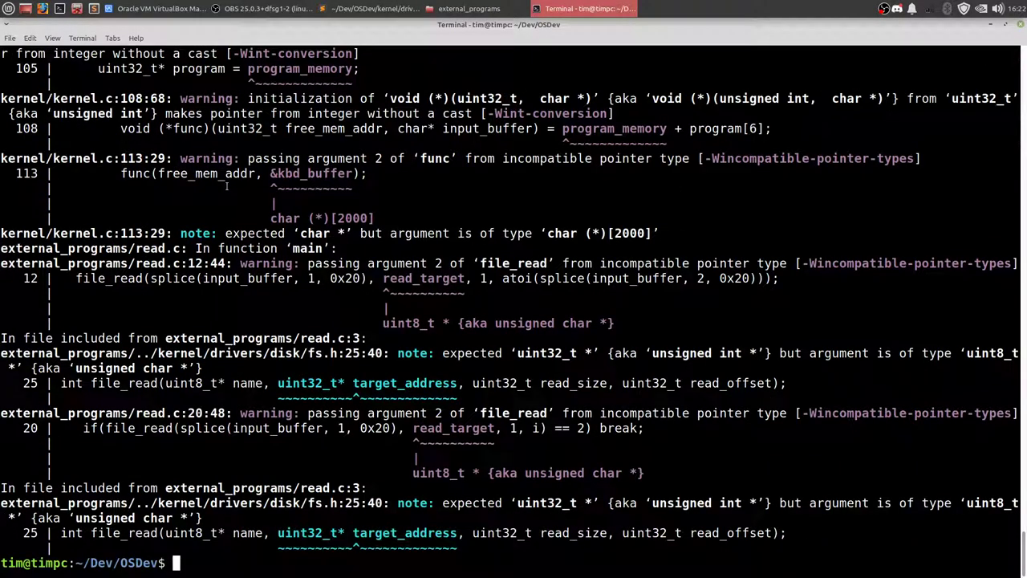
List the OSDev folder to confirm read.exe exists and start an ESFS_raw_write command
text(ls)
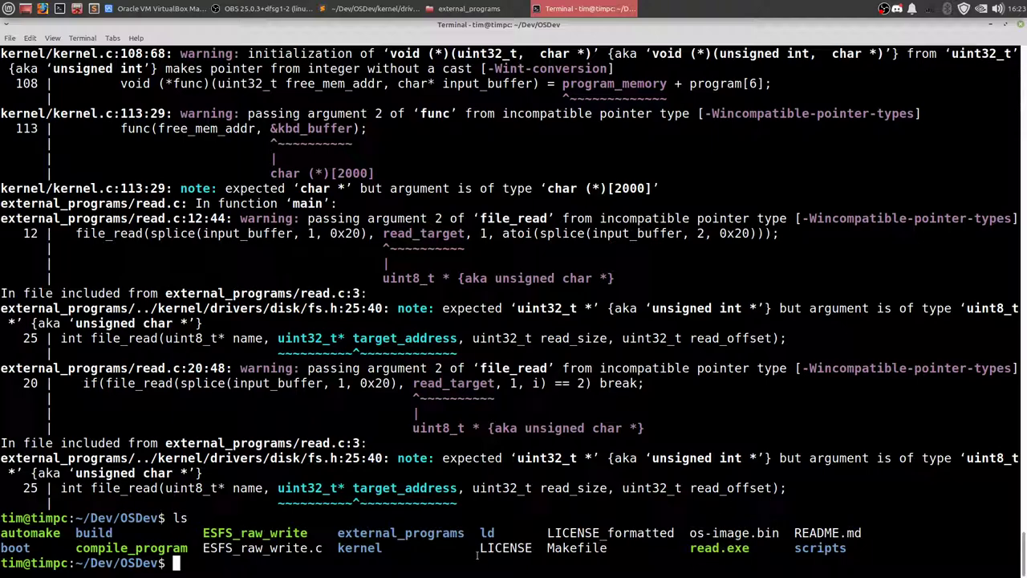
mouse_move(698, 549)
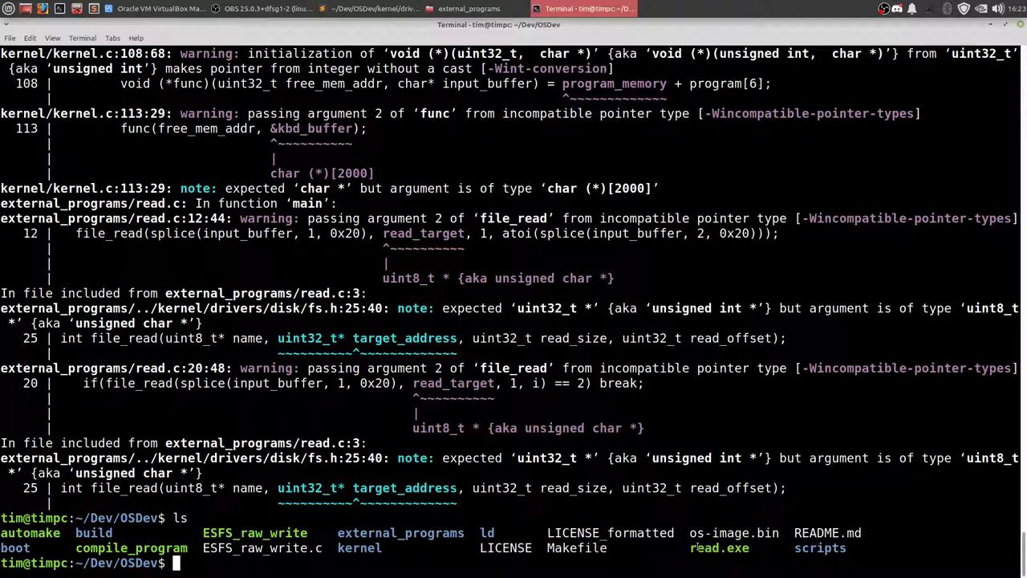
double_click(719, 549)
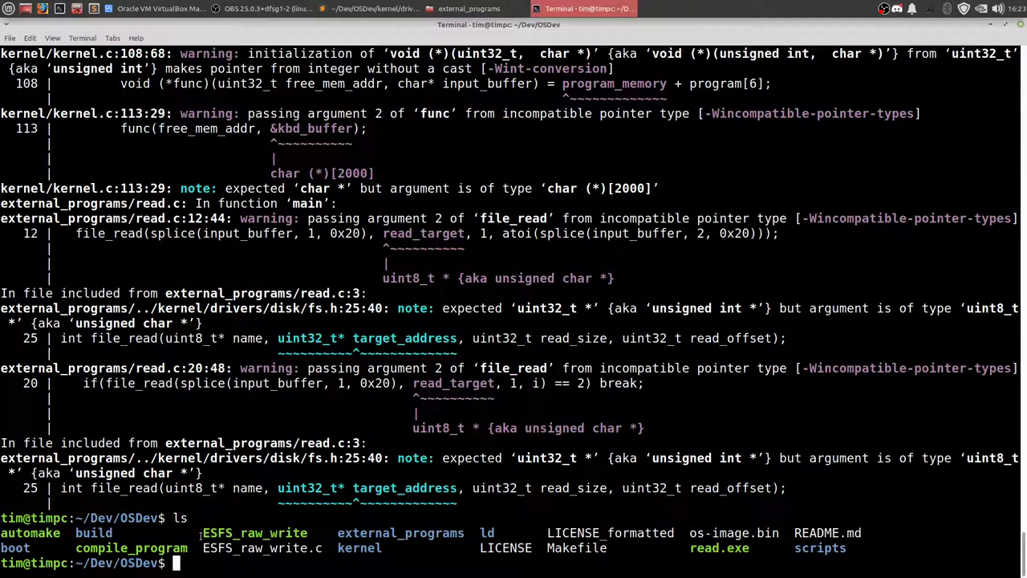
mouse_move(404, 570)
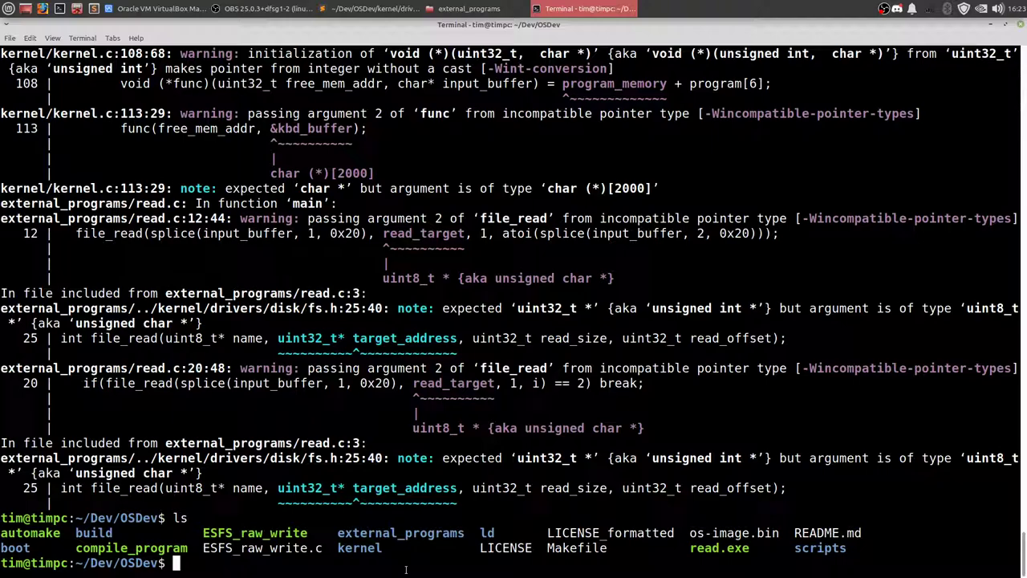
text(./ESFS_raw_write)
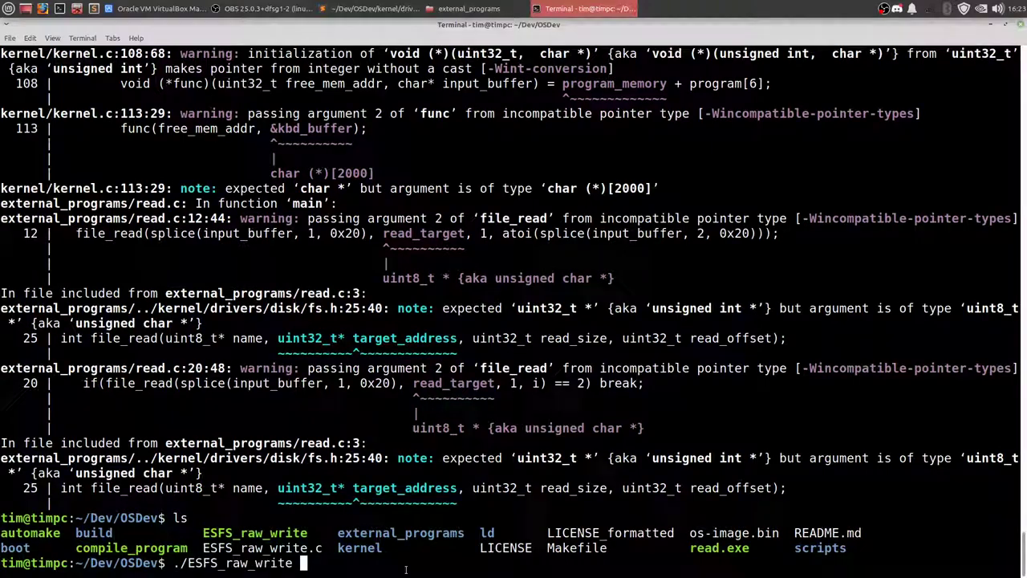
Run ESFS_raw_write without arguments to see its usage, then rebuild os-image.bin and relist
key(Return)
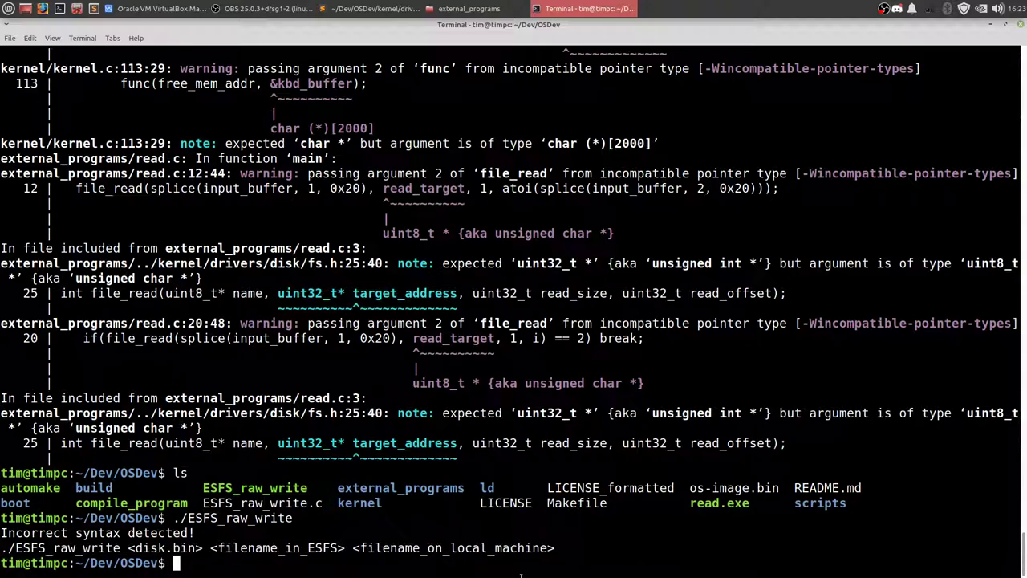
text(./ESFS_raw_write)
text(make)
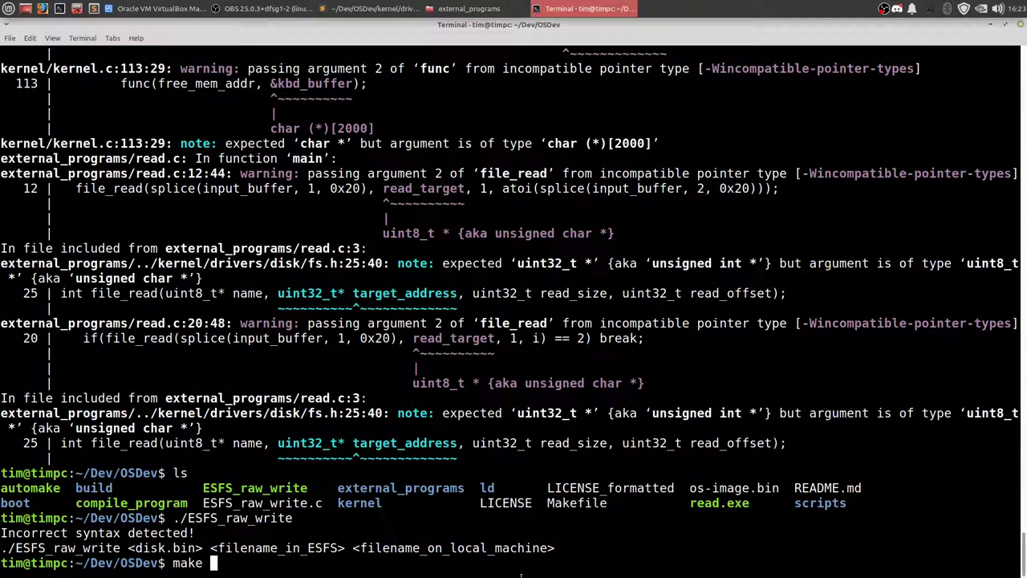
text(clea)
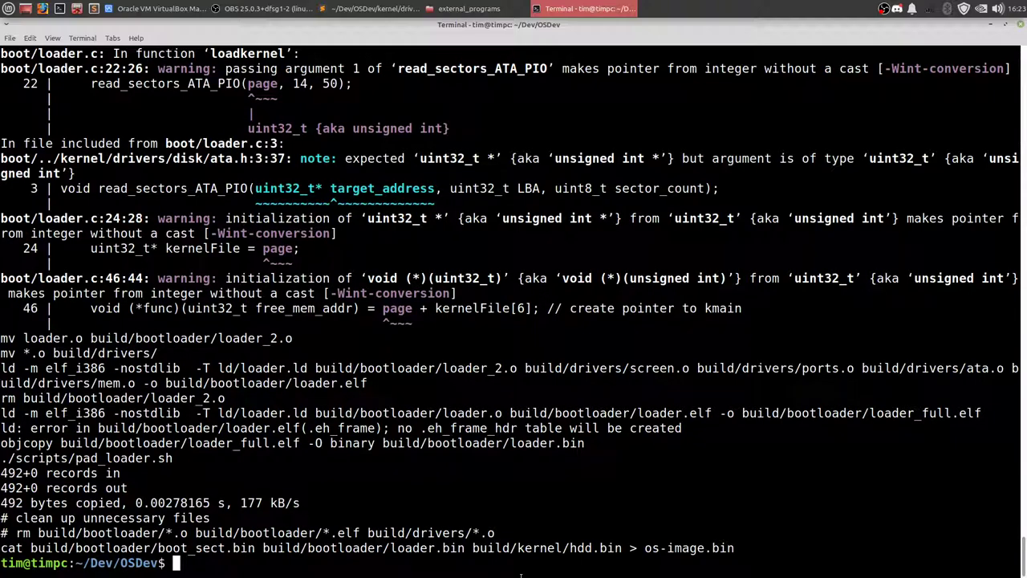
text(ls)
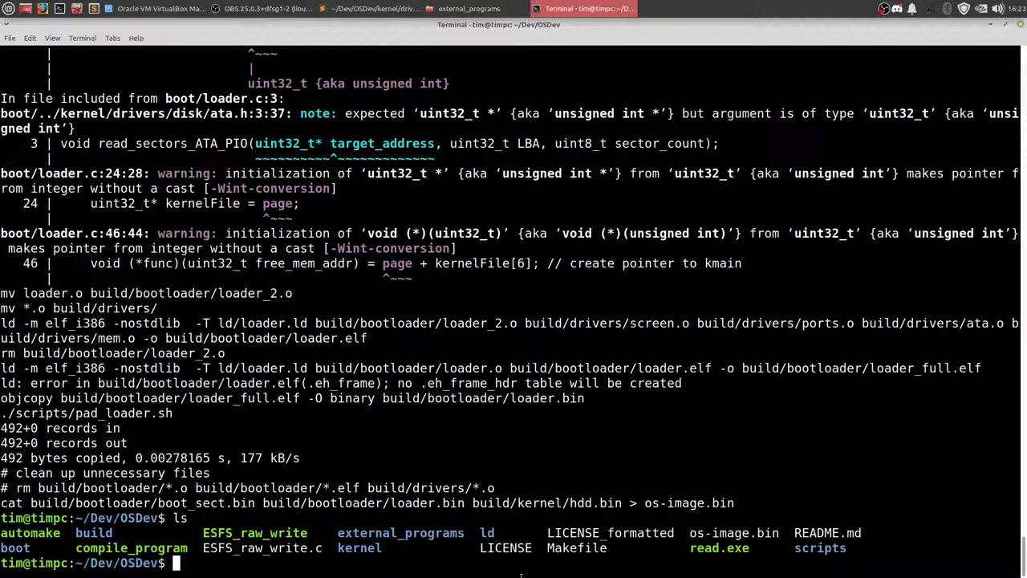
mouse_move(693, 533)
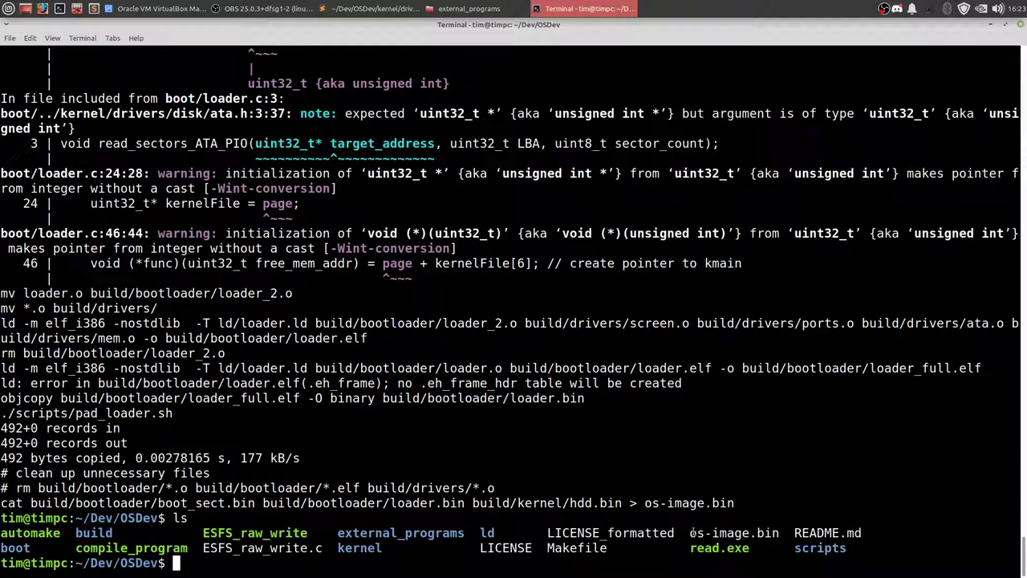
double_click(735, 533)
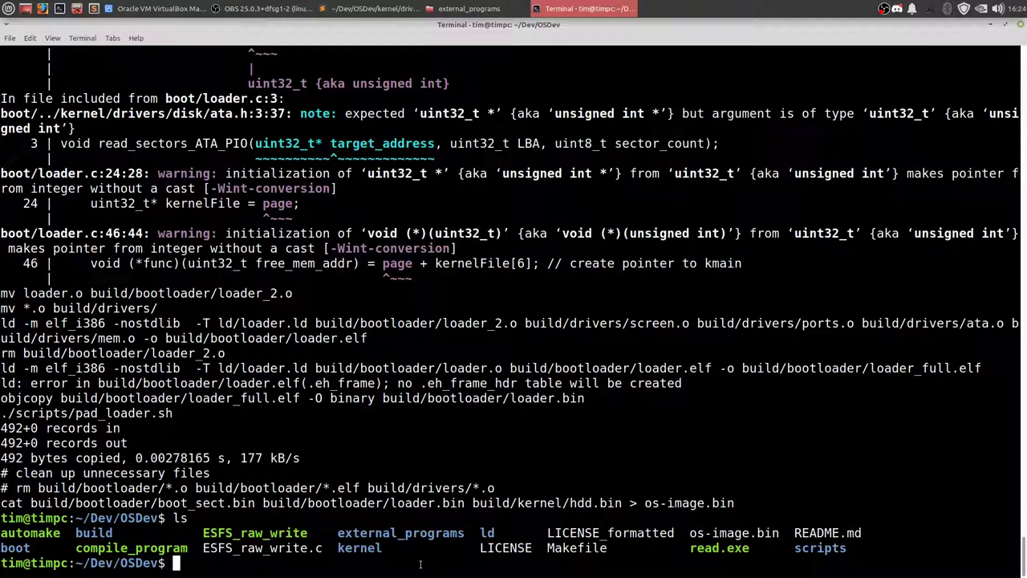
Boot os-image.bin in QEMU with make run, view the kernel shell, then close the emulator
text(make run)
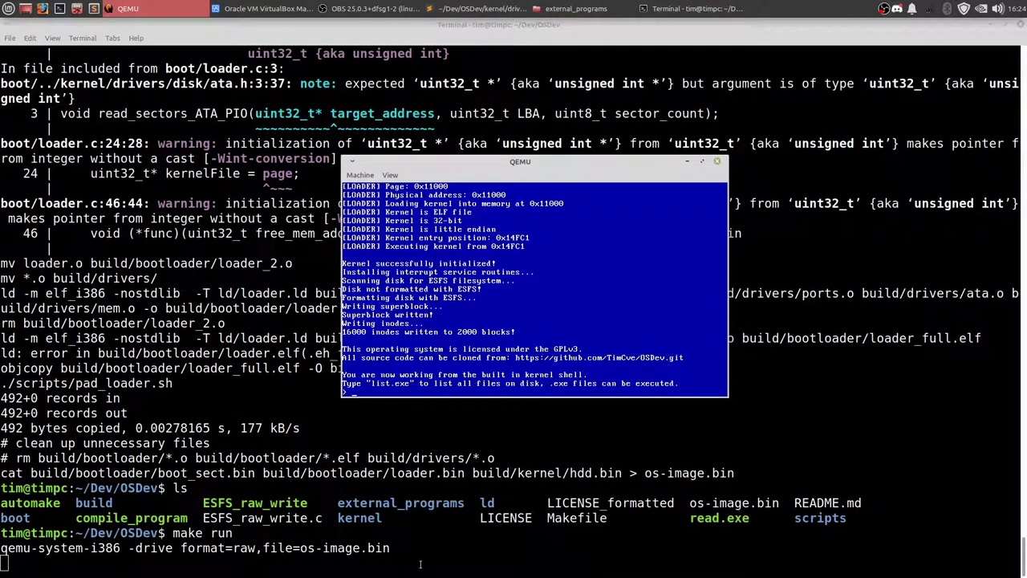
mouse_move(512, 162)
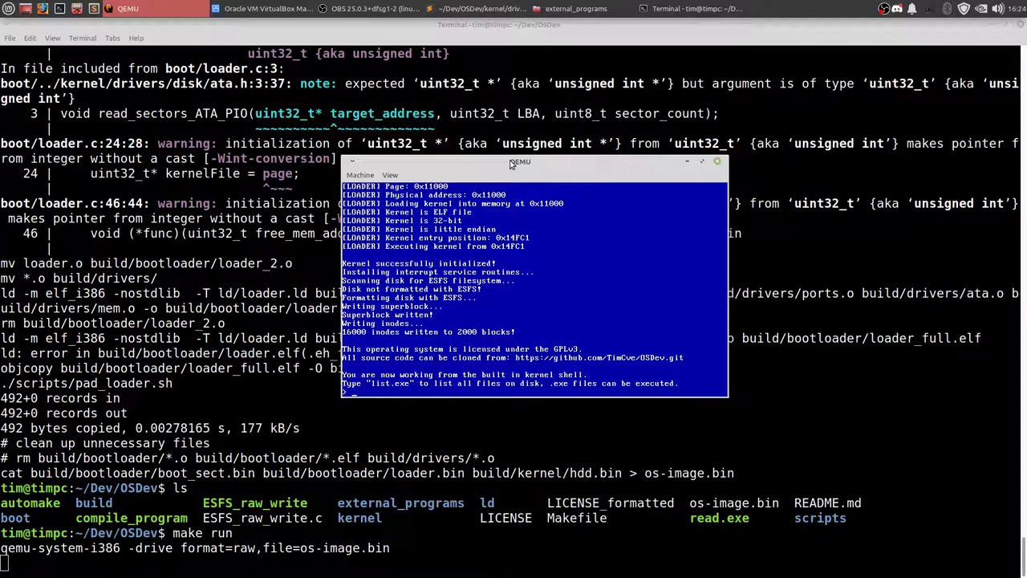
drag(517, 160, 414, 157)
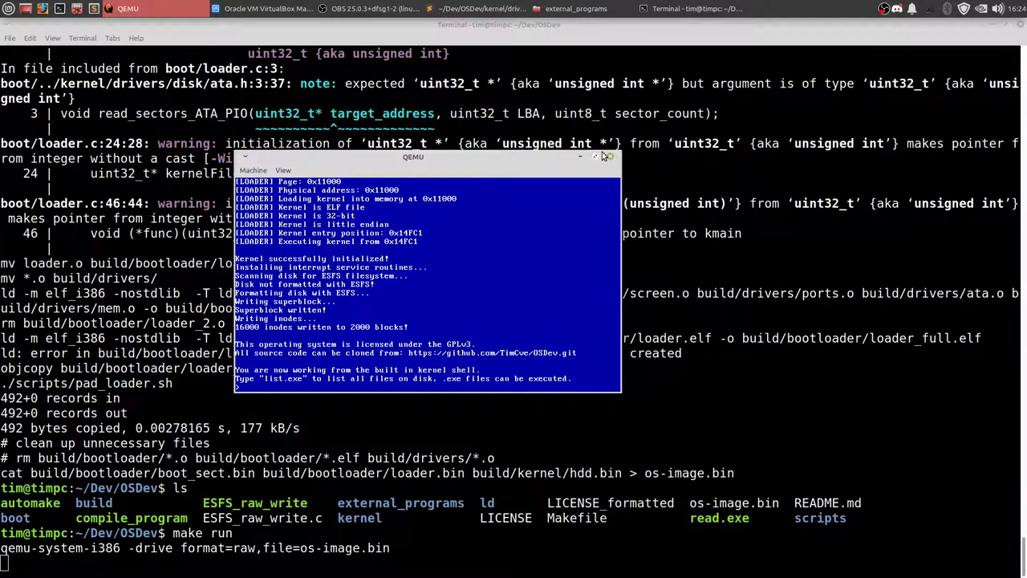
click(606, 157)
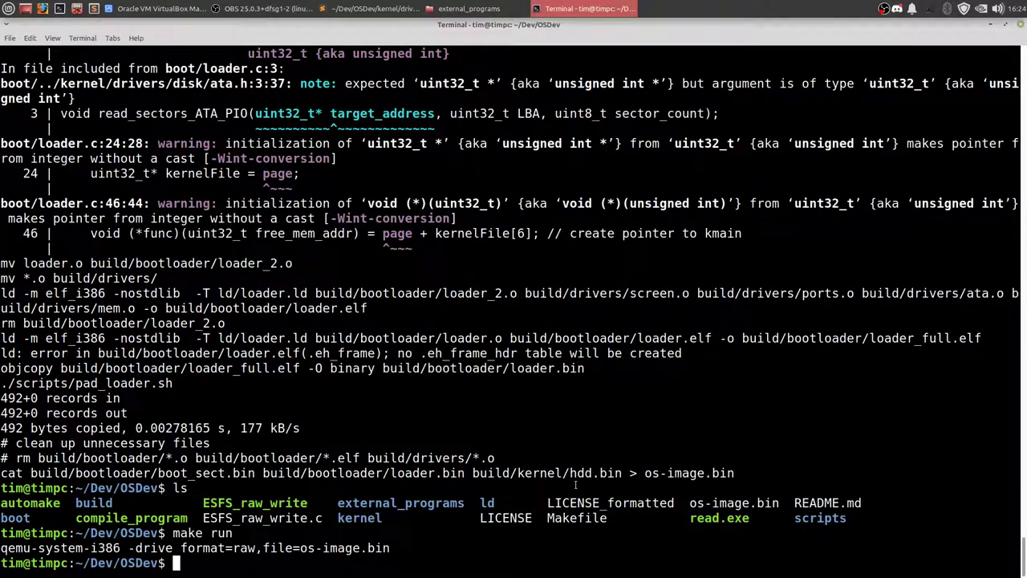
text(./ESFS_raw_write)
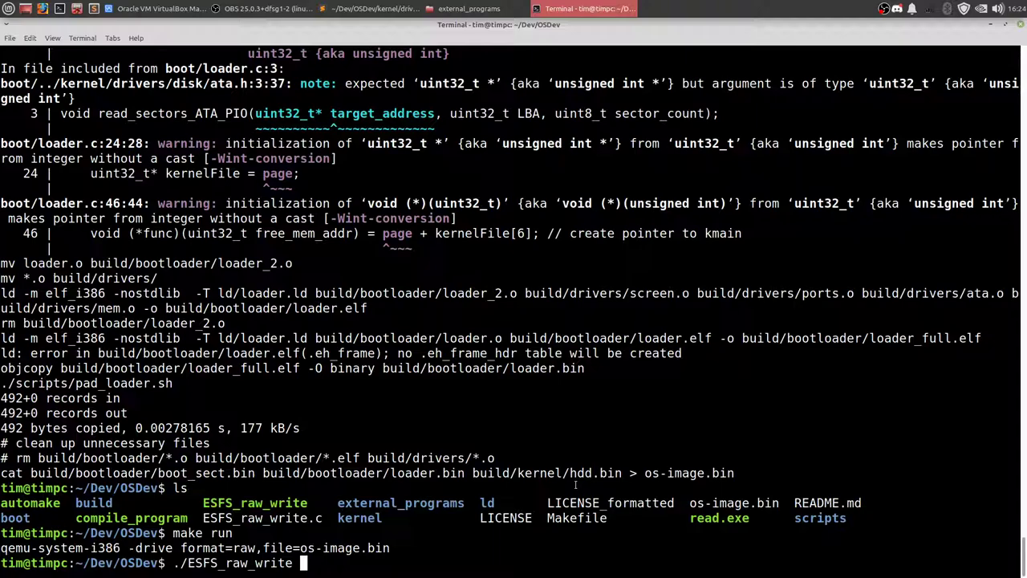
Write read.exe into os-image.bin with ESFS_raw_write os-image.bin read.exe read.exe
text(read.exe)
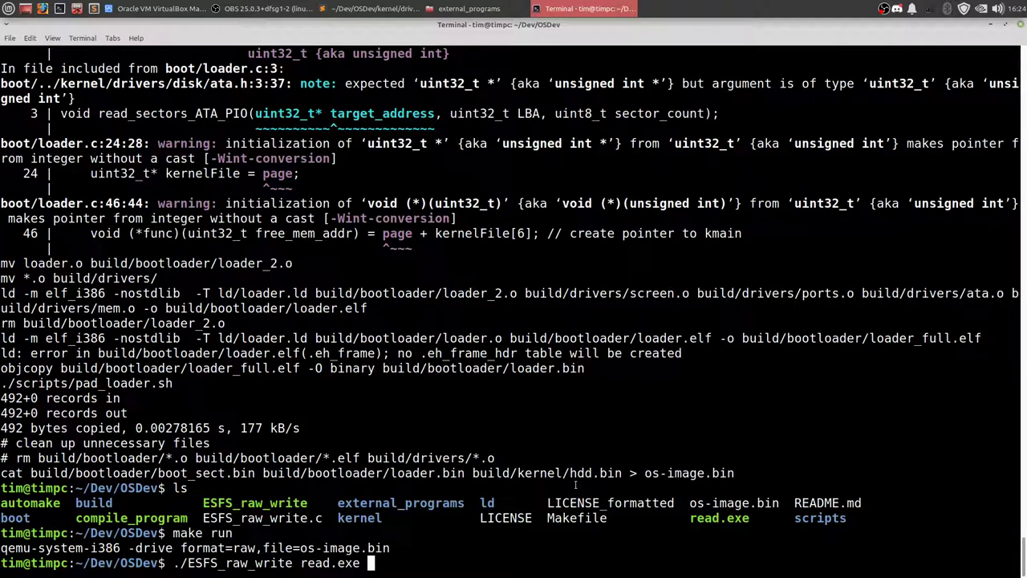
text(read.exe)
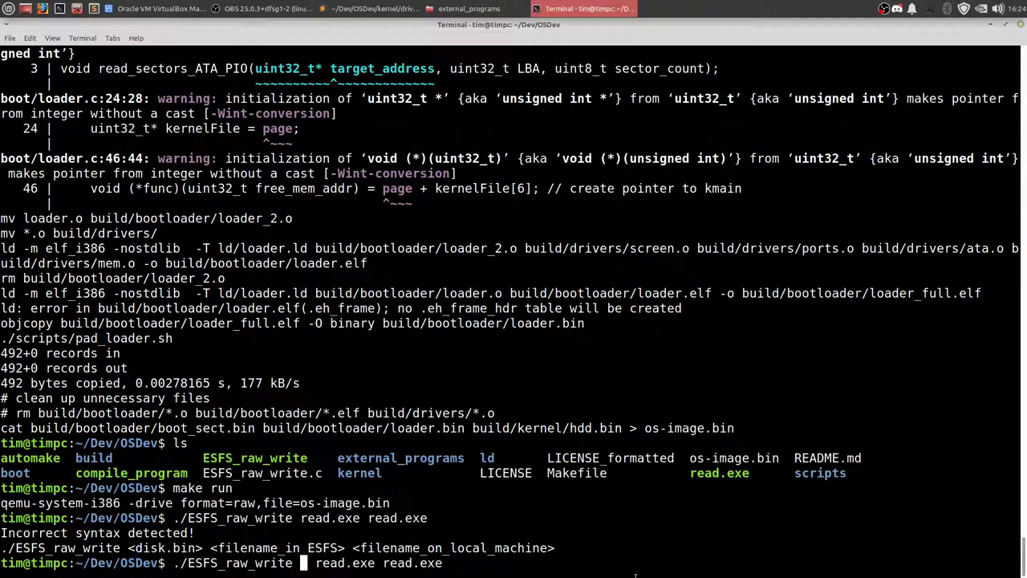
text(os-image.bin)
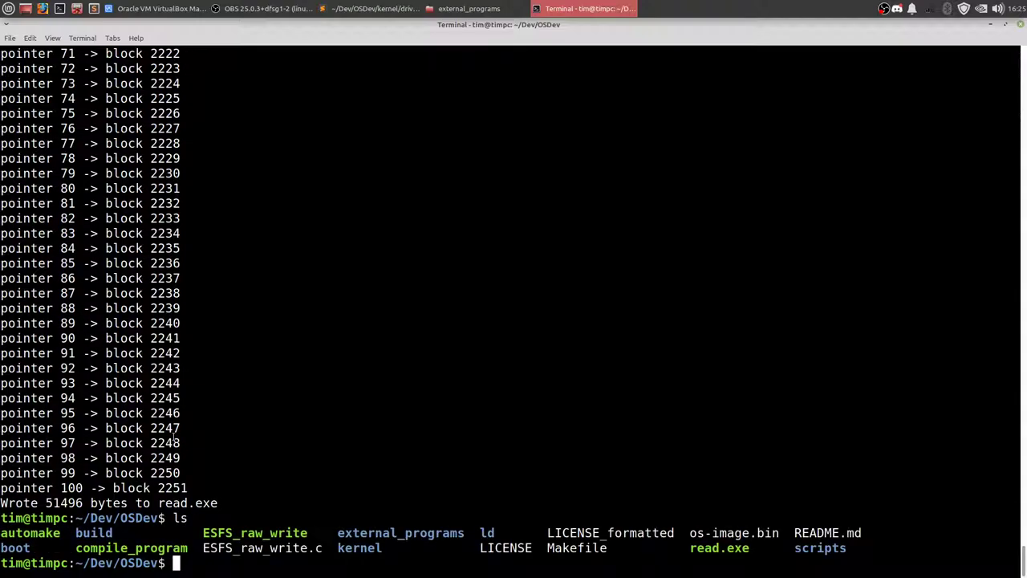
Convert os-image.bin to os-image.vmdk with make convert vmdk and show VirtualBox Manager
text(make convert_vmdk)
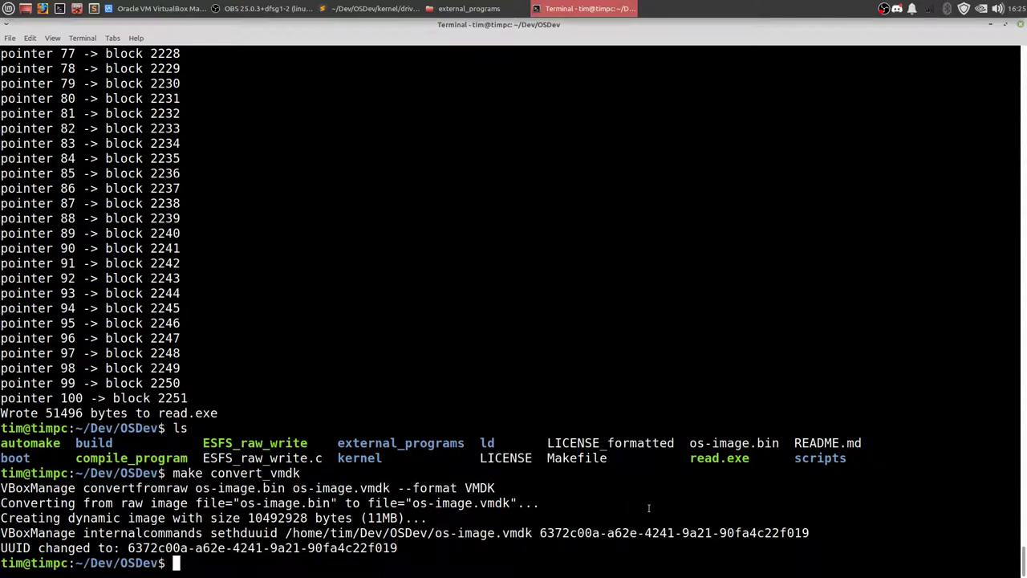
mouse_move(422, 562)
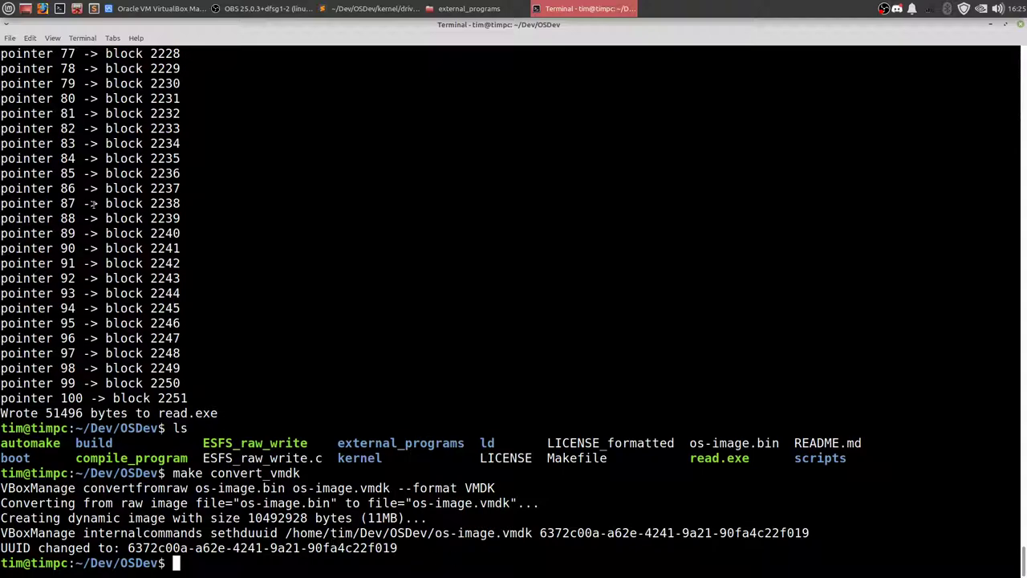
click(152, 10)
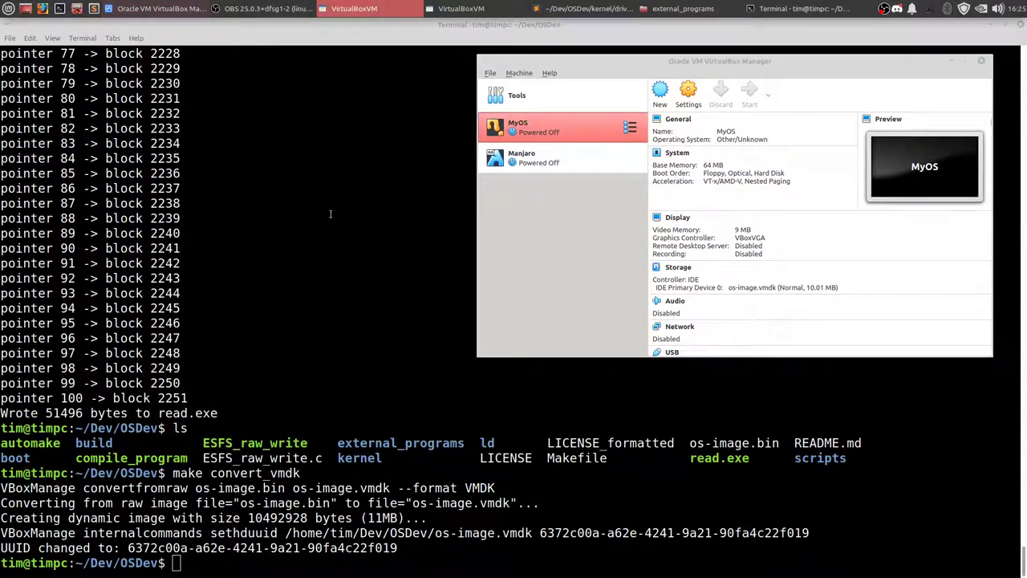
Boot MyOS in VirtualBox, try list.exe and read.exe in its shell, then return to the terminal
click(748, 89)
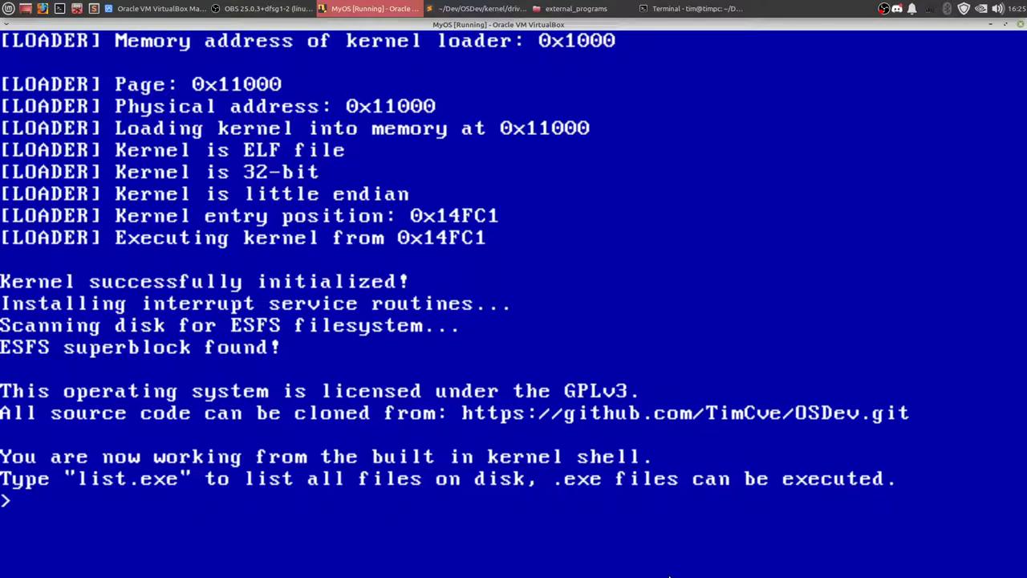
text(list.exe)
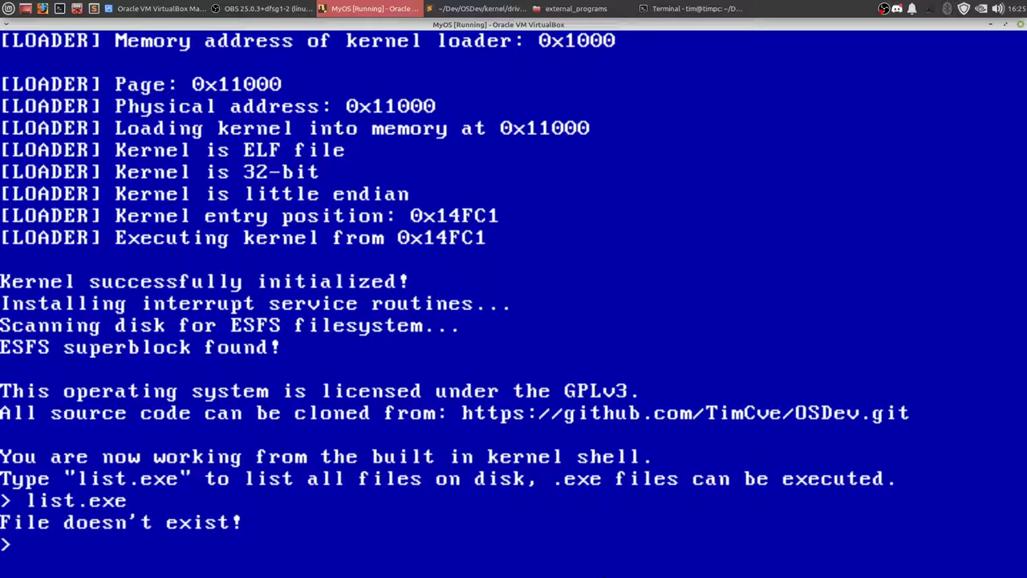
text(read.exe)
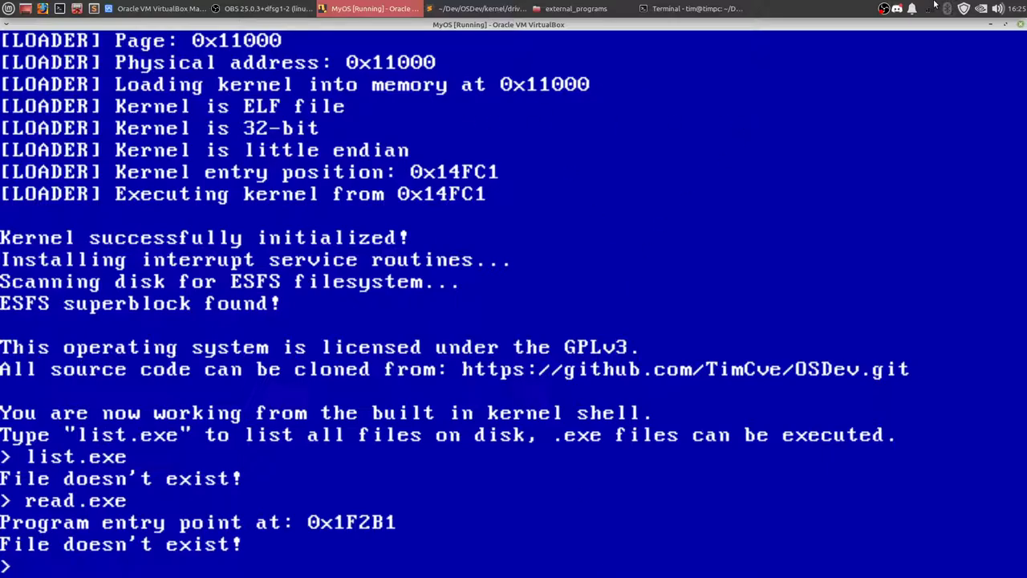
click(691, 10)
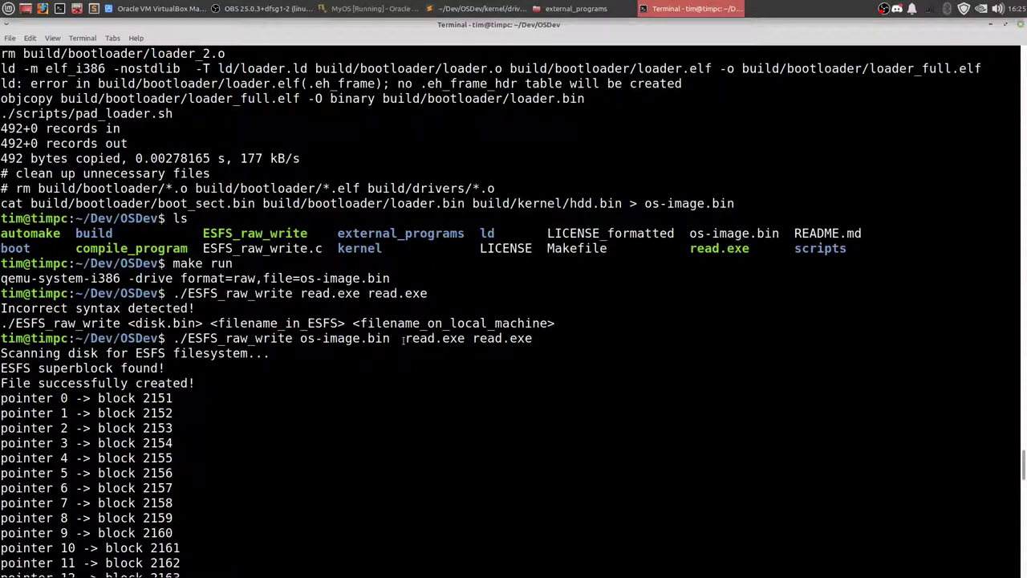
Return from the terminal to the running MyOS virtual machine
double_click(430, 338)
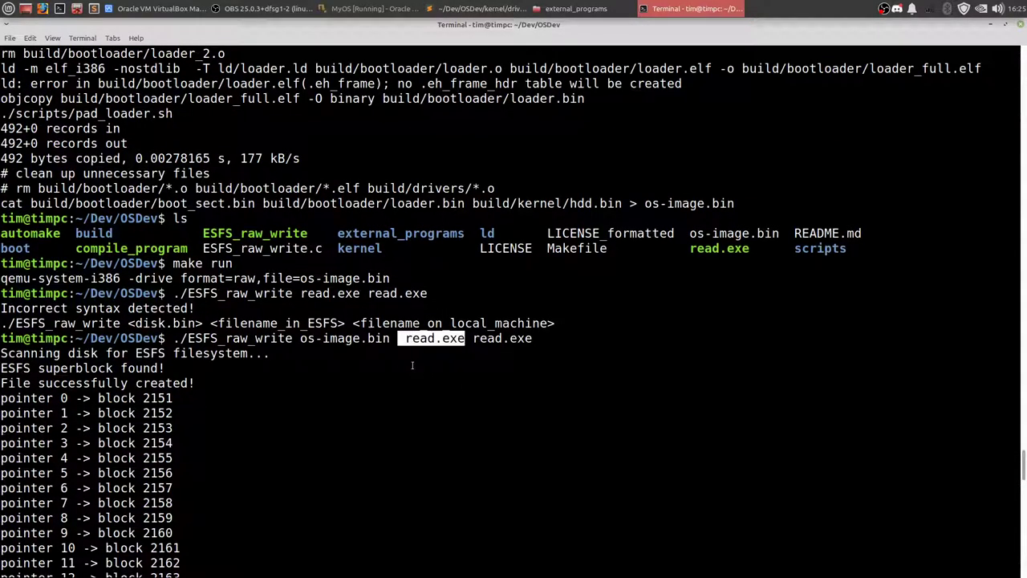
scroll(down, 3)
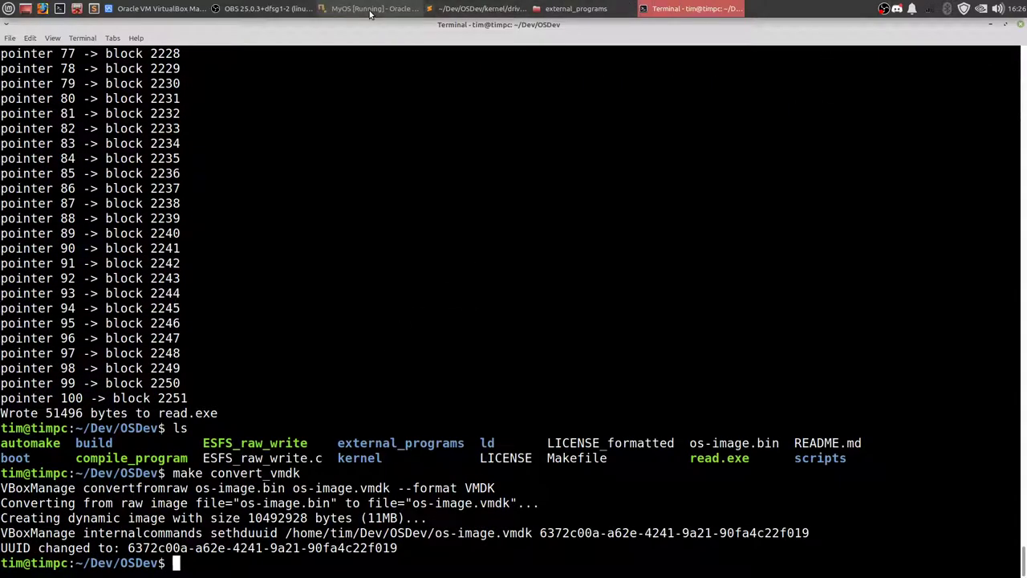
click(369, 10)
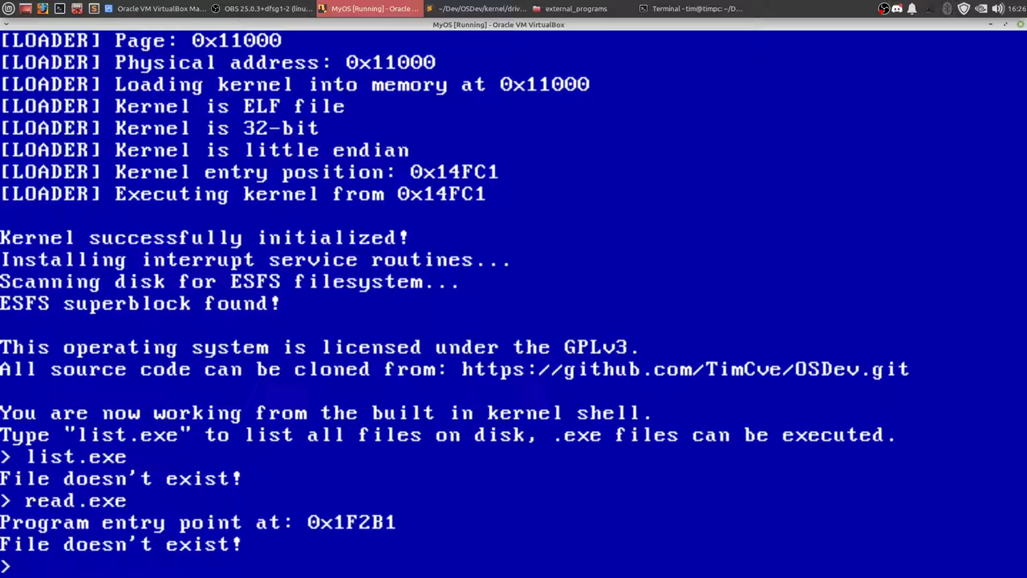
Run touch test.txt and read.exe test.txt in the MyOS shell, both failing to find the file
text(read.exe)
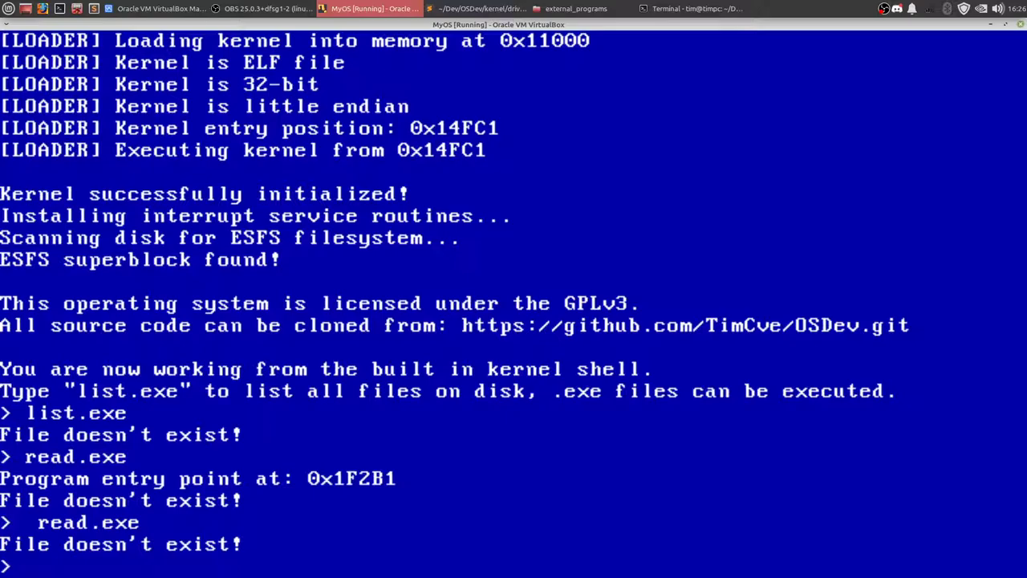
text(touch)
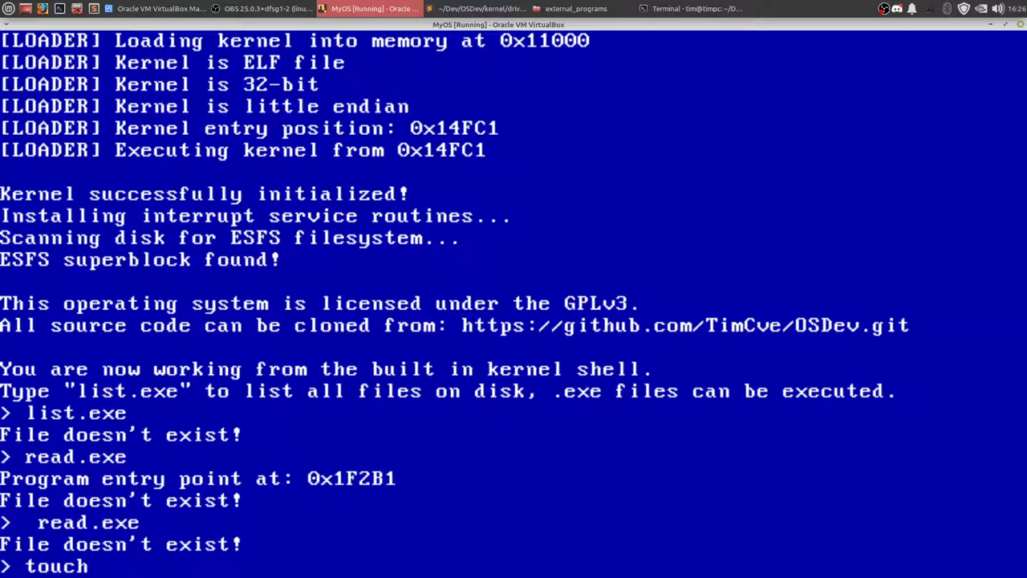
text(test.txt)
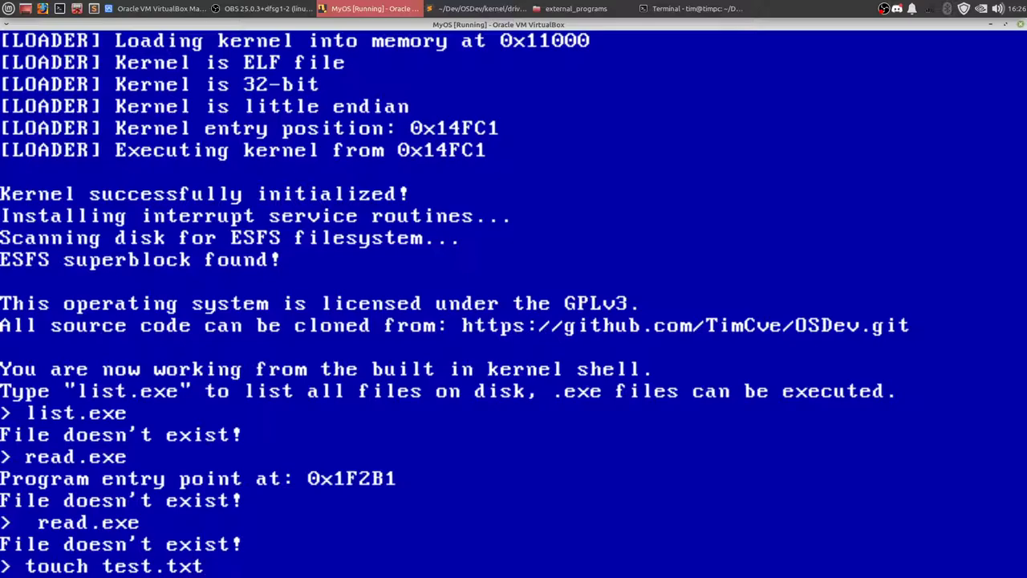
key(Return)
text(read.exe test.t)
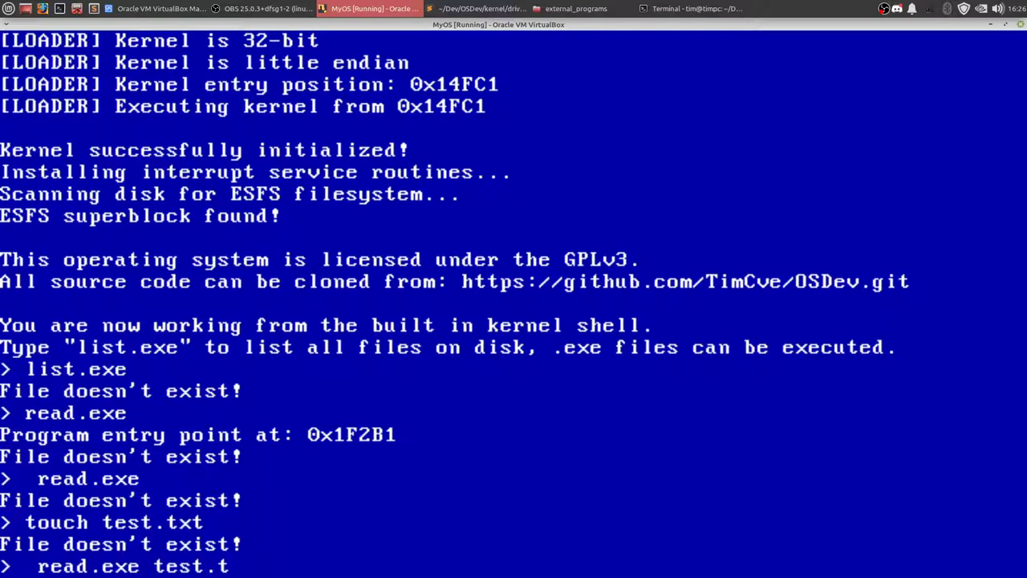
key(Return)
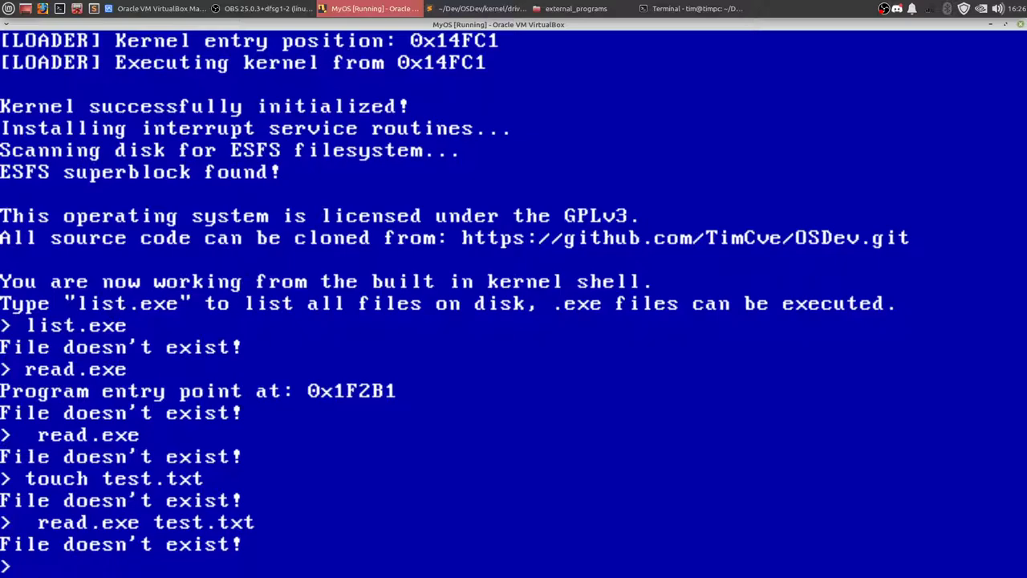
text(read.exe test.txt)
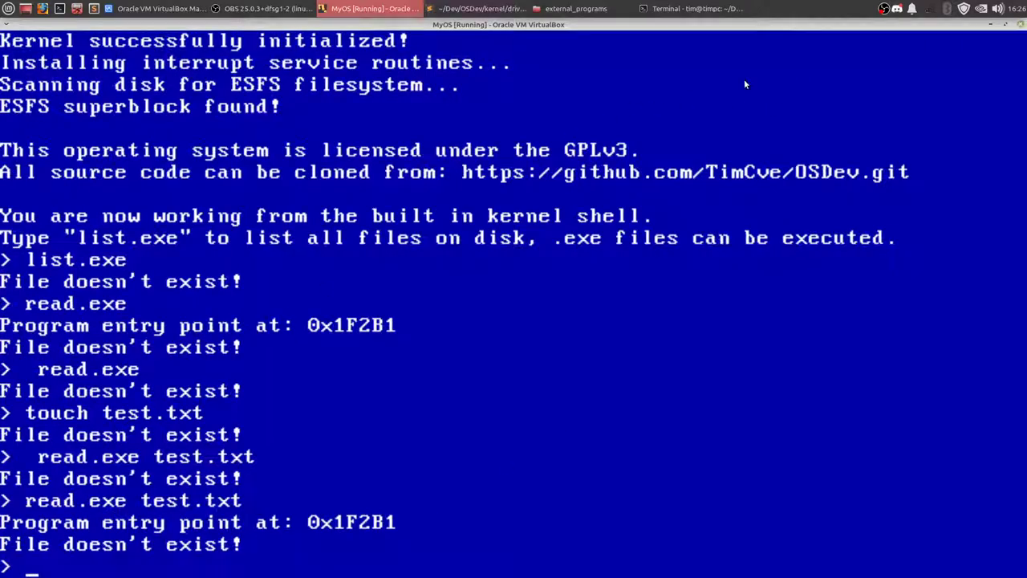
click(584, 10)
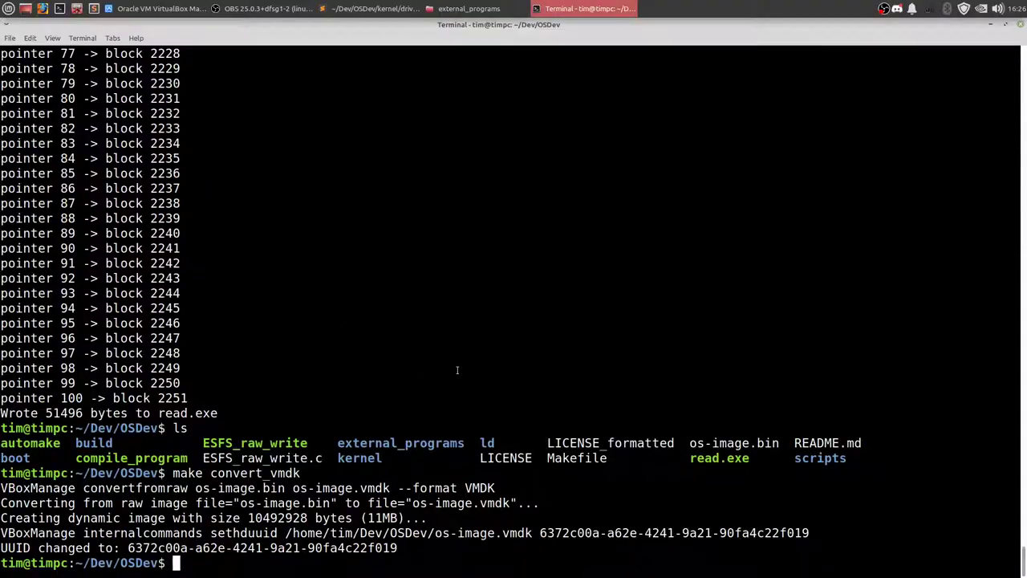
mouse_move(526, 481)
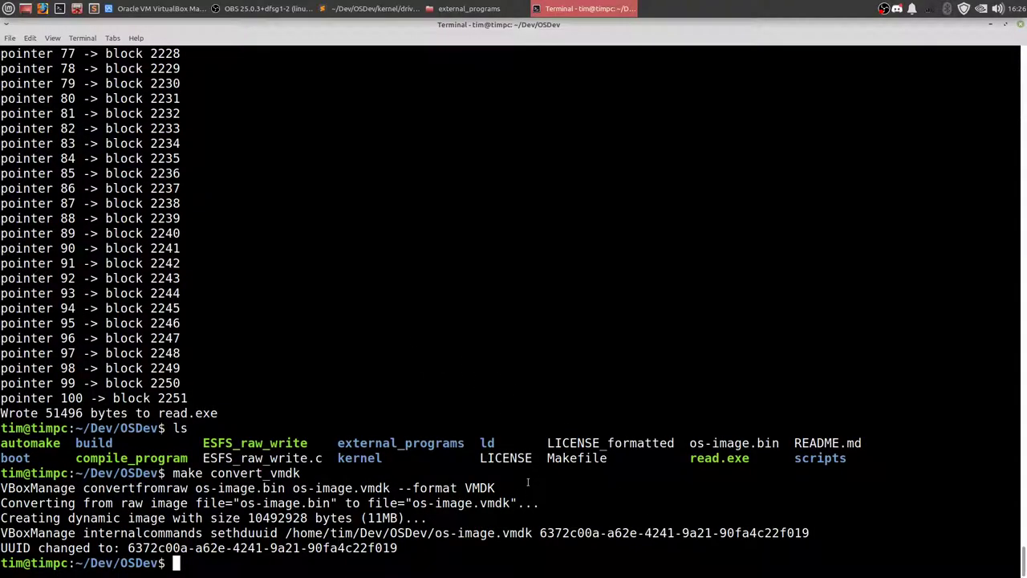
List the directory and run make clean in the shell
text(ls)
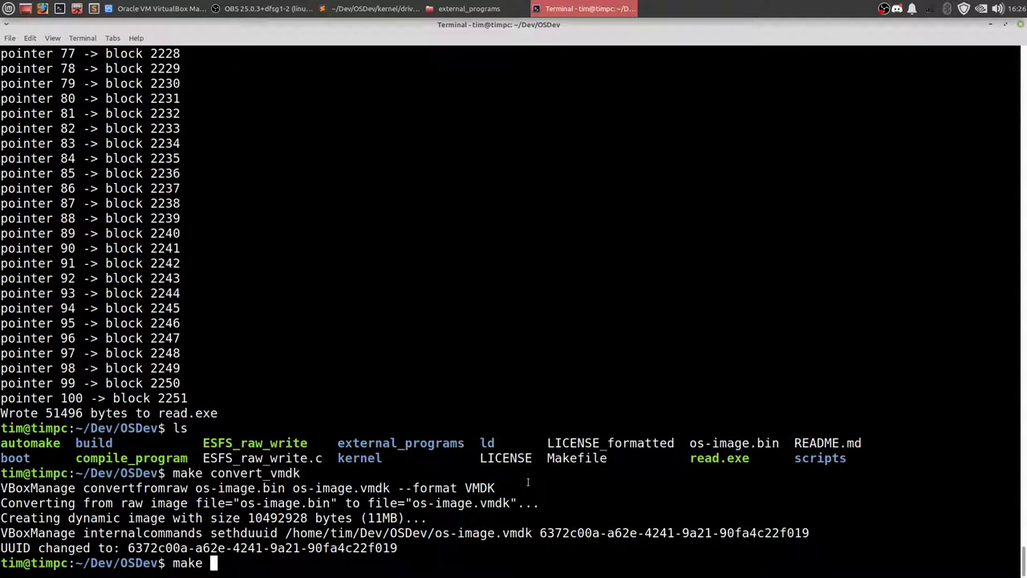
text(clean)
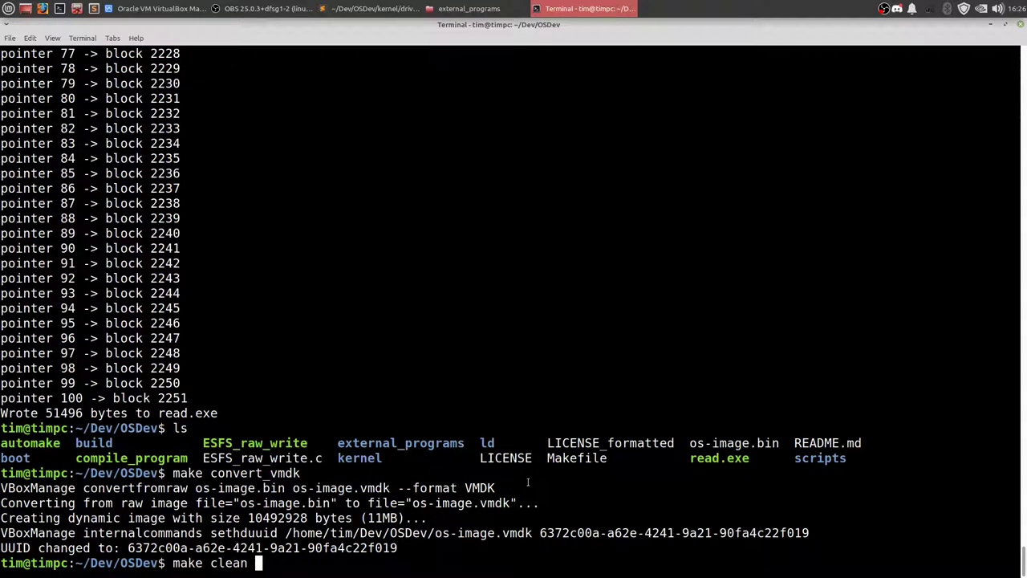
key(Return)
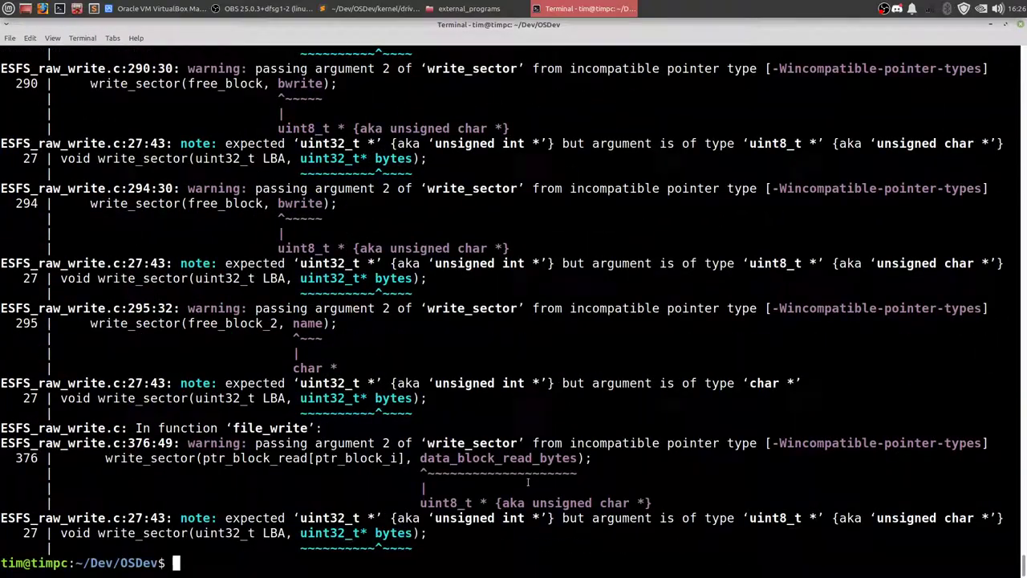
Rewrite read.exe onto os-image.bin with ./ESFS_raw_write
text(./ESFS_raw_write)
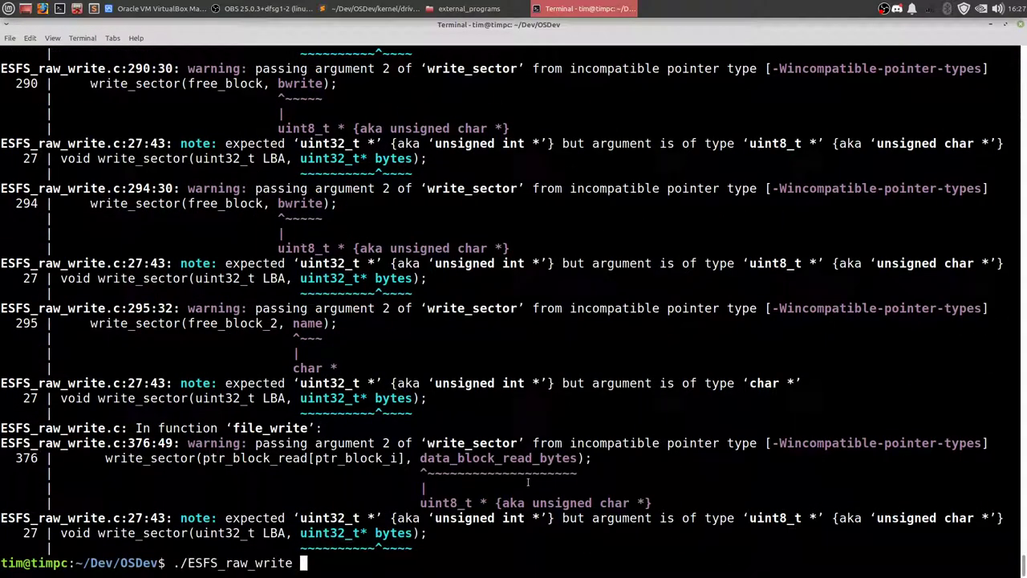
text(os-image.bin)
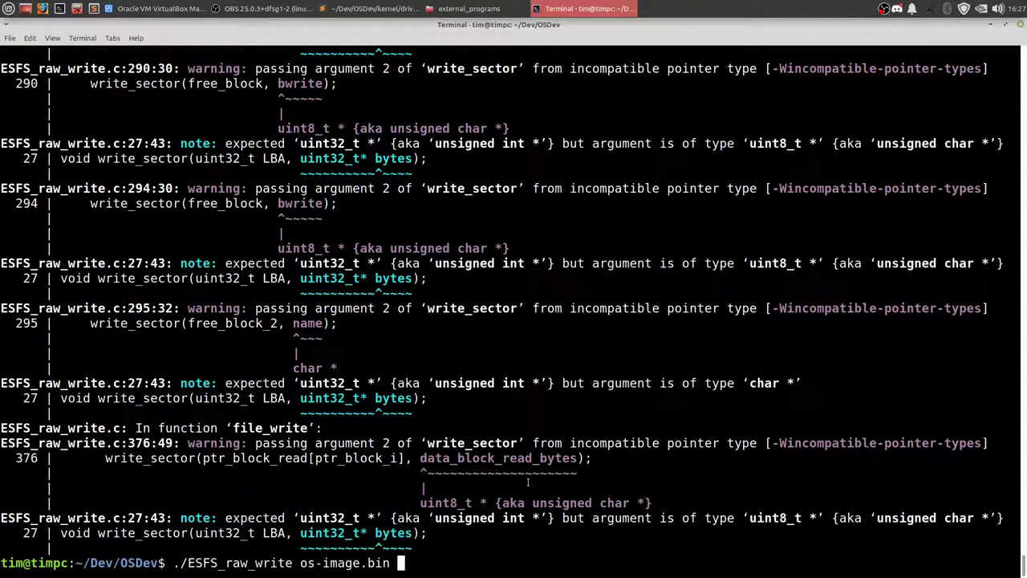
text(read.exe)
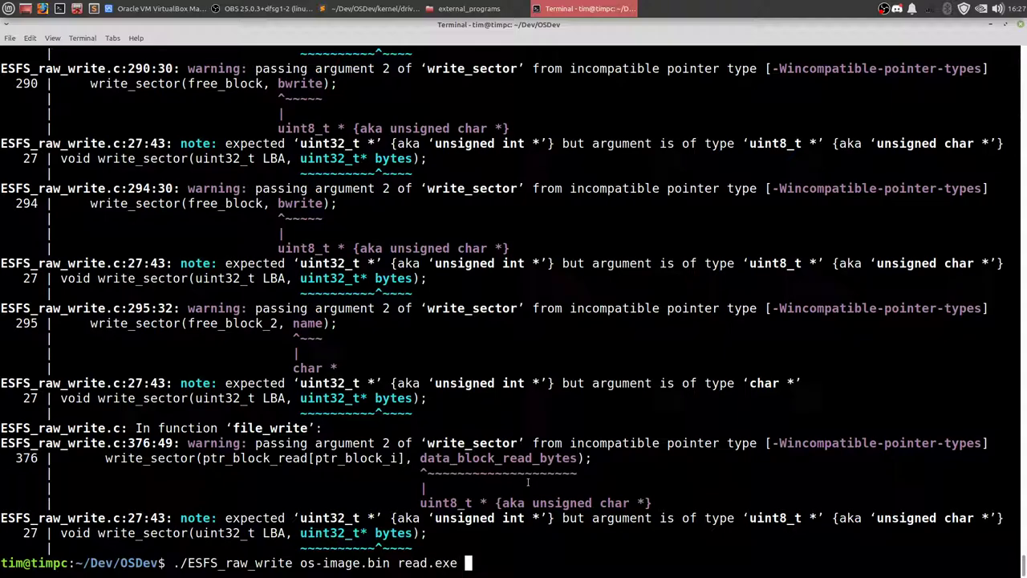
text(read.)
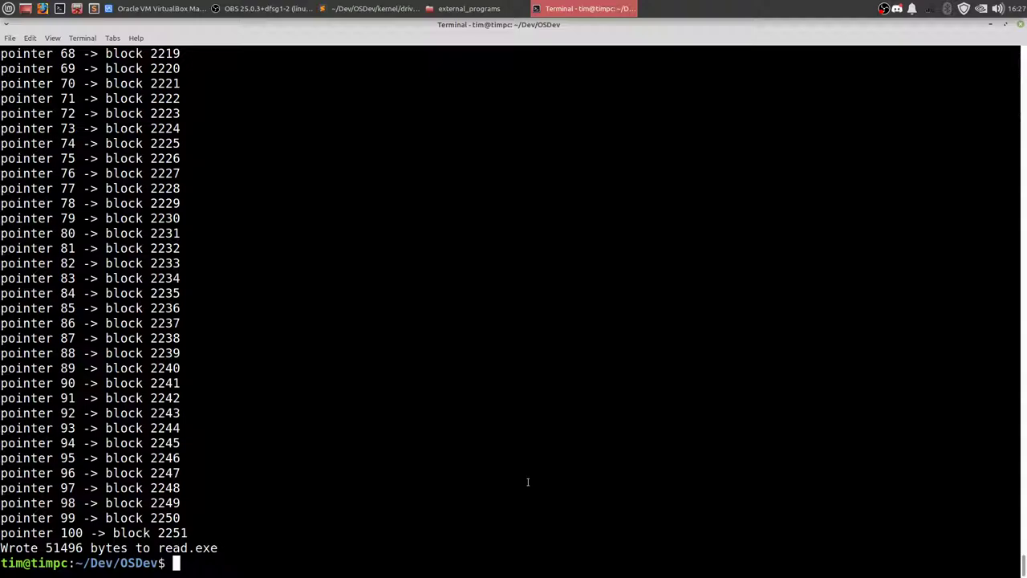
text(./compile_program external_programs/)
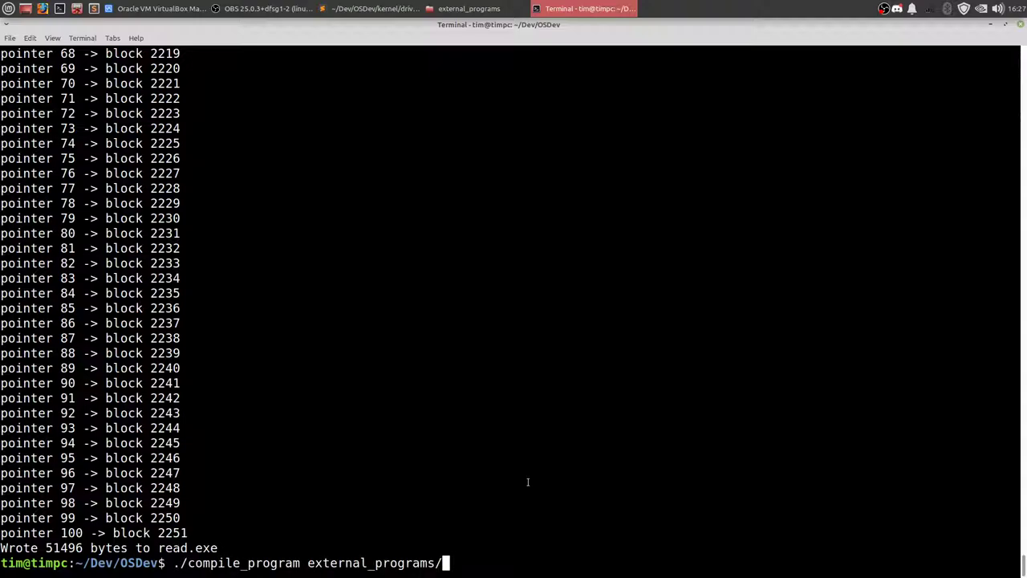
Compile external_programs/append.c into append.exe with ./compile_program
text(append.c)
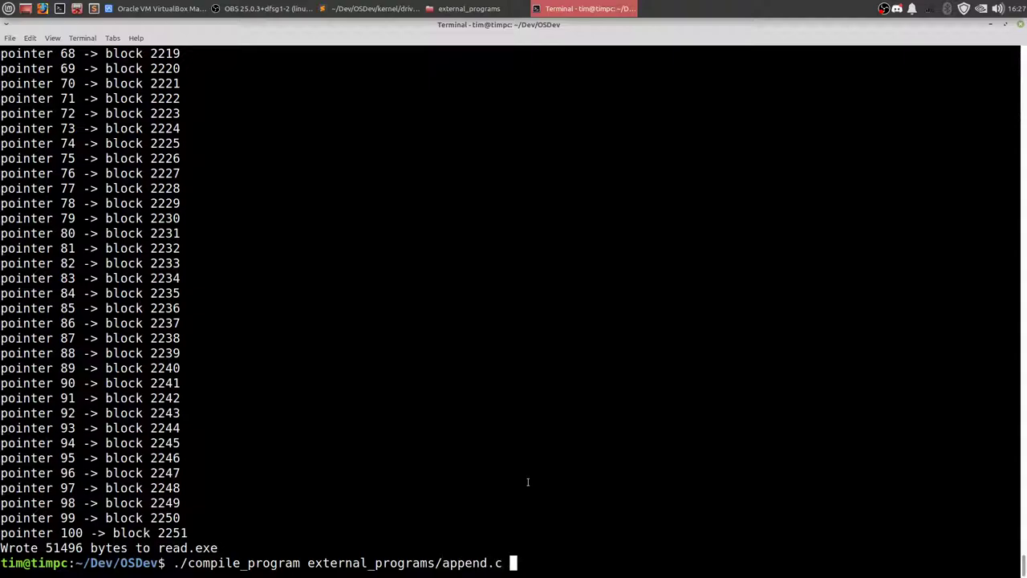
key(Return)
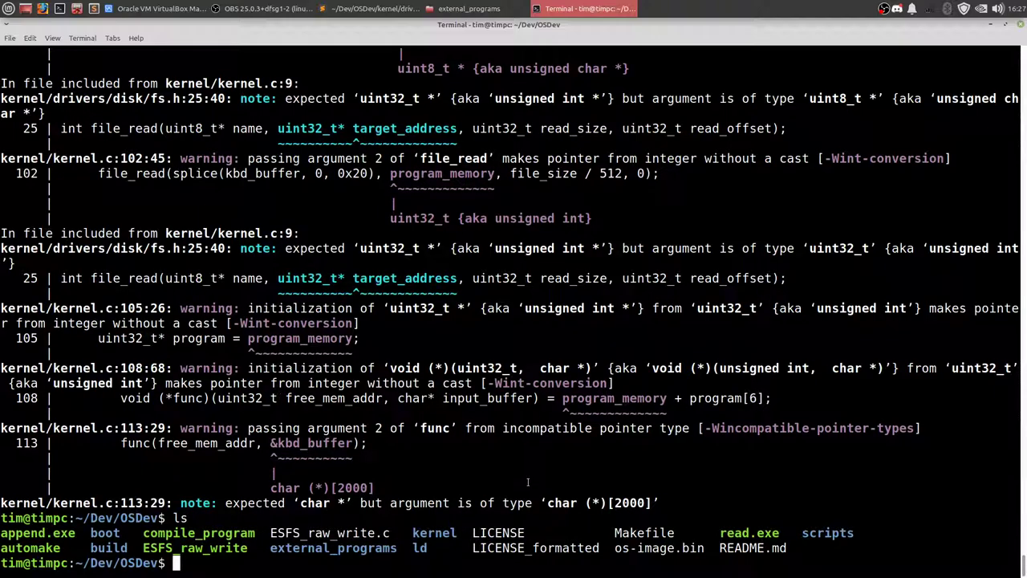
text(ls)
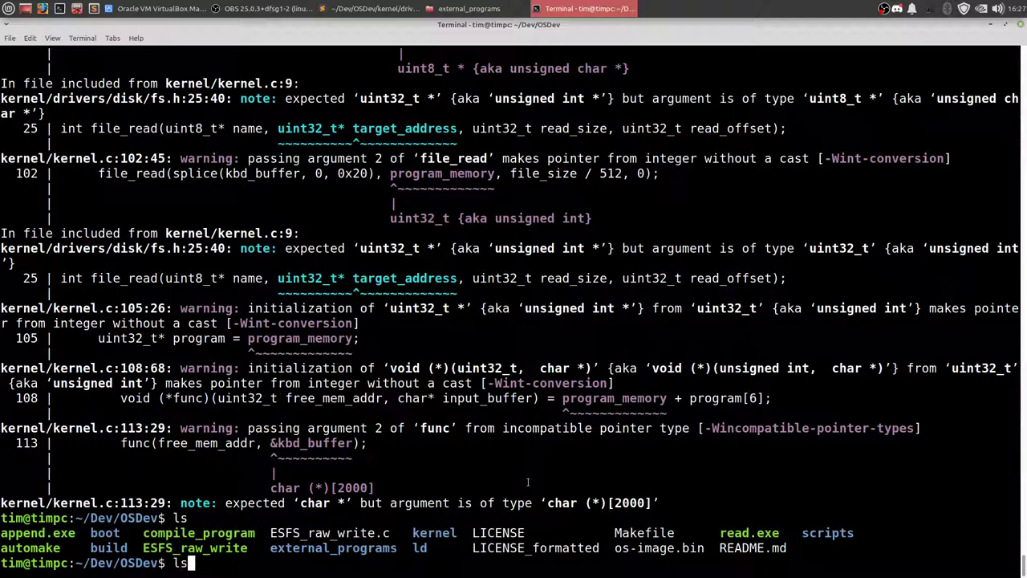
text(./compile_program external_programs/append.c append.exe)
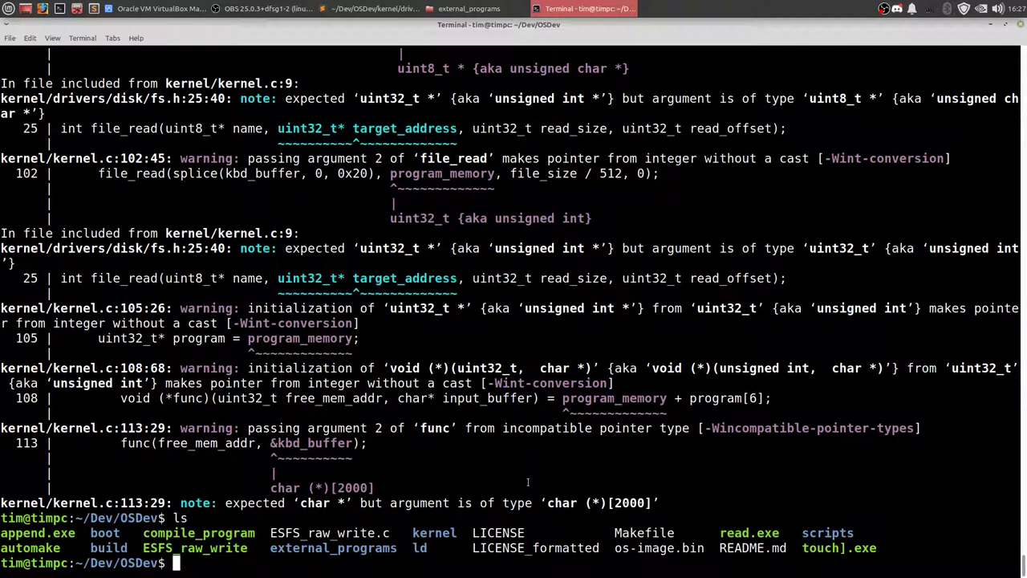
mouse_move(793, 533)
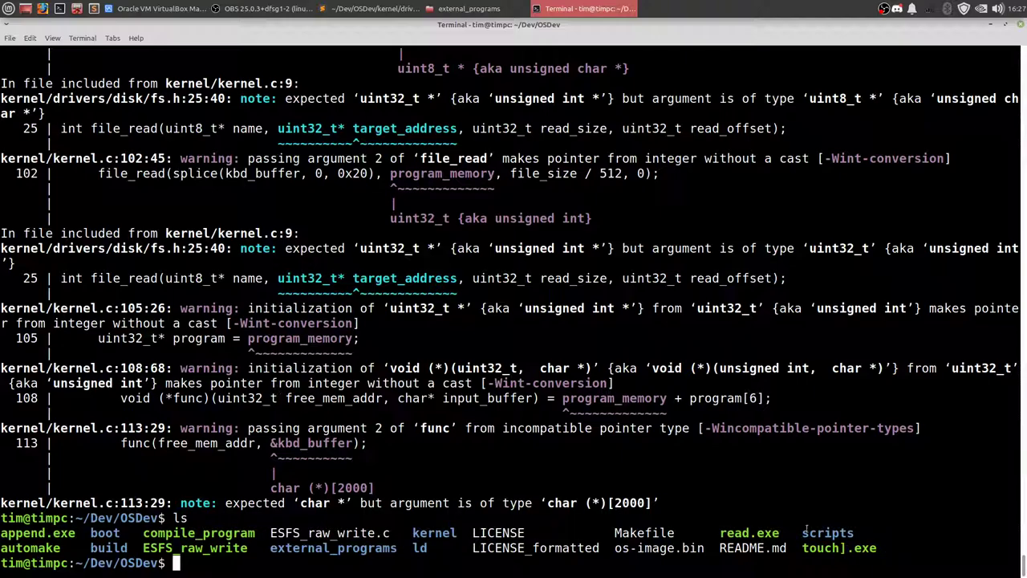
Write read.exe onto os-image.bin with ./ESFS_raw_write
text(./)
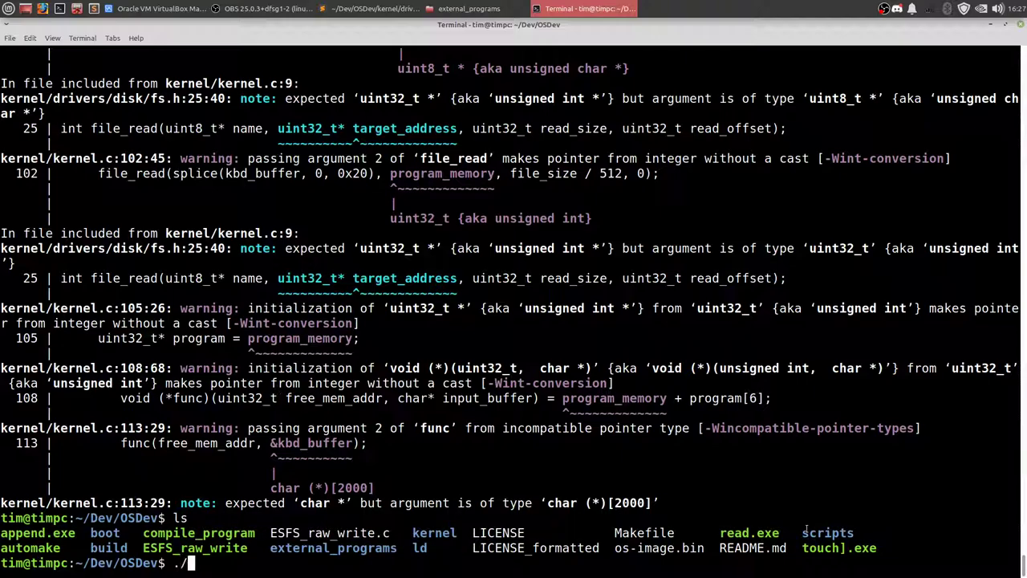
text(ESFS_raw_write o)
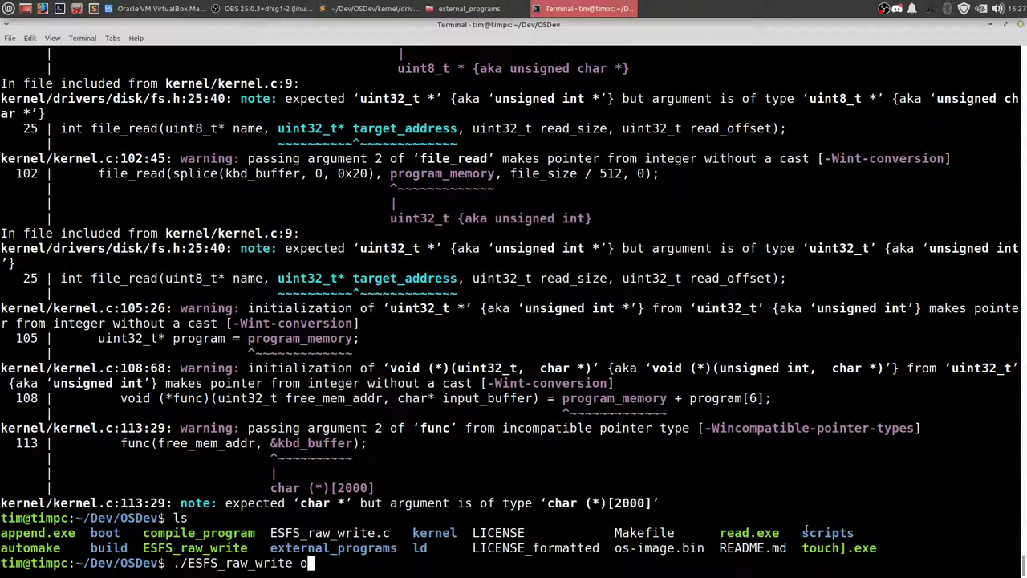
text(s-)
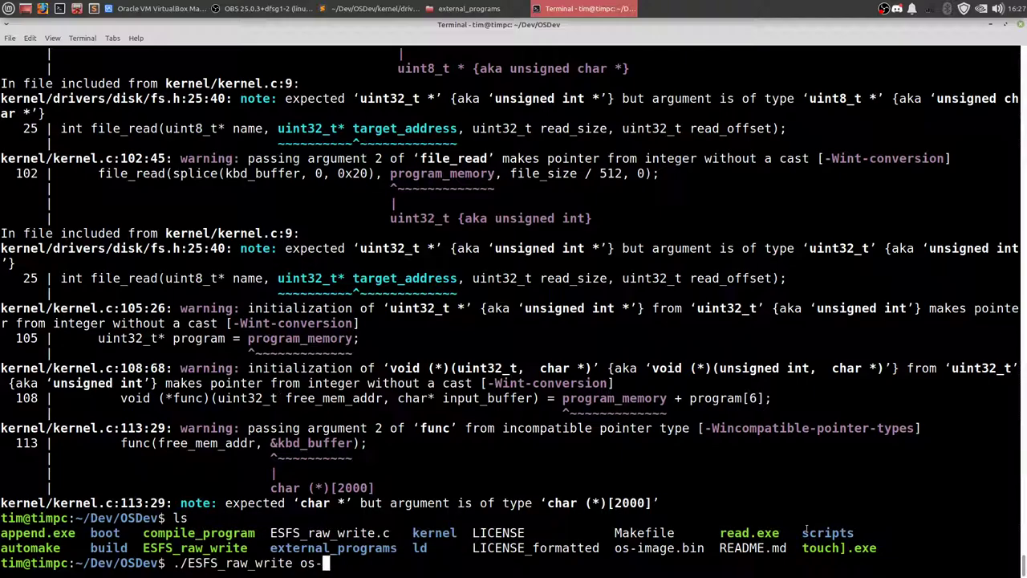
text(image.bin)
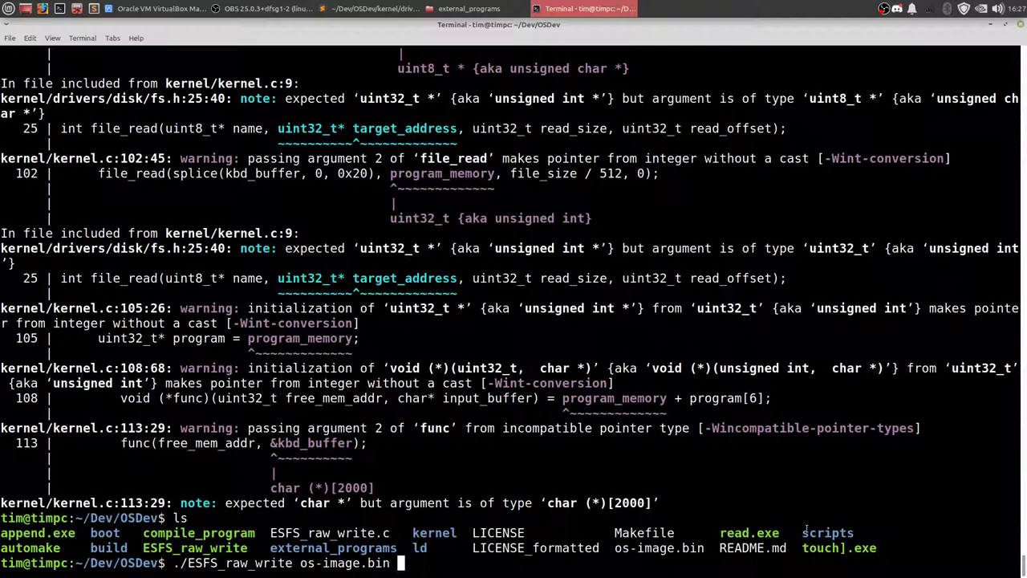
text(read.exe)
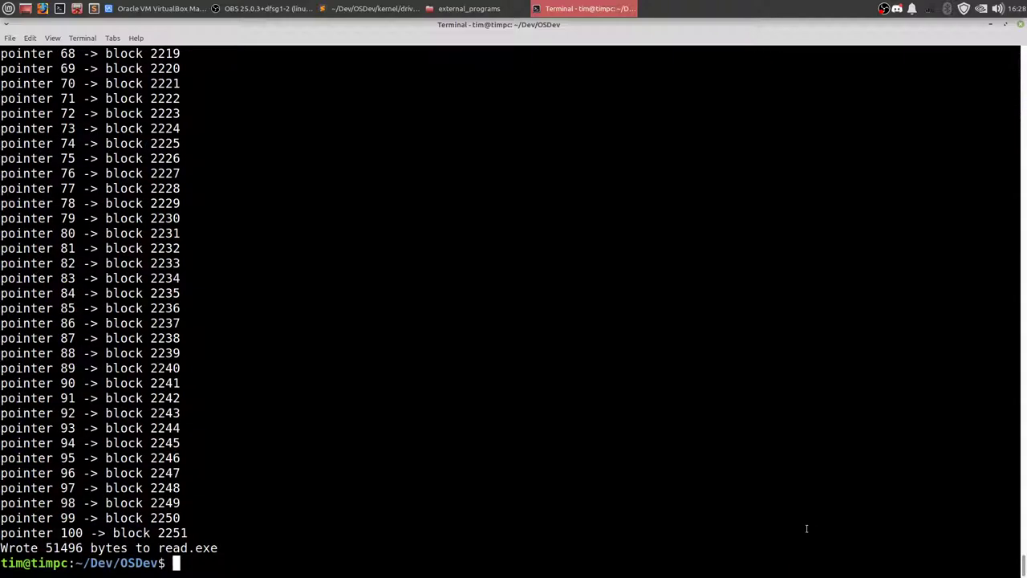
Write append.exe and touch.exe onto os-image.bin with ./ESFS_raw_write
text(./ESFS_raw_write os-image.bin r)
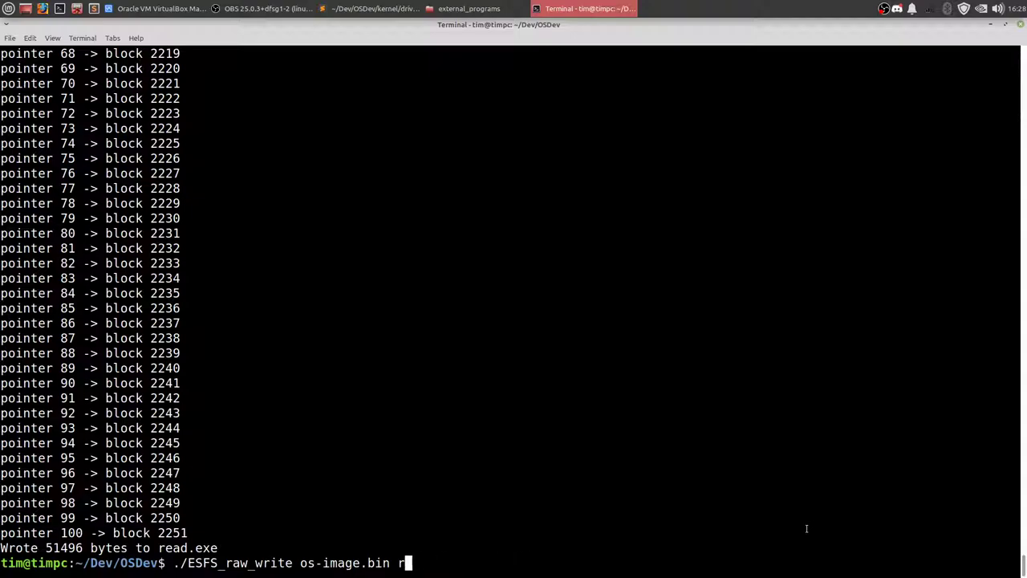
text(append.exe ap)
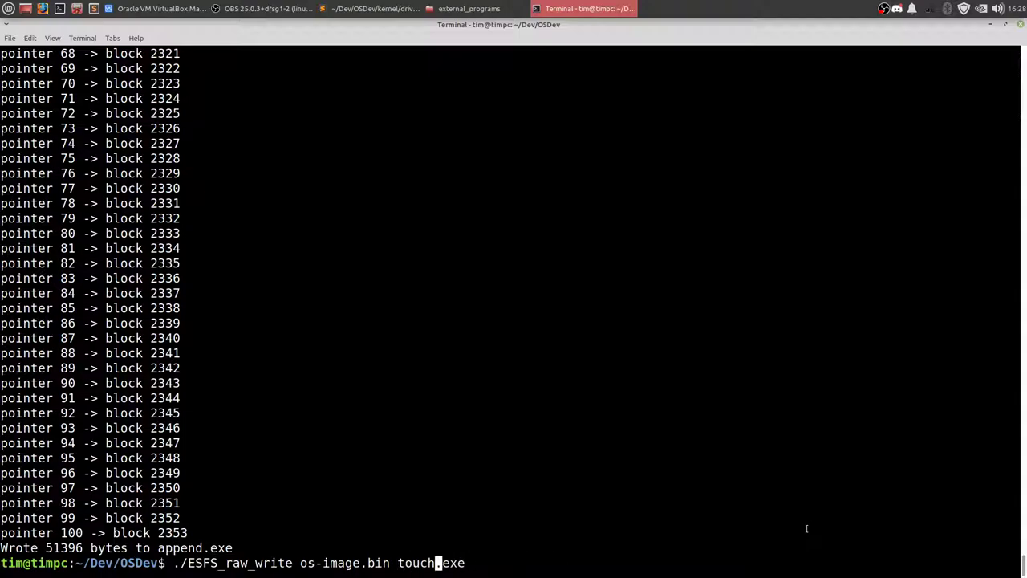
key(Return)
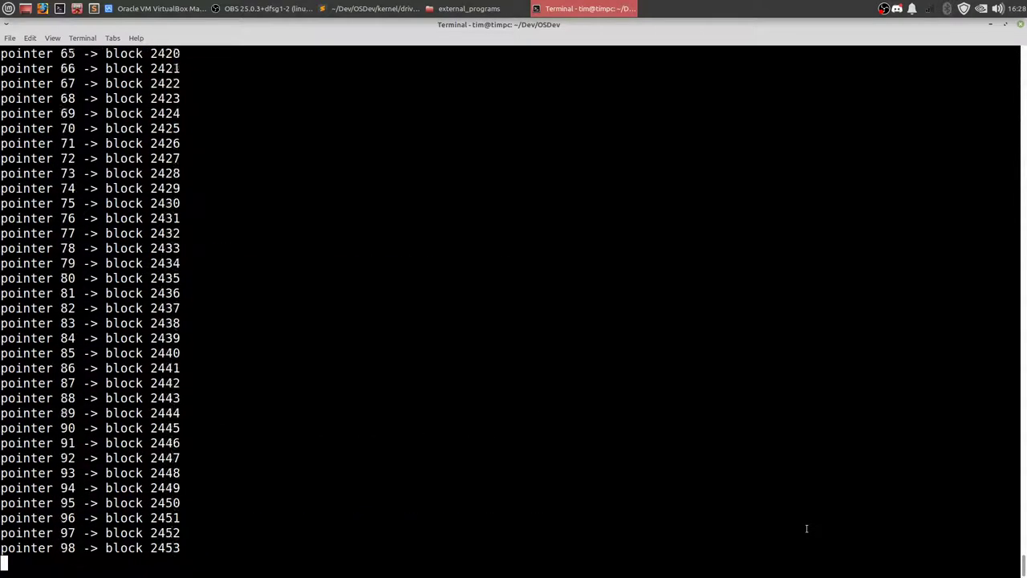
text(ma)
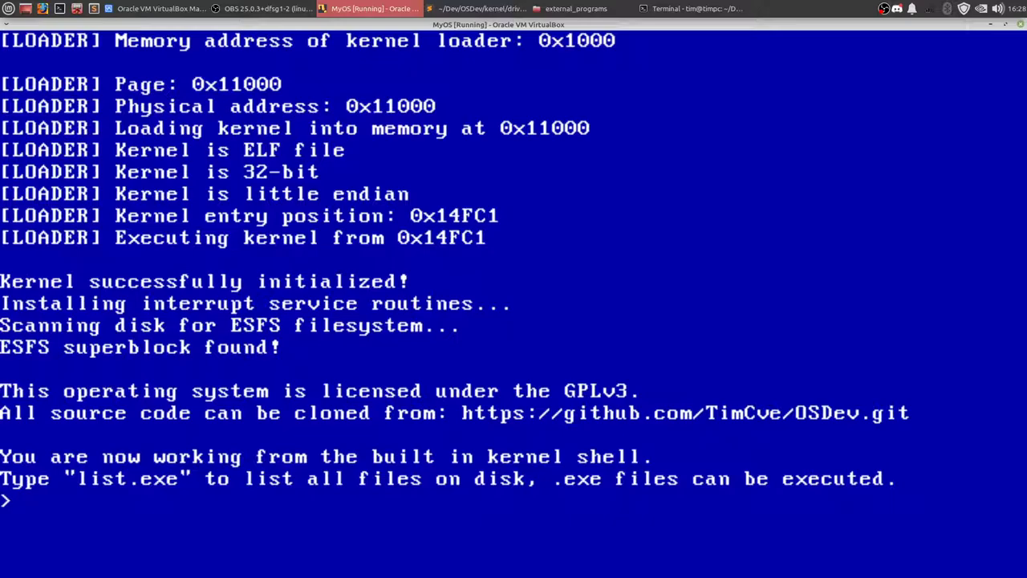
Create test.txt with touch.exe and start the append.exe test.txt command
text(touch.ext)
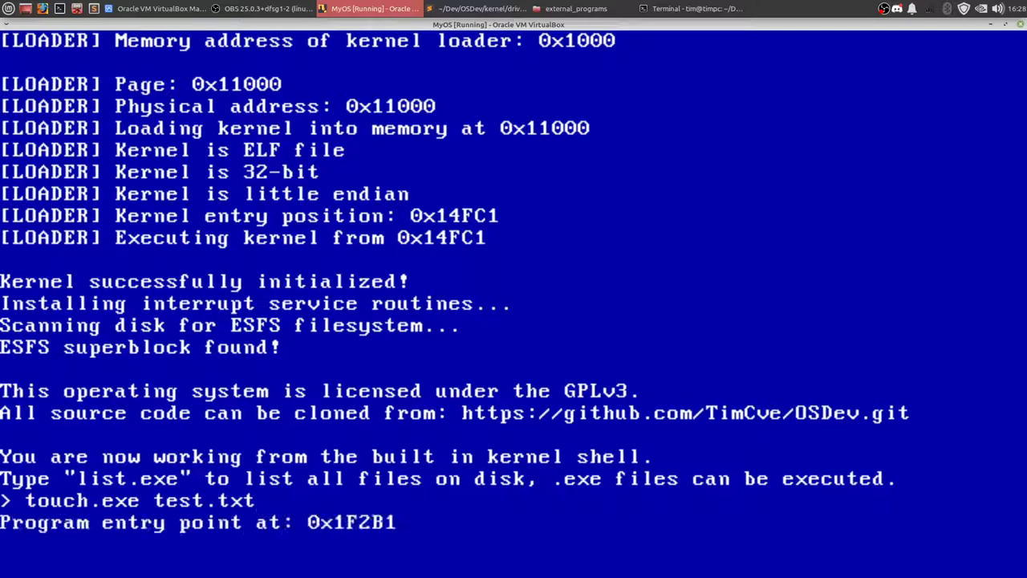
text(w)
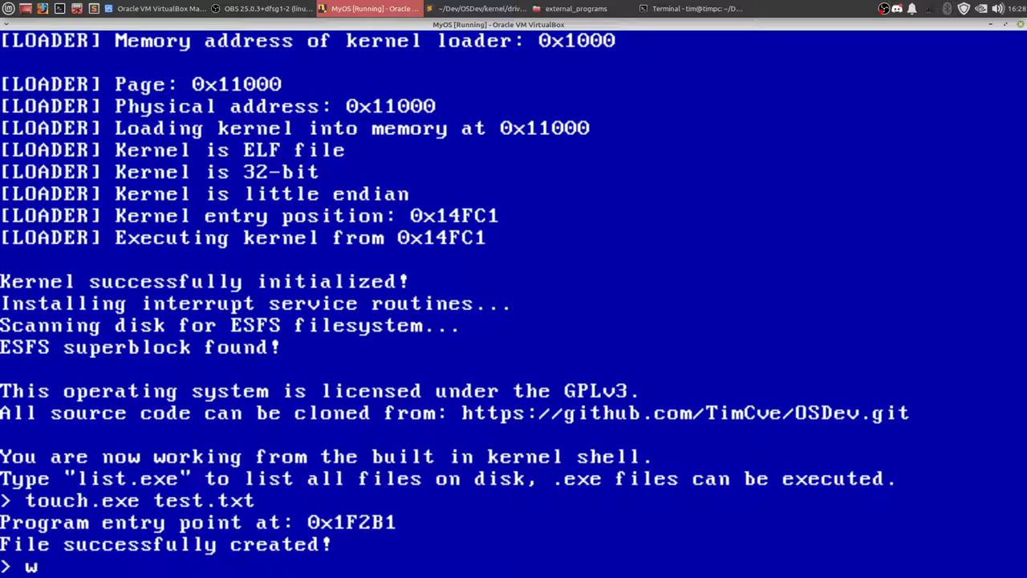
text(append.e)
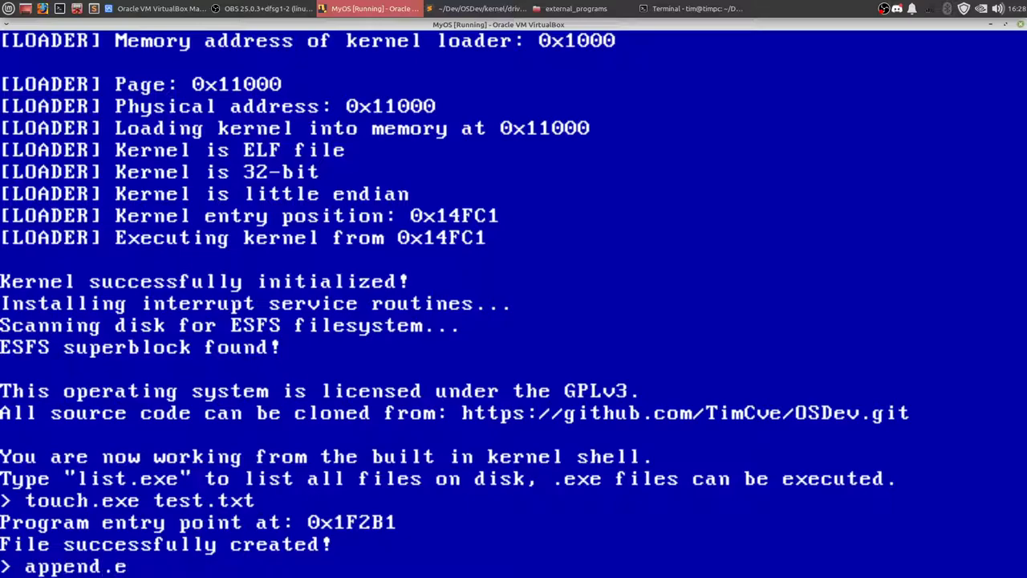
text(xe test.txt)
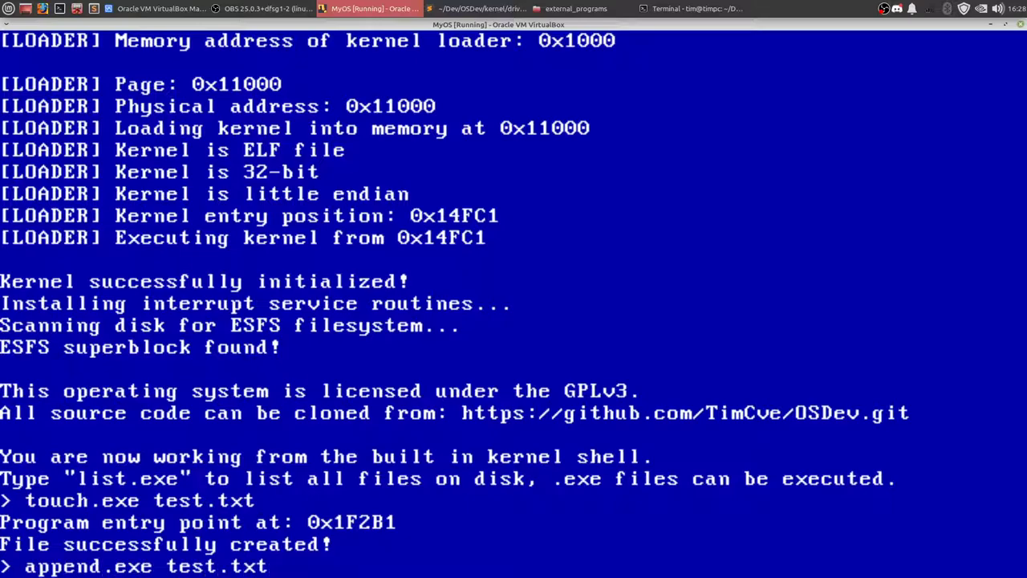
Append the text This is a test to test.txt and begin read.exe
text(Thsi is)
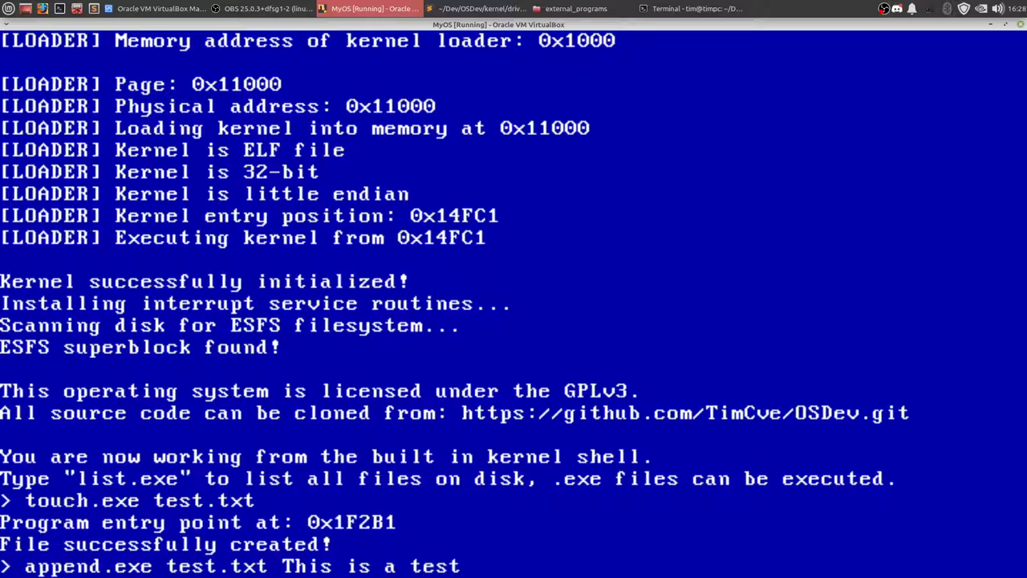
text(read)
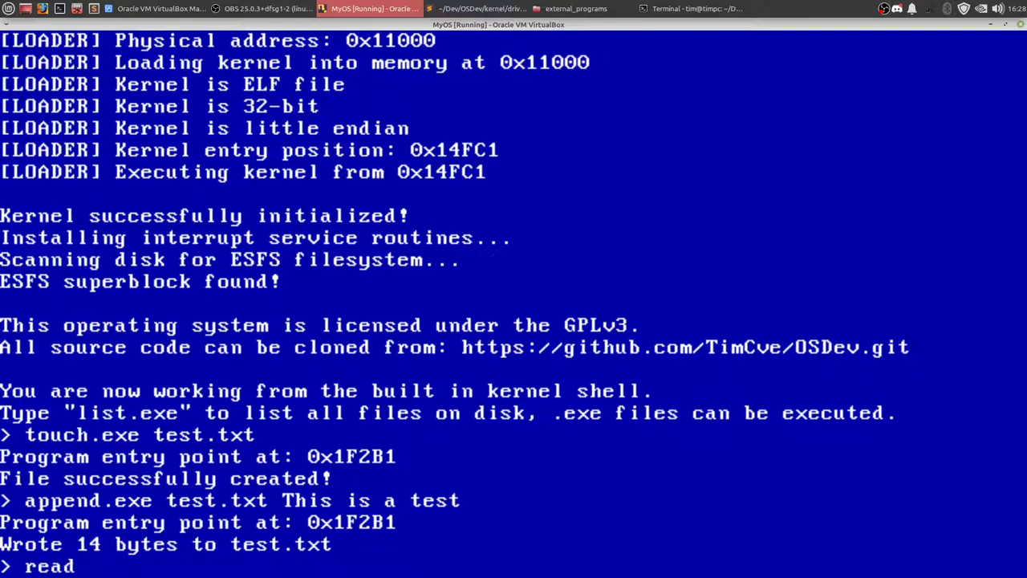
text(.exe)
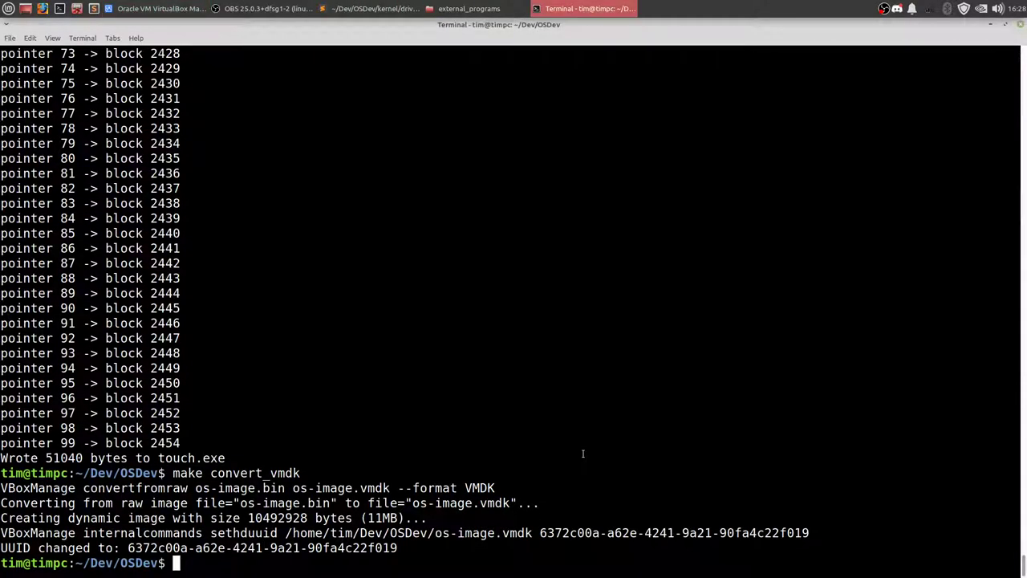
Delete the compiled .exe files and open the automake script in vim
text(rm *.exe)
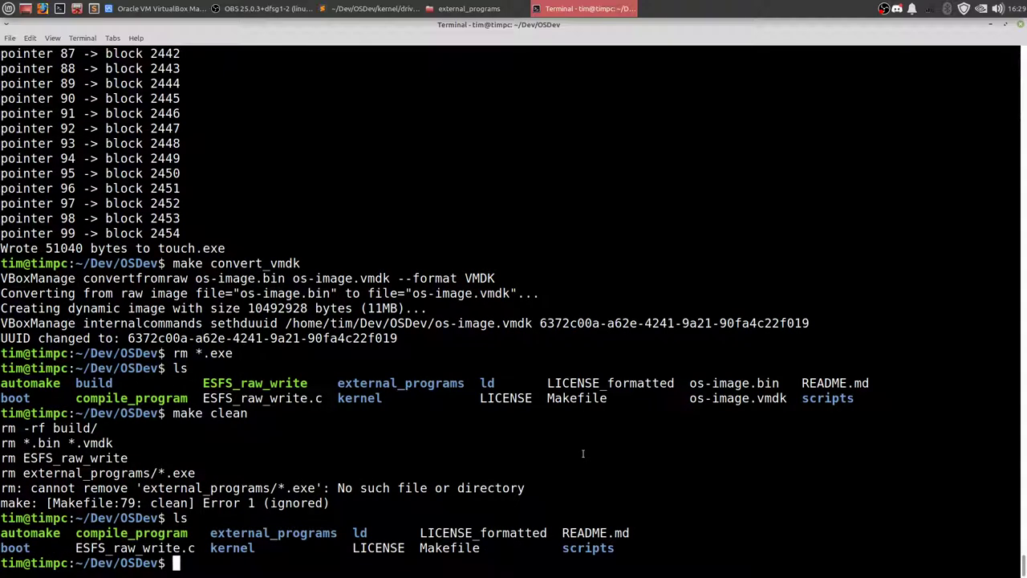
text(vim aut)
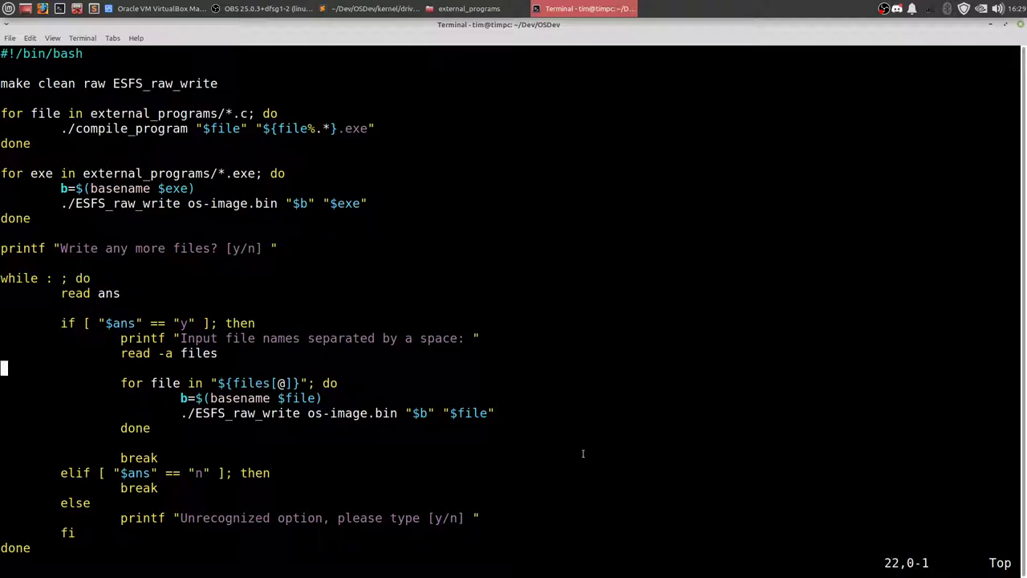
scroll(down, 3)
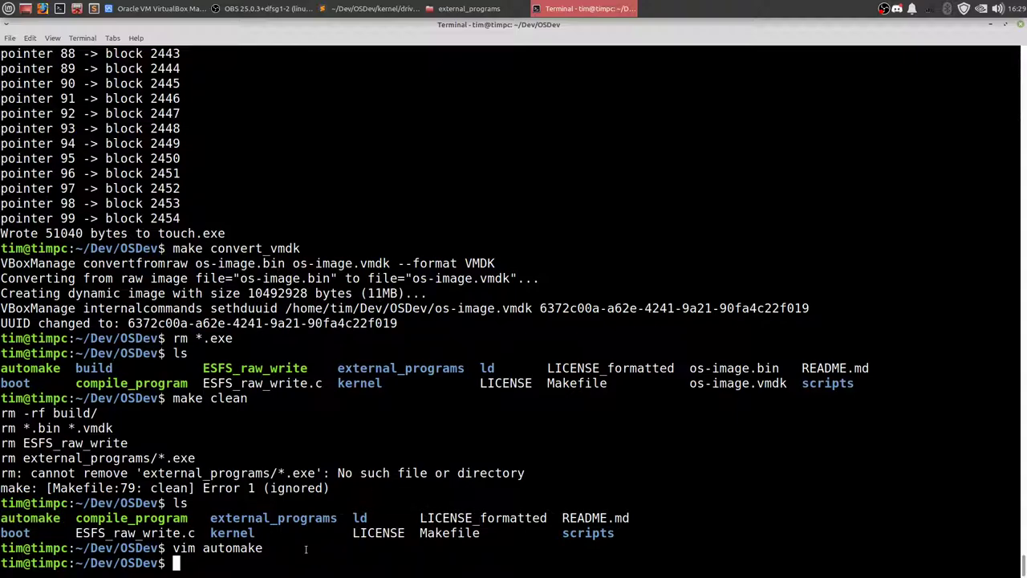
mouse_move(490, 417)
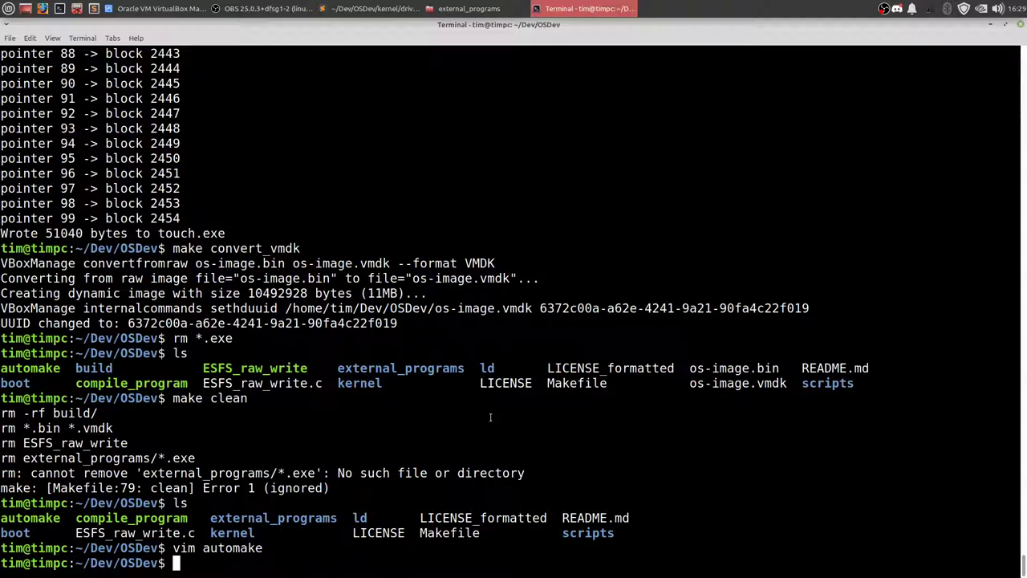
mouse_move(560, 342)
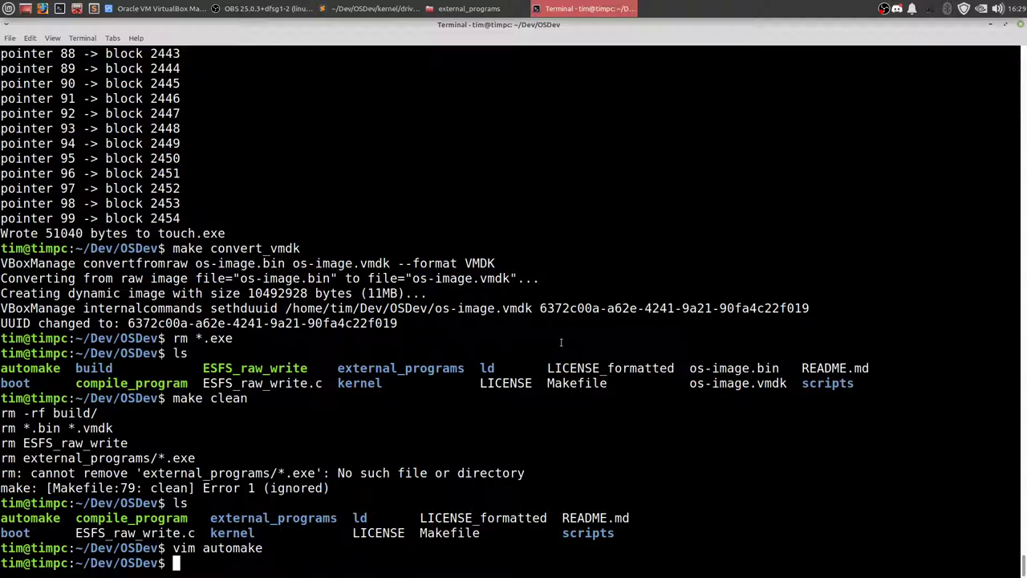
mouse_move(395, 390)
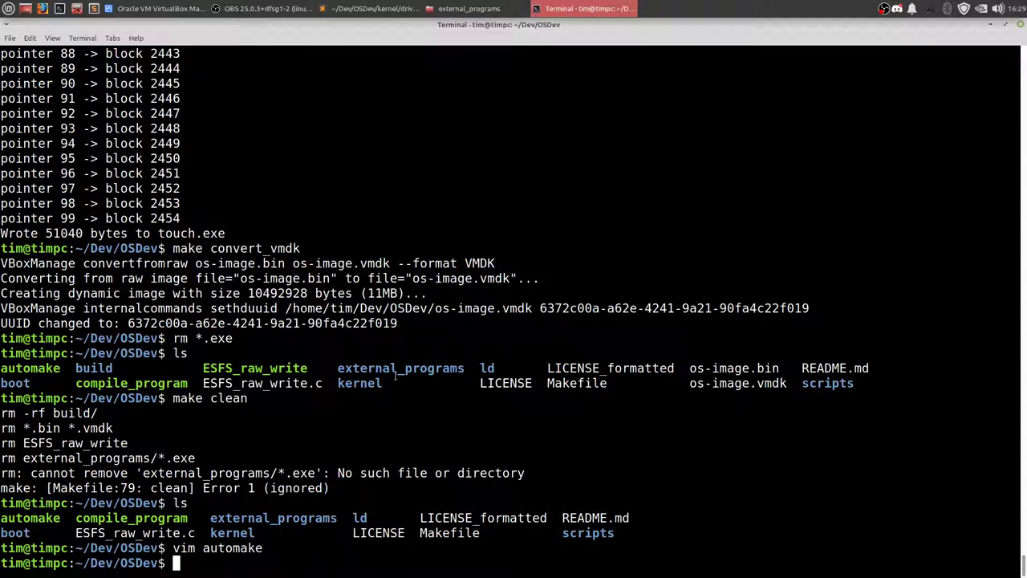
mouse_move(491, 414)
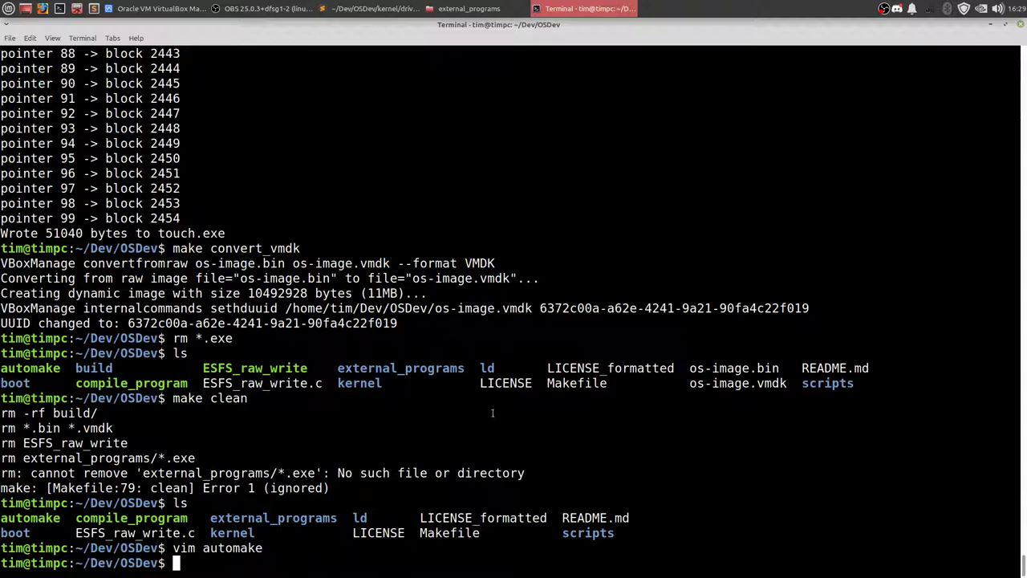